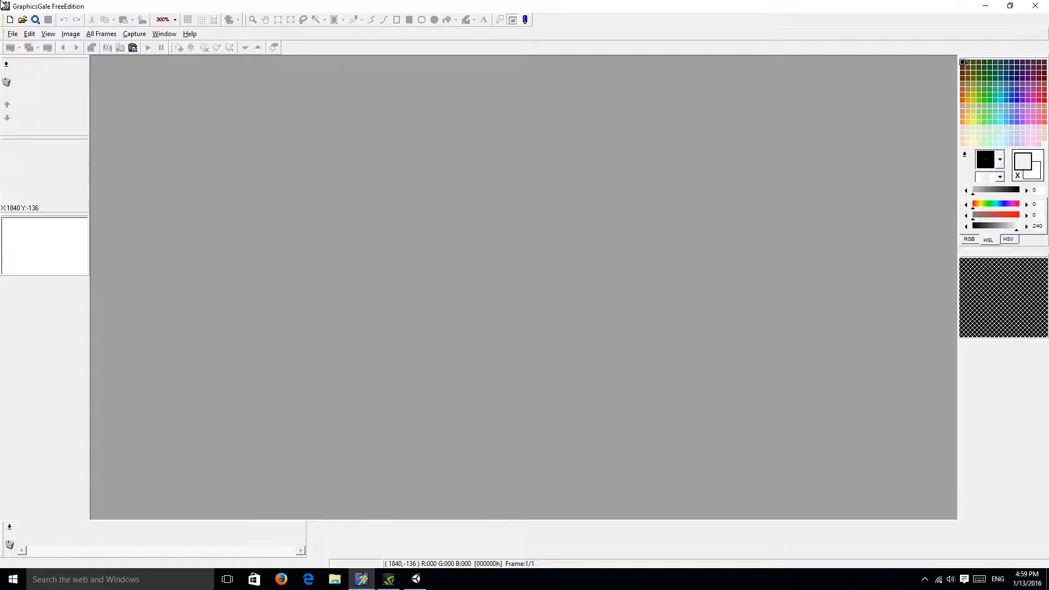
# Create a new 32×32 image with 24-bit full colour via File > New
pyautogui.click(12, 34)
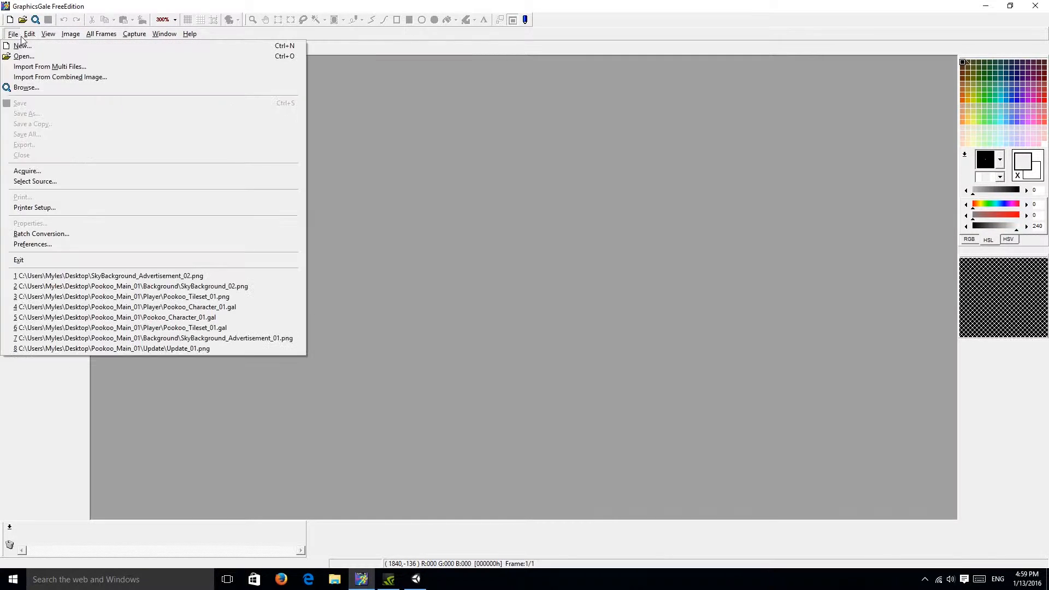
pyautogui.moveTo(22, 46)
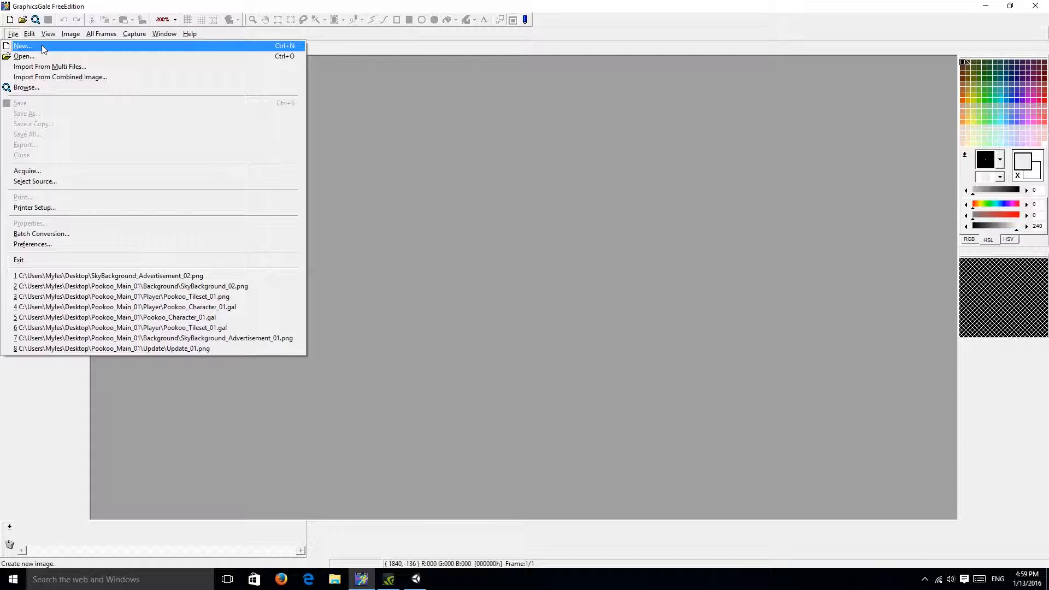
pyautogui.click(22, 46)
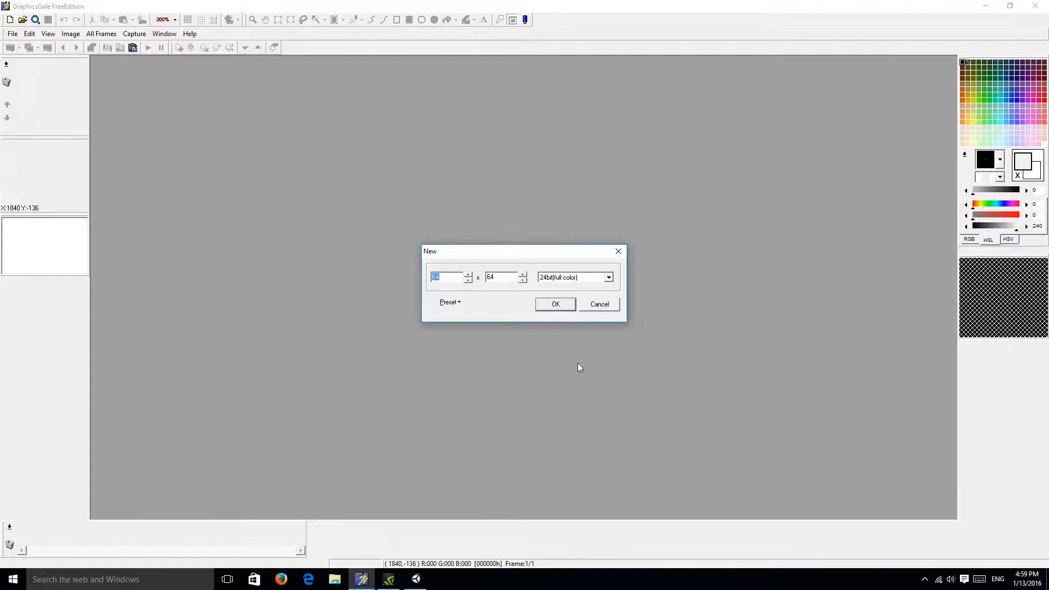
pyautogui.moveTo(517, 281)
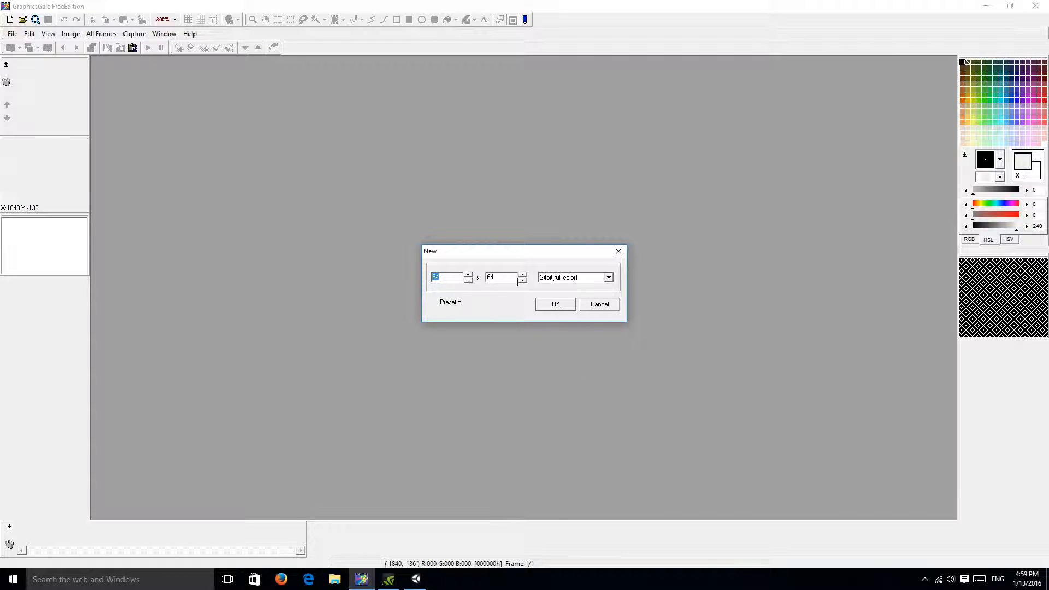
pyautogui.moveTo(518, 287)
pyautogui.write('32')
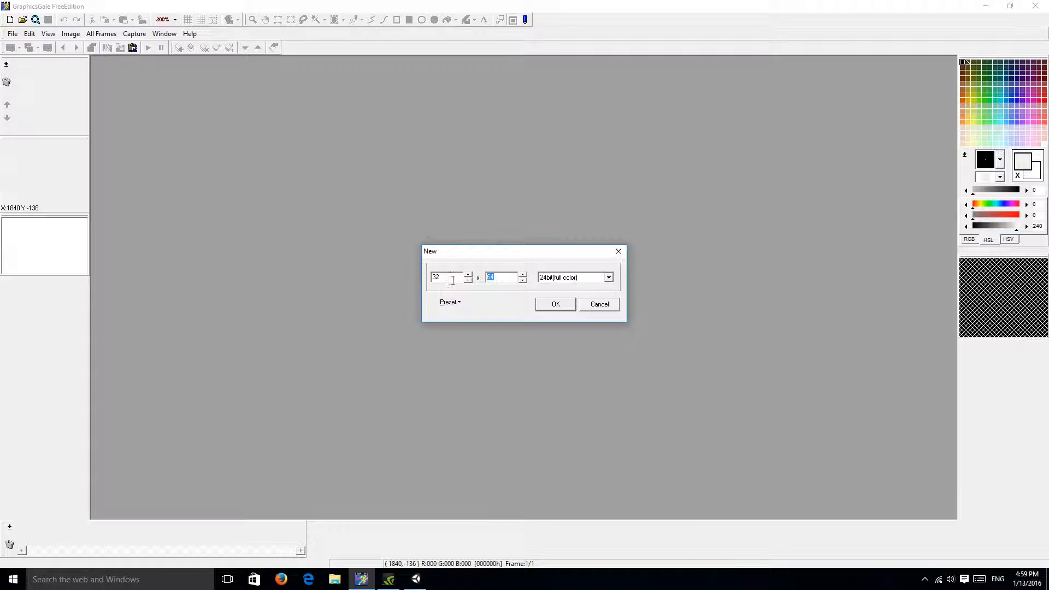
pyautogui.click(555, 304)
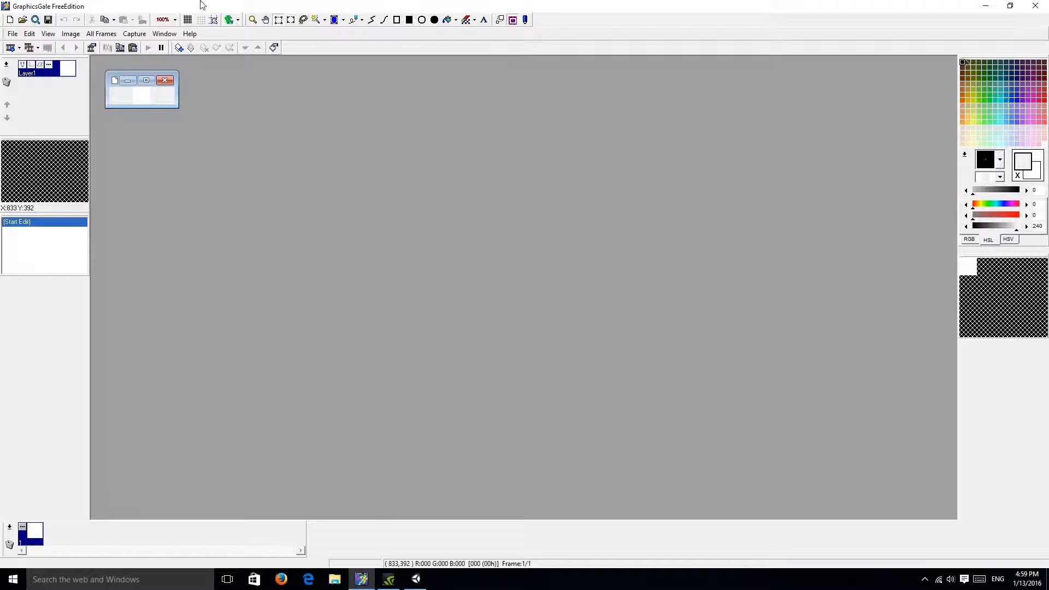
# Maximize the image window, zoom to 2000% and turn on the pixel grid
pyautogui.click(145, 80)
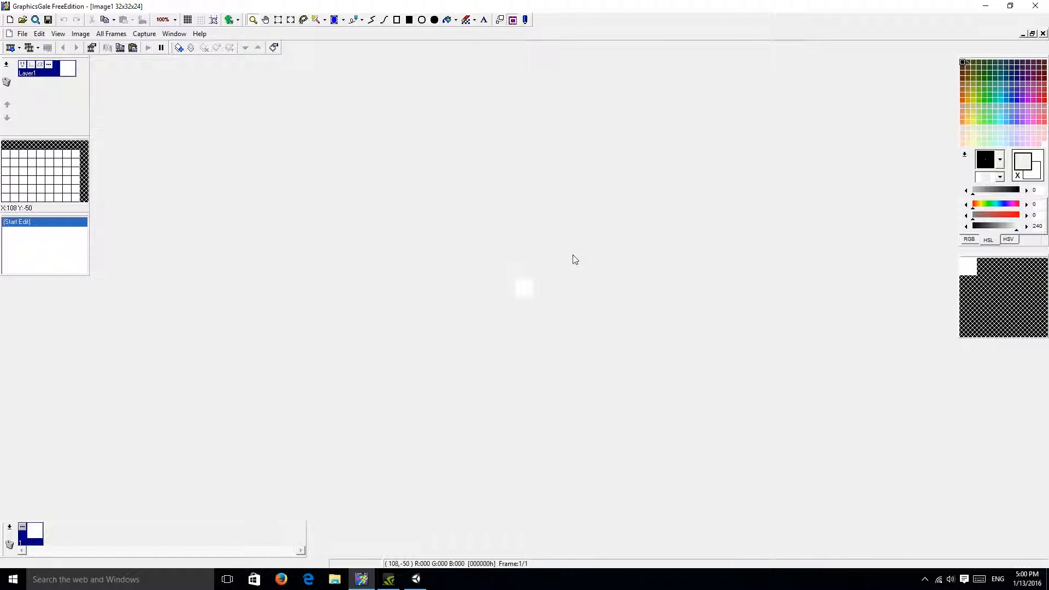
pyautogui.click(523, 287)
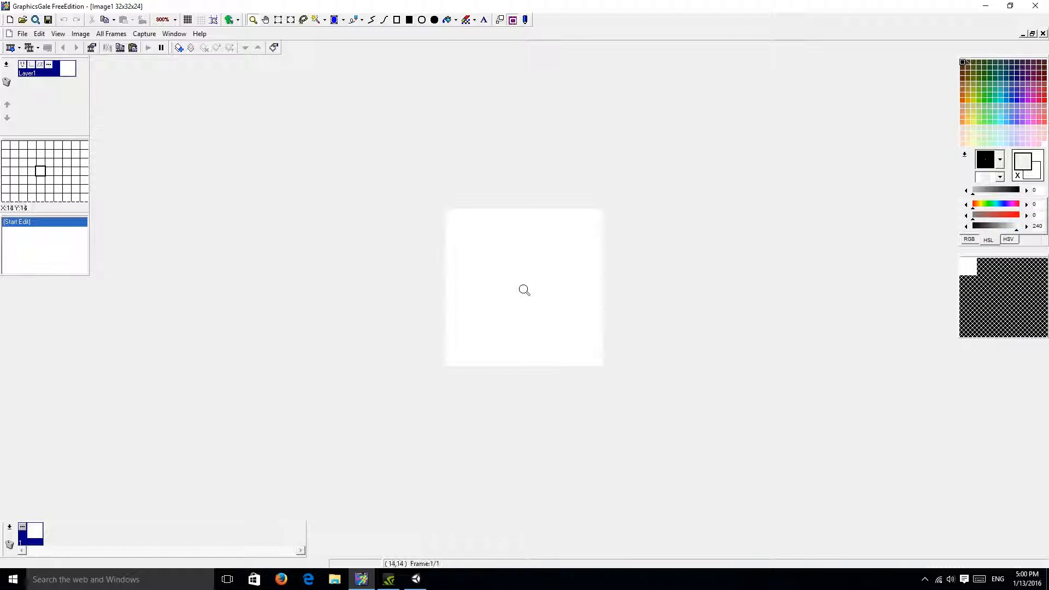
pyautogui.click(523, 289)
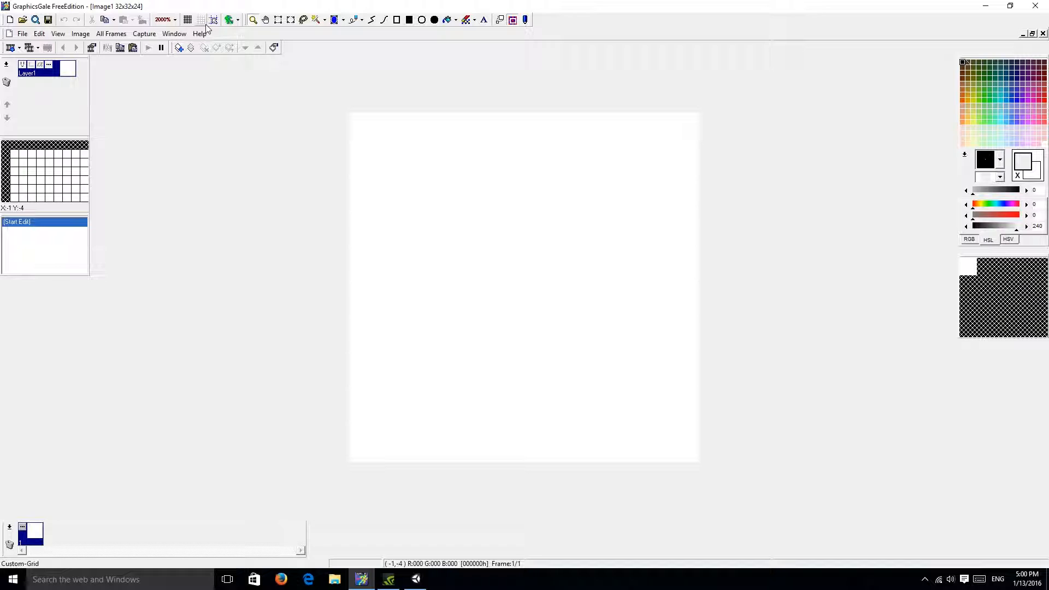
pyautogui.click(188, 19)
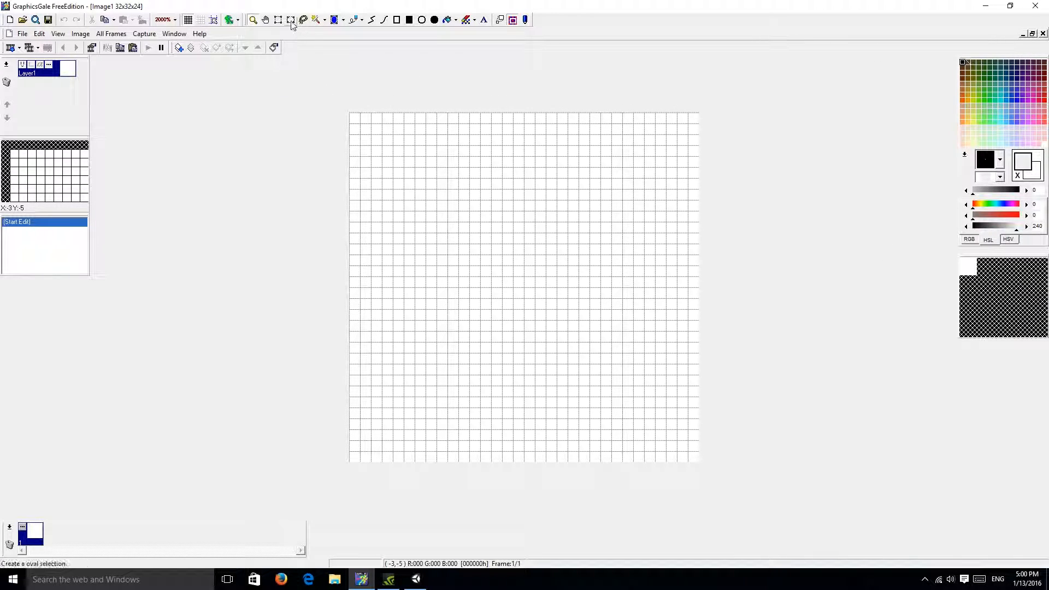
pyautogui.click(335, 20)
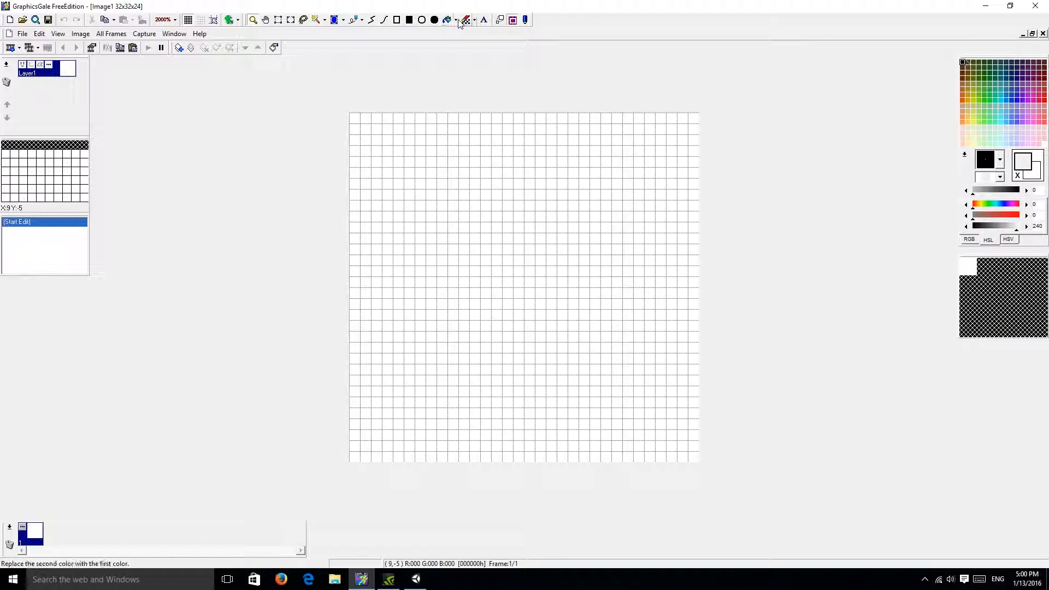
pyautogui.moveTo(353, 19)
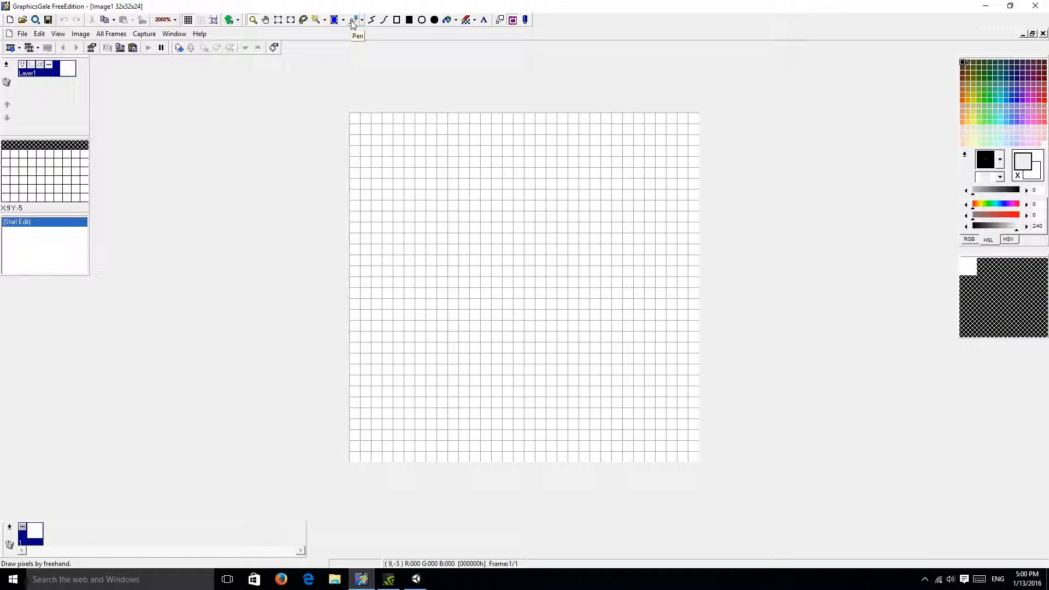
pyautogui.moveTo(353, 22)
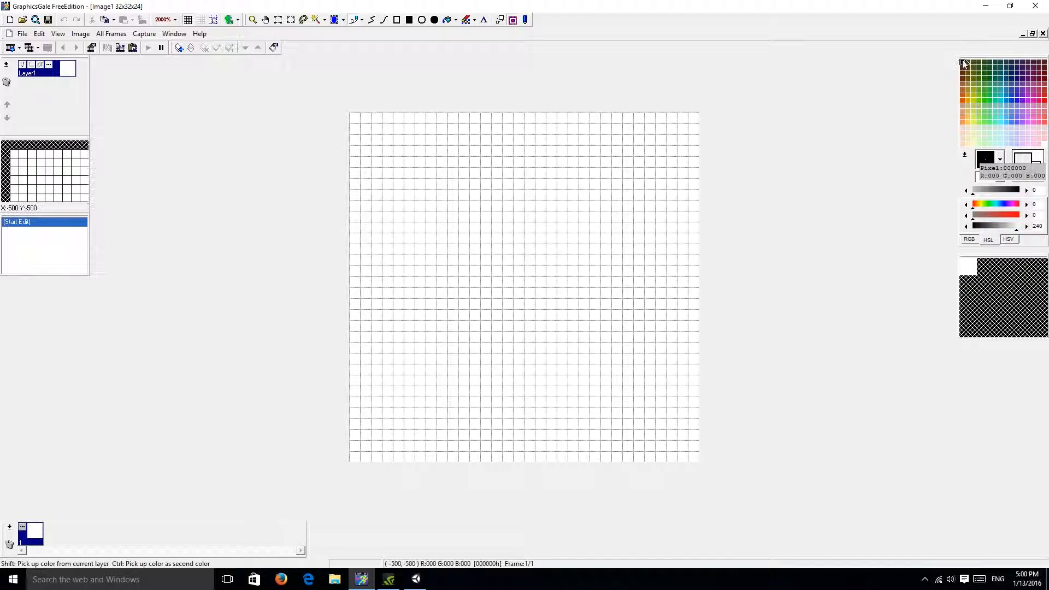
# Pen-draw the ghost's rounded head, sides and two legs in black
pyautogui.click(442, 272)
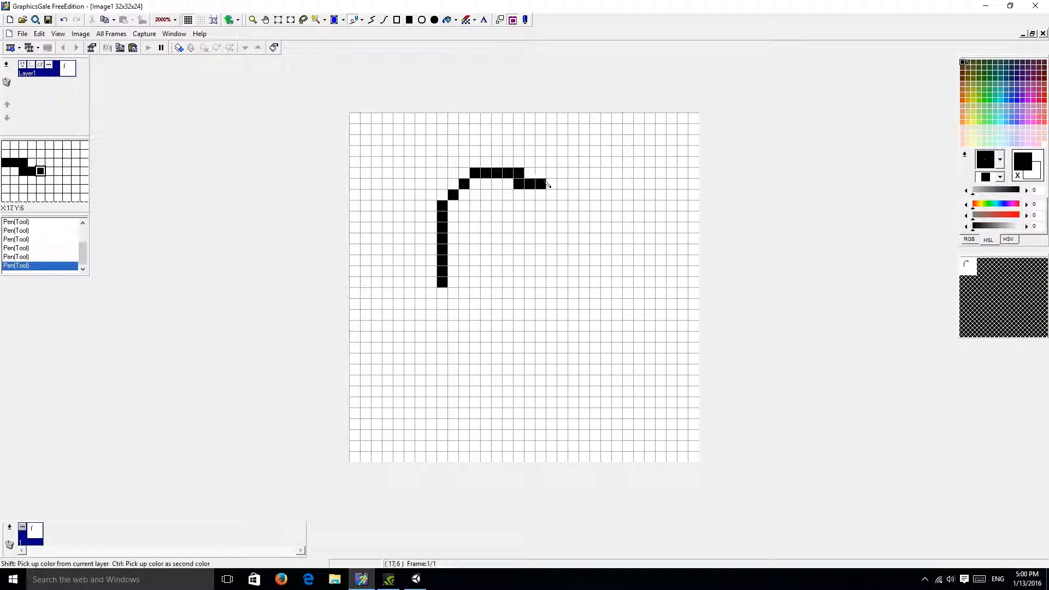
pyautogui.click(539, 184)
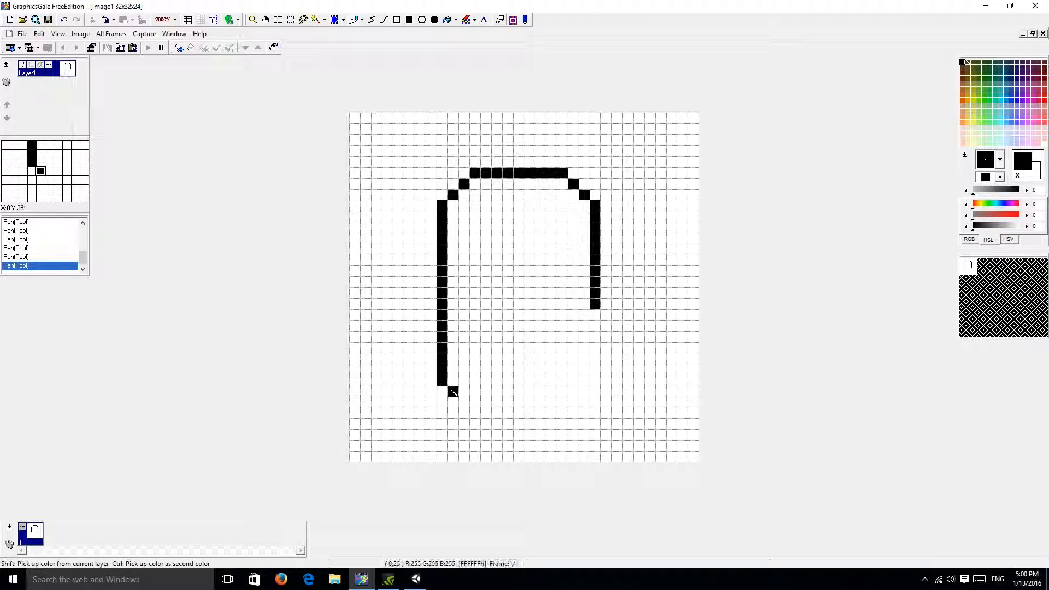
pyautogui.click(461, 391)
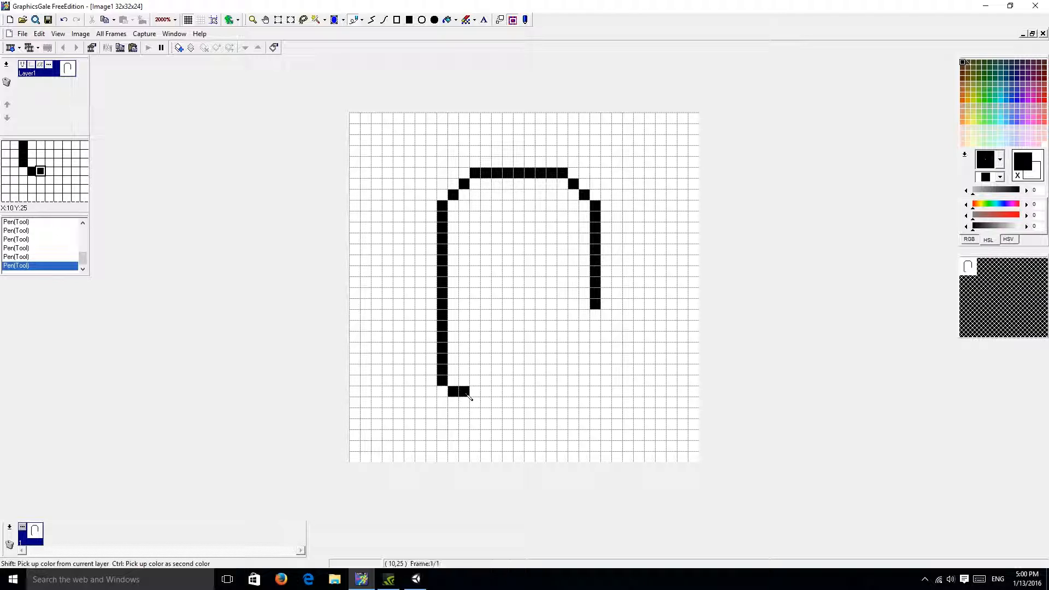
pyautogui.click(486, 380)
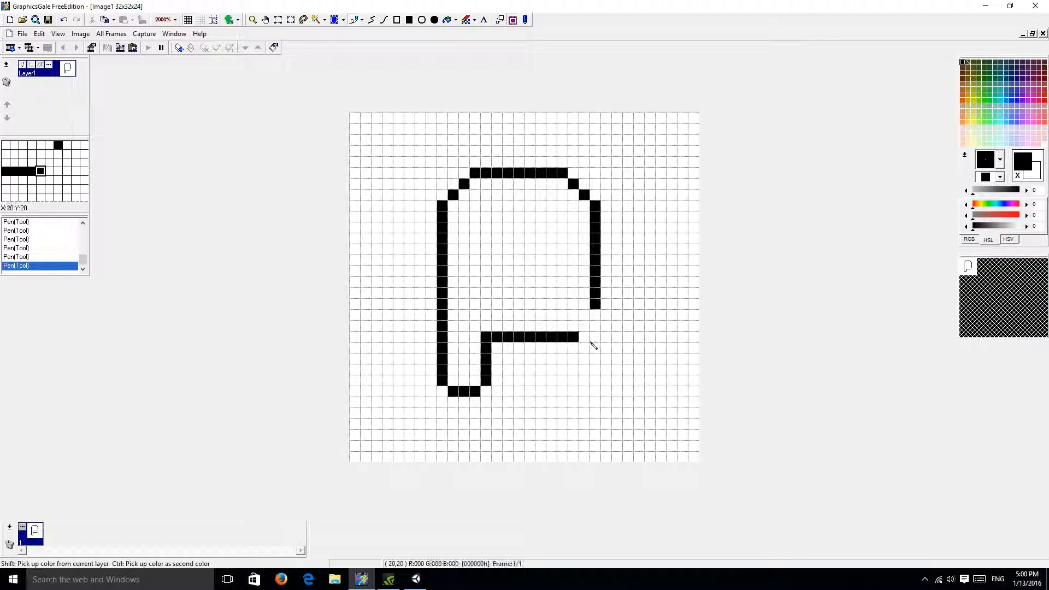
pyautogui.click(595, 328)
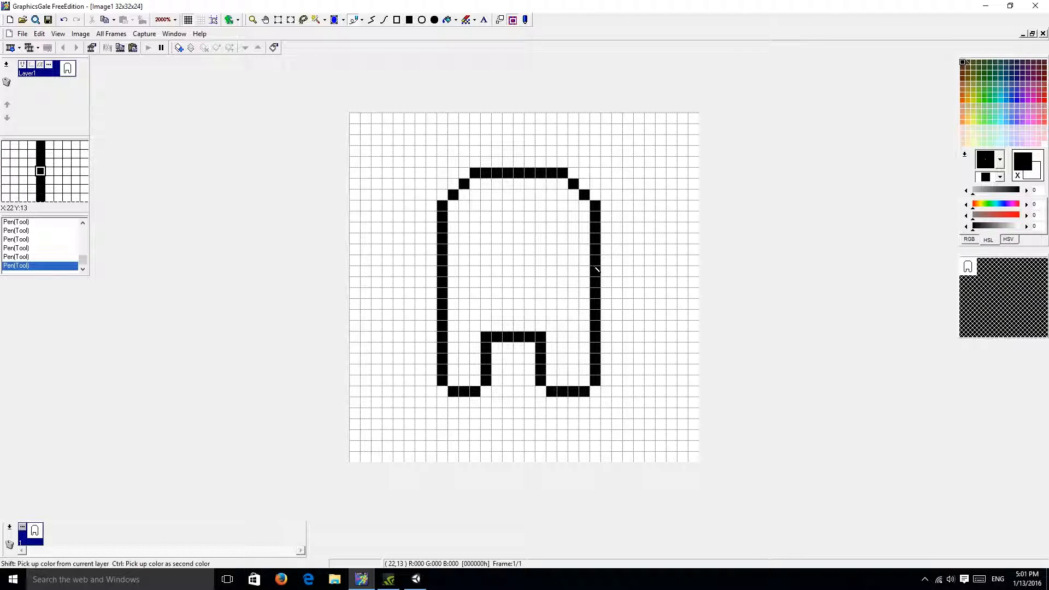
pyautogui.moveTo(614, 206)
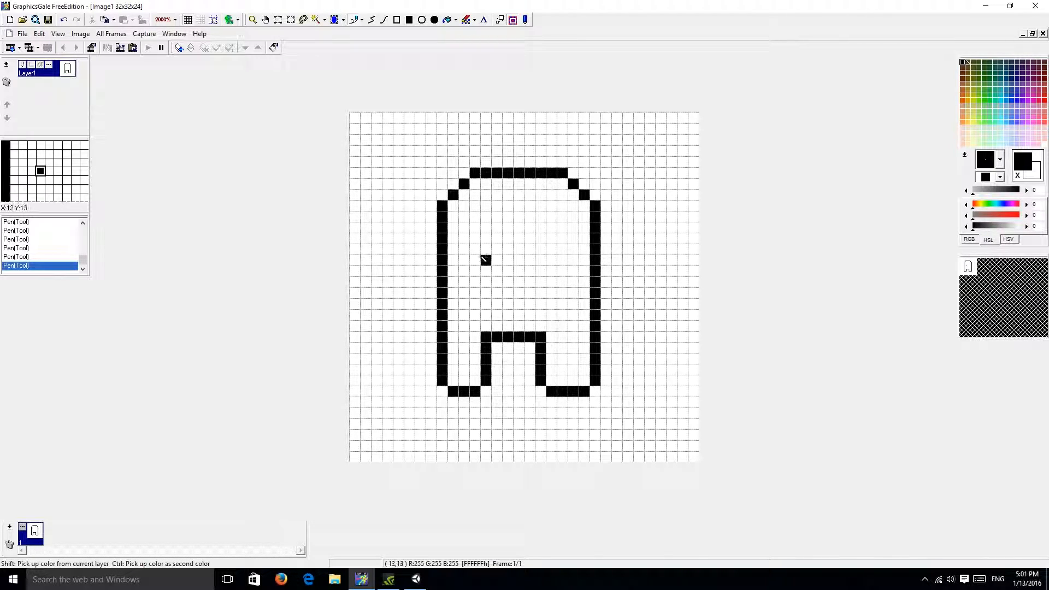
pyautogui.moveTo(476, 262)
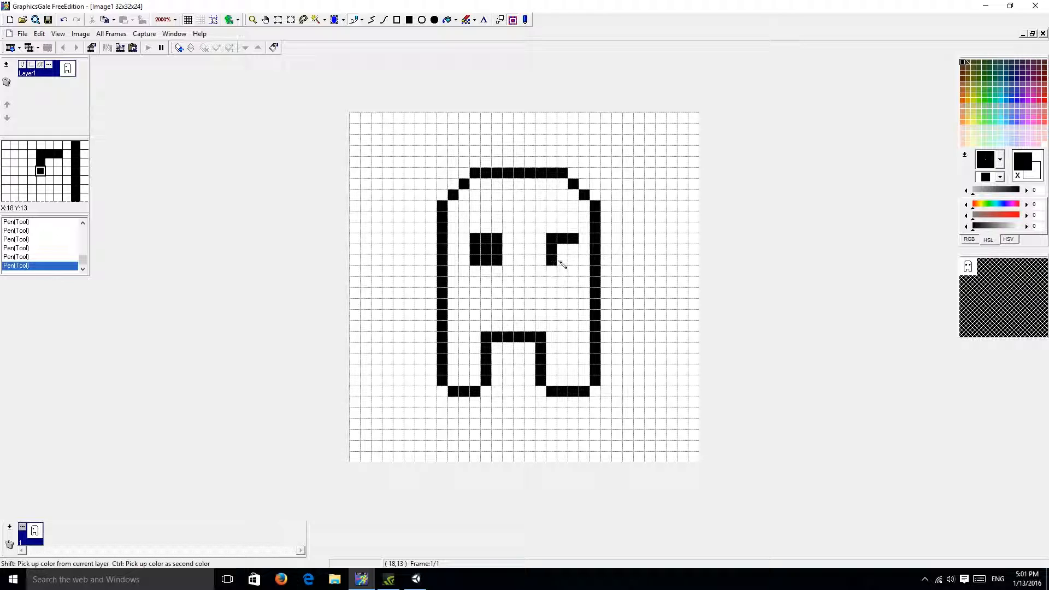
# Fill two 3×3 black eyes and a 2×2 square mouth on the ghost
pyautogui.click(568, 258)
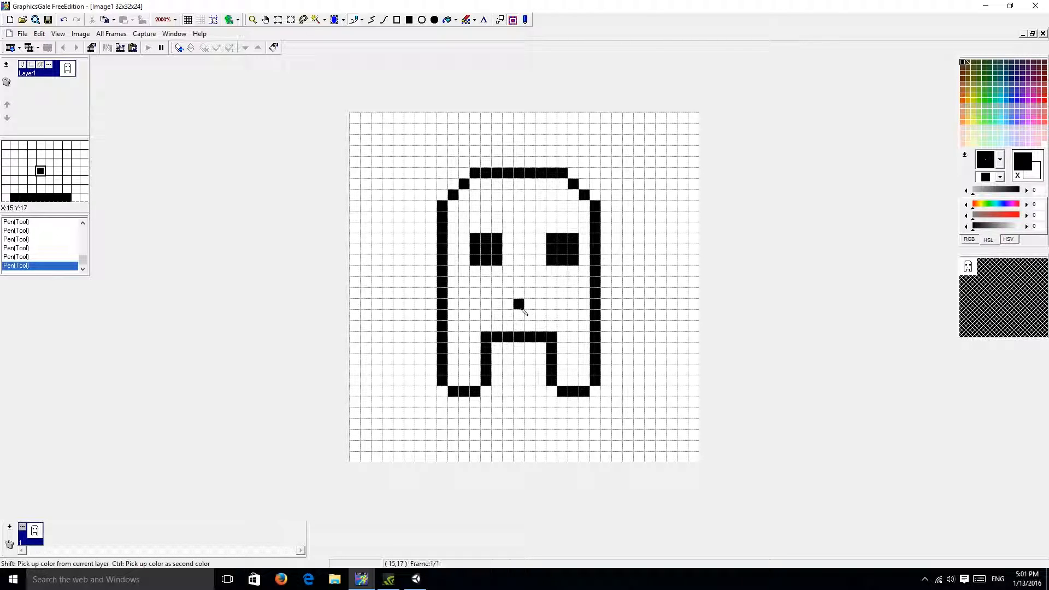
pyautogui.click(518, 302)
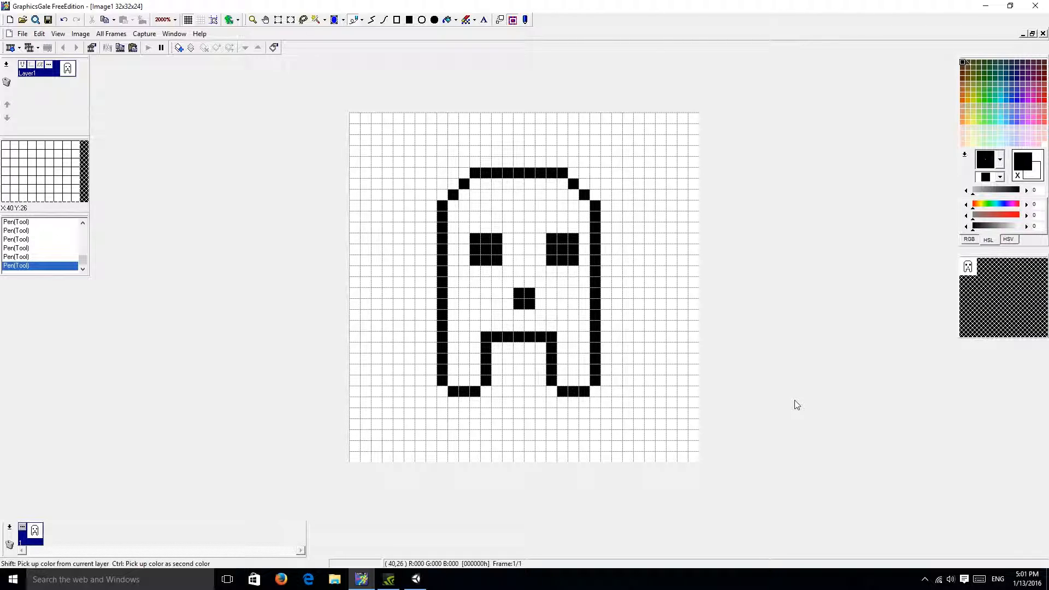
pyautogui.moveTo(284, 31)
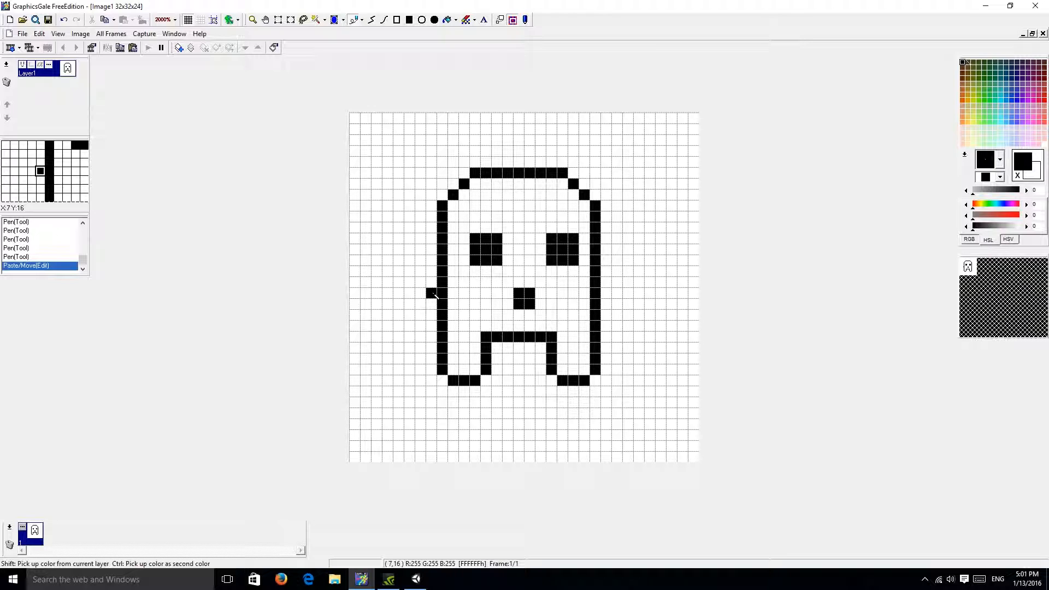
# Draw small black arm stubs on both sides and move the ghost lower on the canvas
pyautogui.click(431, 293)
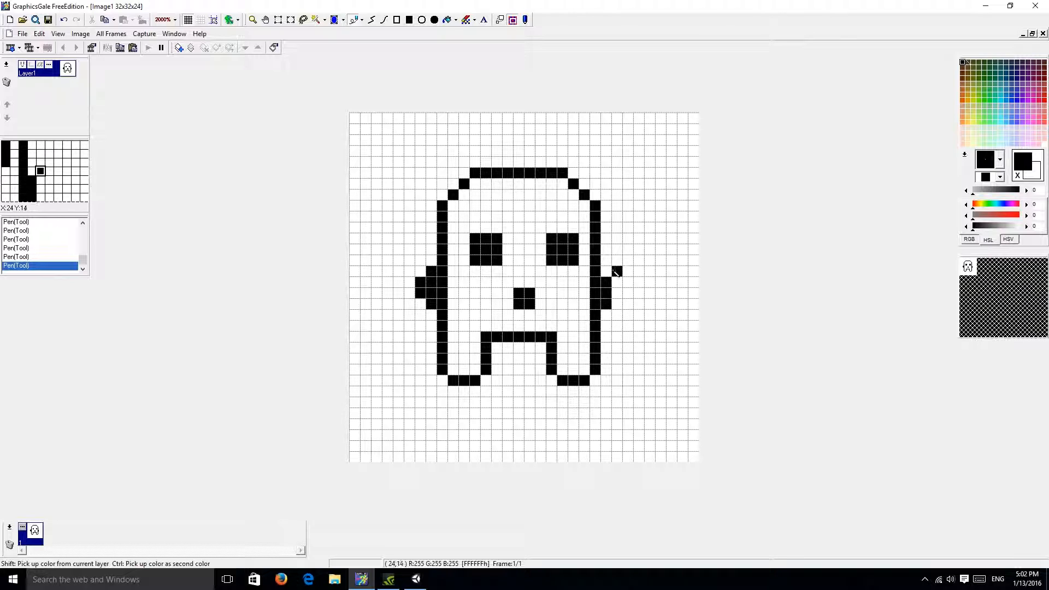
pyautogui.click(605, 275)
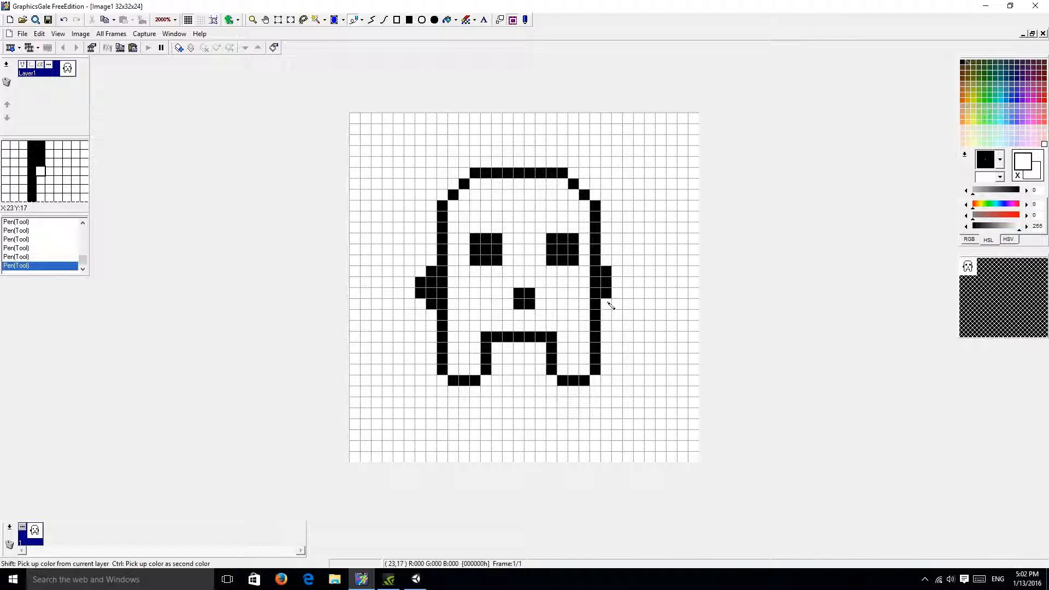
pyautogui.click(605, 305)
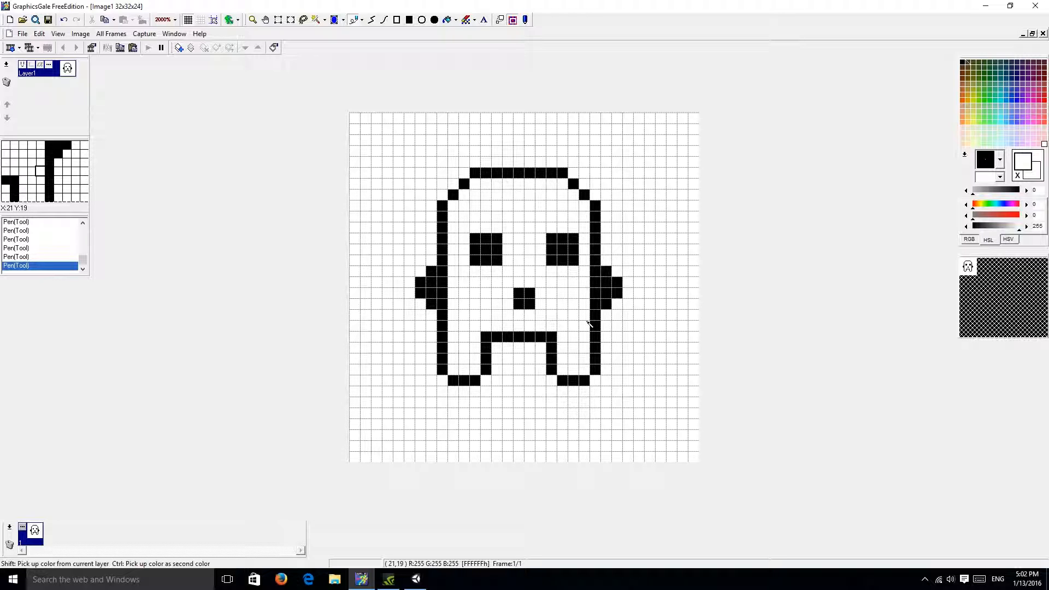
pyautogui.click(278, 20)
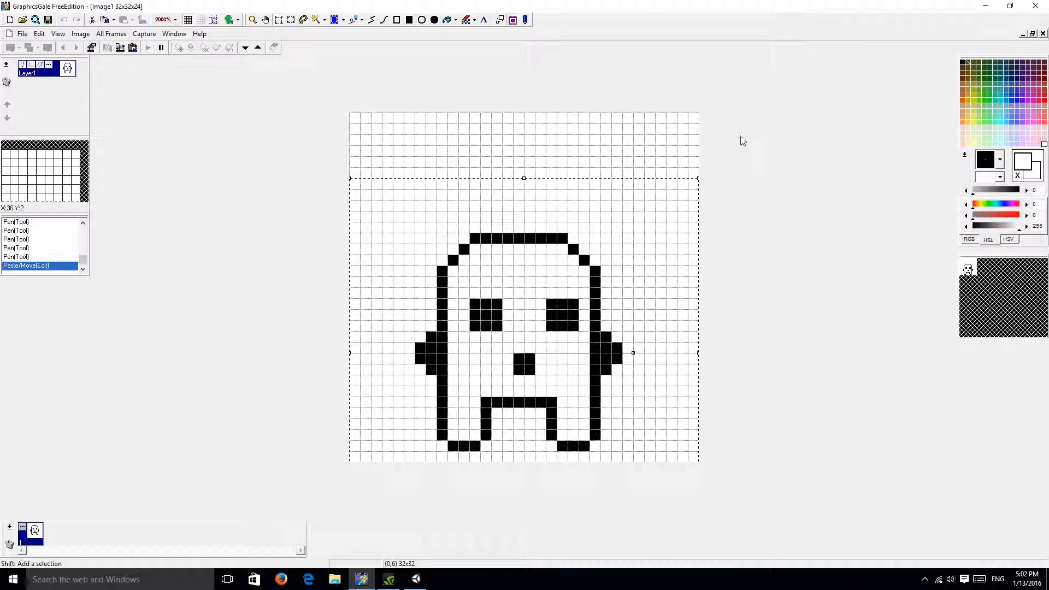
# Duplicate the ghost into a second animation frame and return to frame 1
pyautogui.rightClick(34, 531)
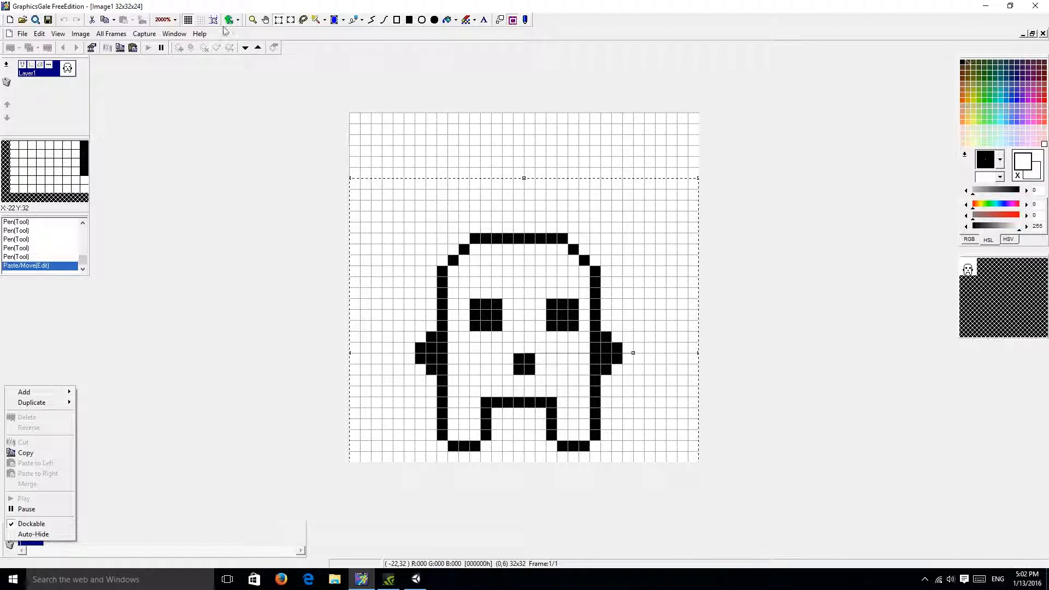
pyautogui.click(355, 20)
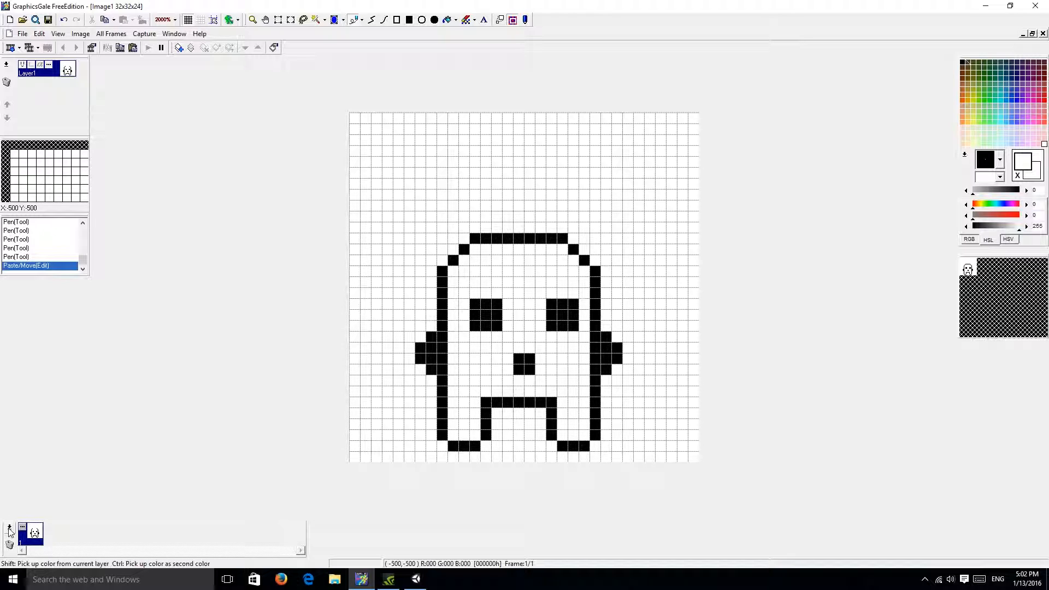
pyautogui.rightClick(32, 533)
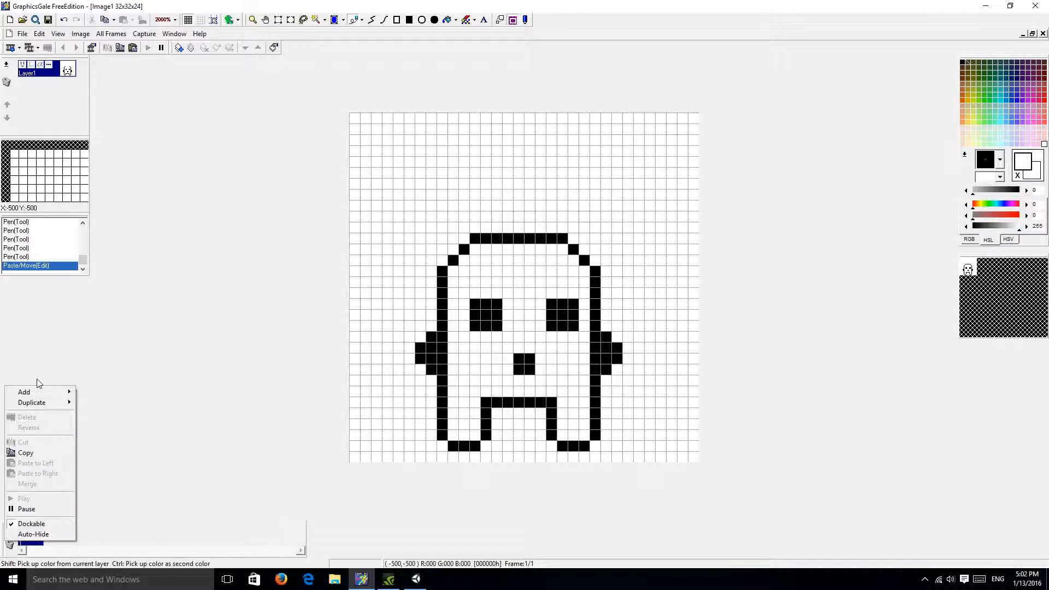
pyautogui.moveTo(32, 402)
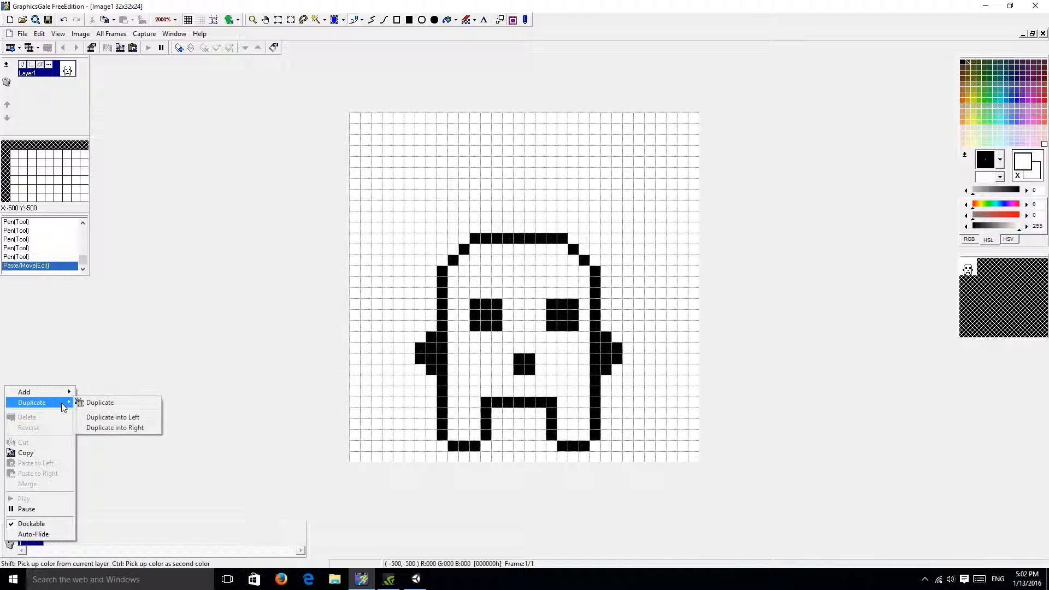
pyautogui.click(99, 402)
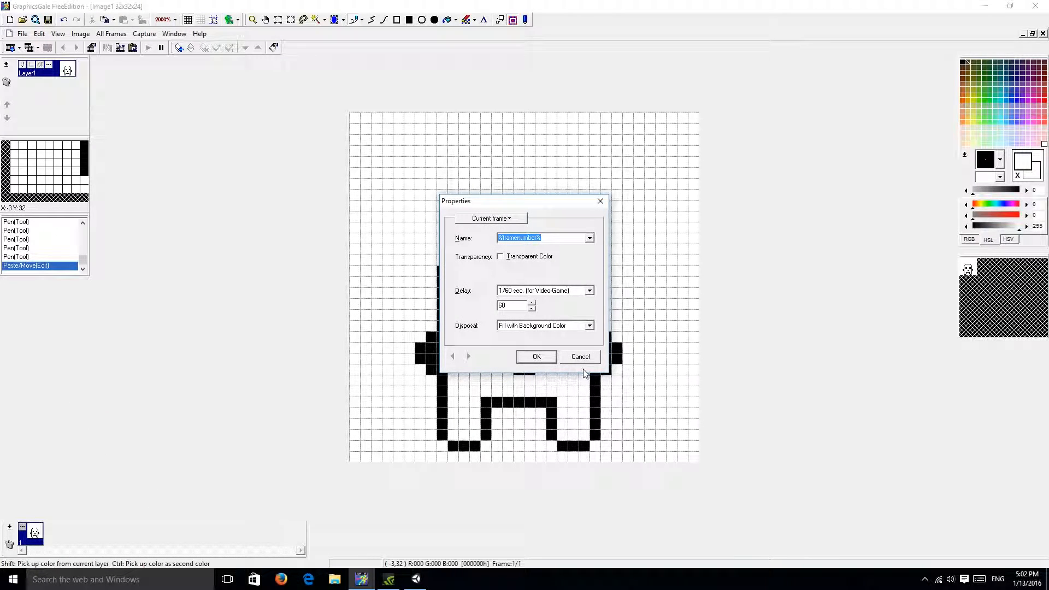
pyautogui.click(535, 356)
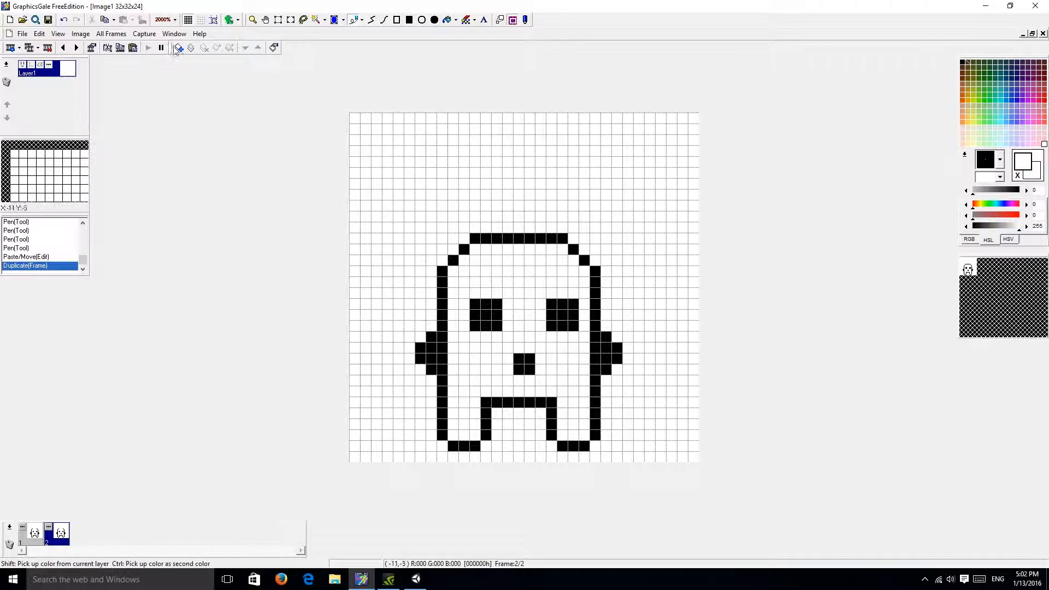
pyautogui.moveTo(75, 452)
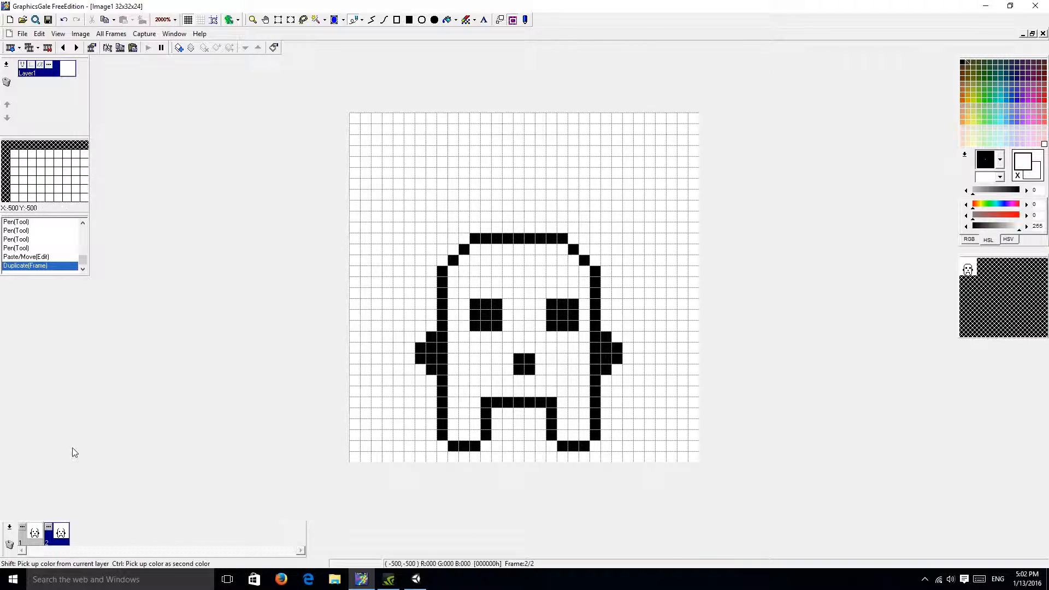
pyautogui.click(34, 534)
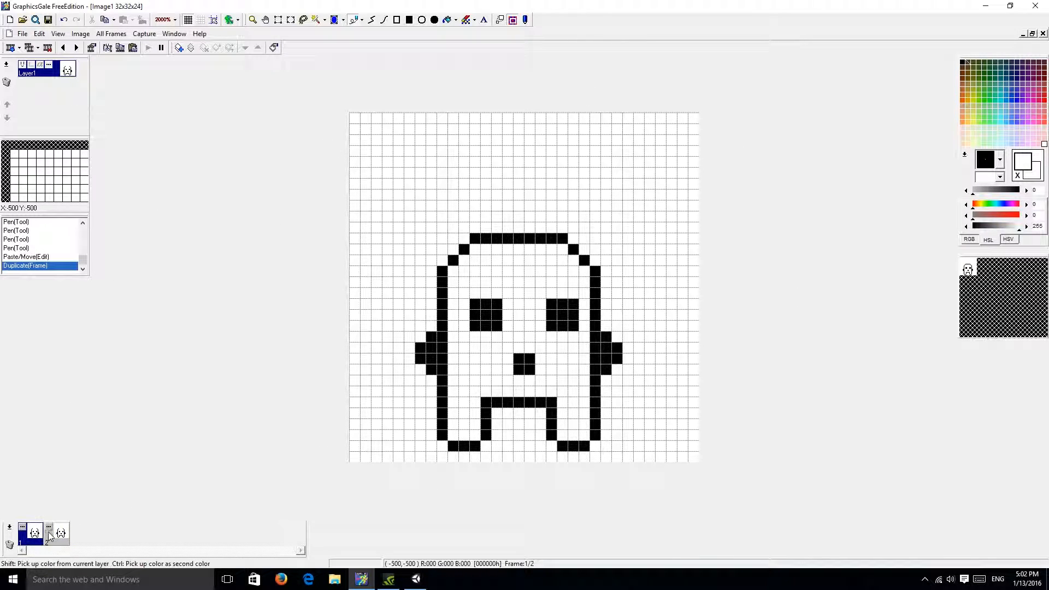
# Set frame 2 to background-fill disposal with a transparent colour and a 50 ms delay
pyautogui.click(60, 533)
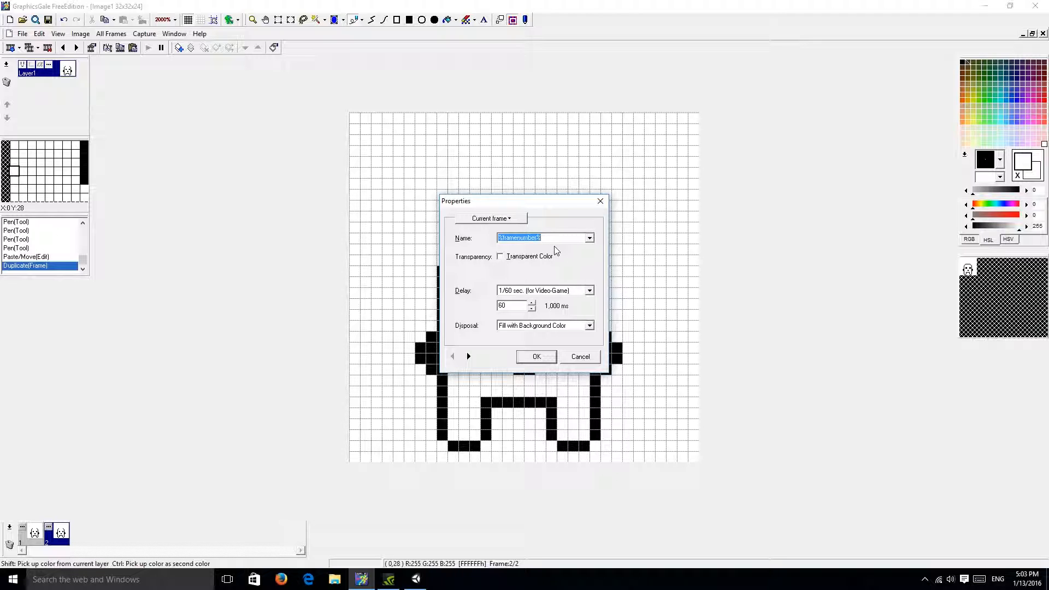
pyautogui.moveTo(583, 248)
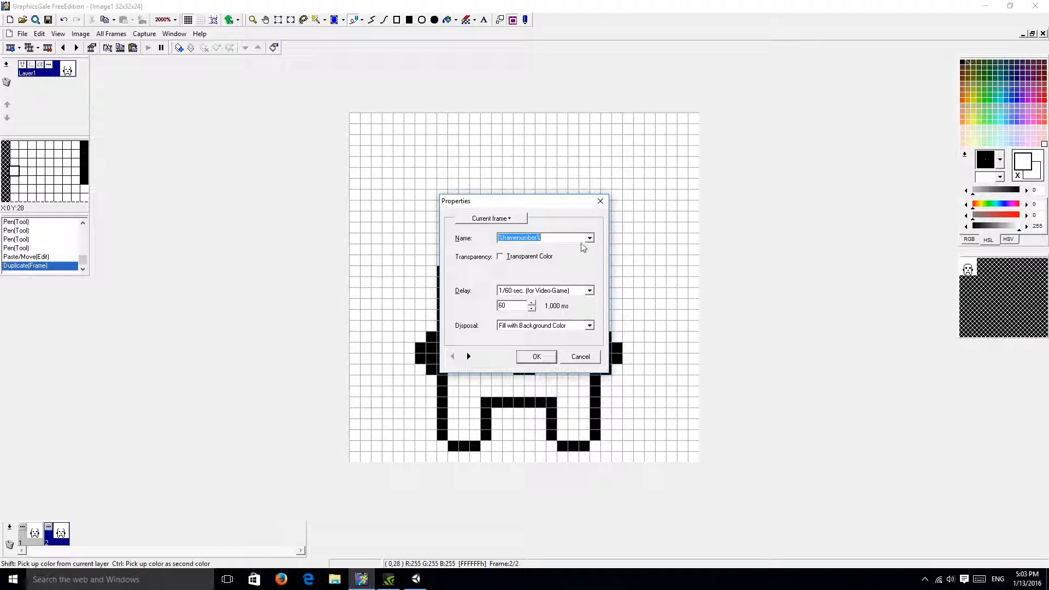
pyautogui.moveTo(582, 280)
pyautogui.write('30')
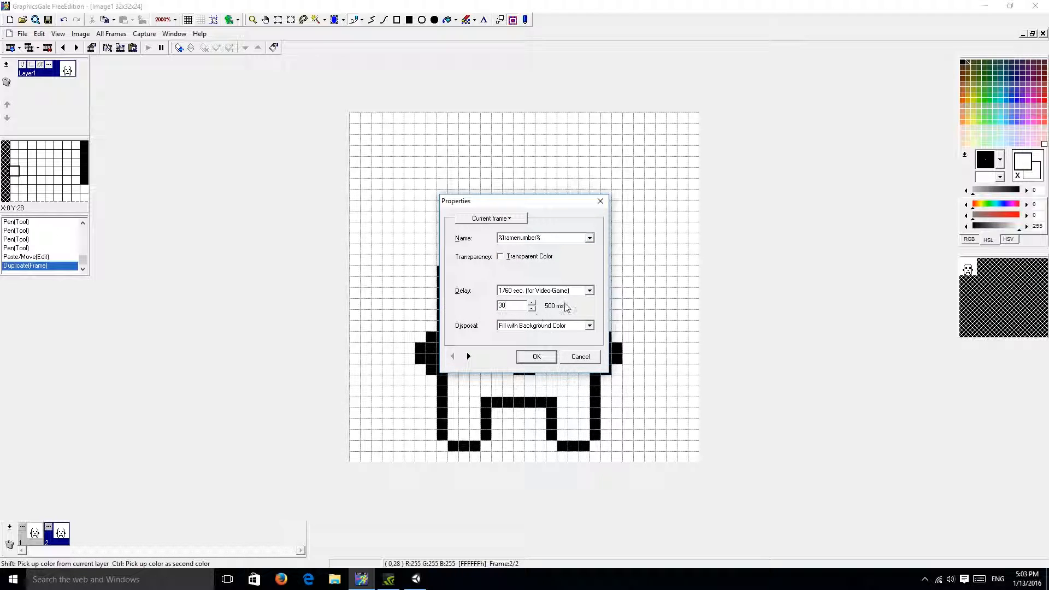
pyautogui.click(588, 326)
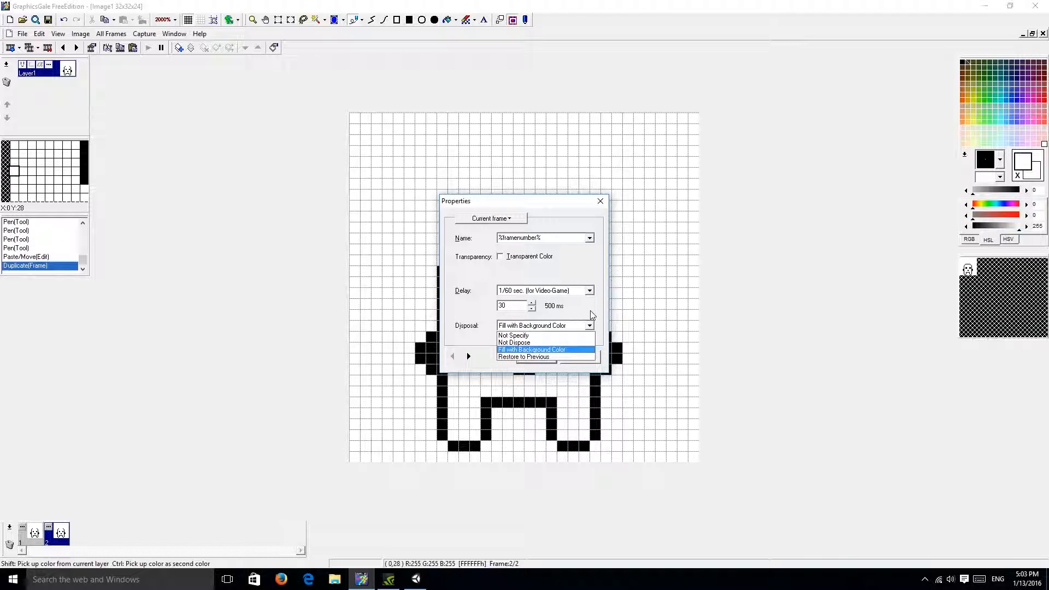
pyautogui.click(531, 350)
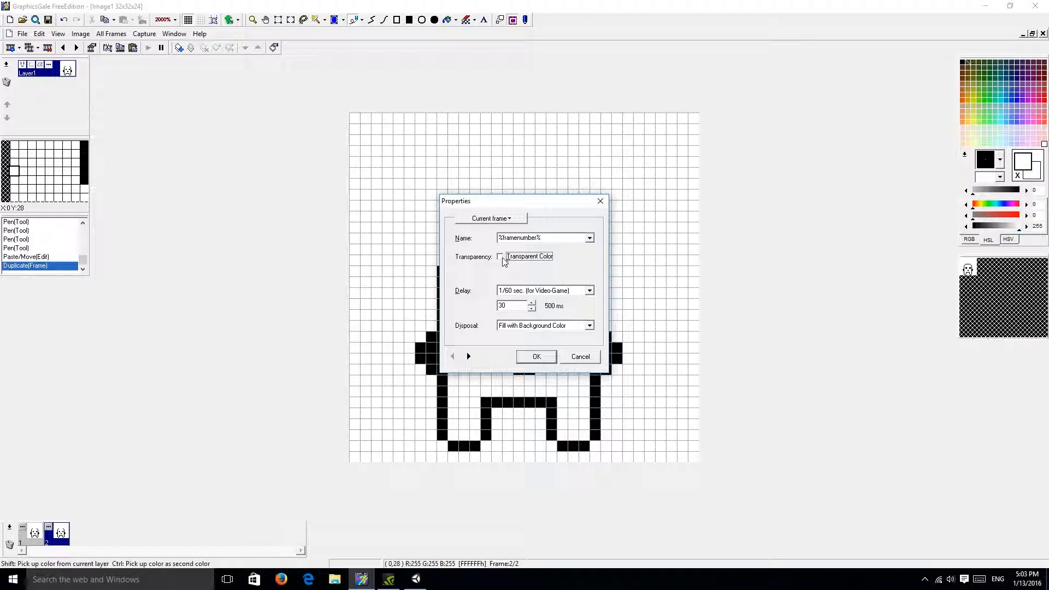
pyautogui.click(499, 256)
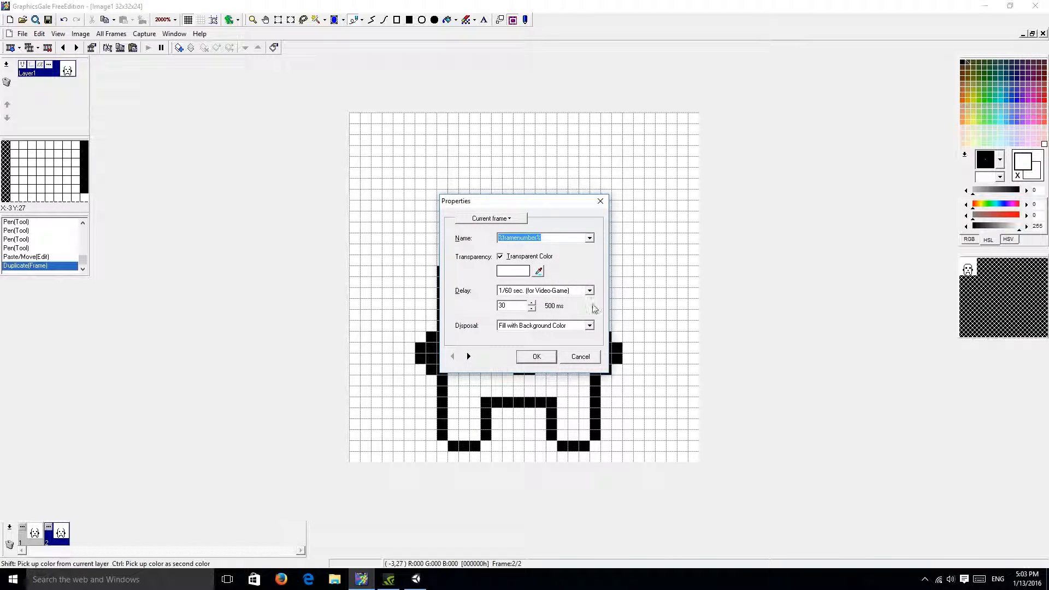
pyautogui.click(536, 356)
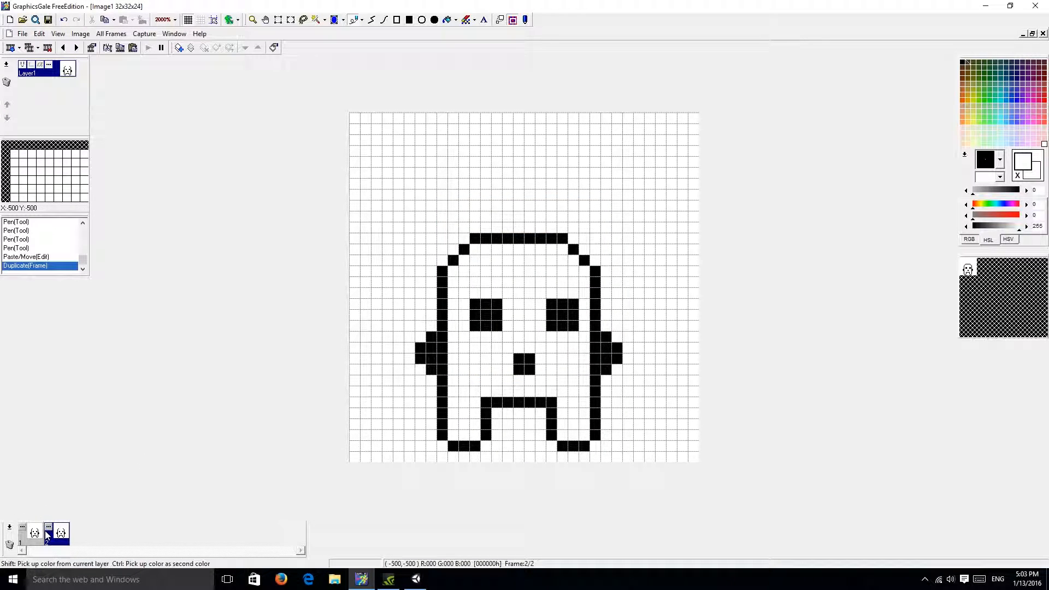
pyautogui.doubleClick(59, 533)
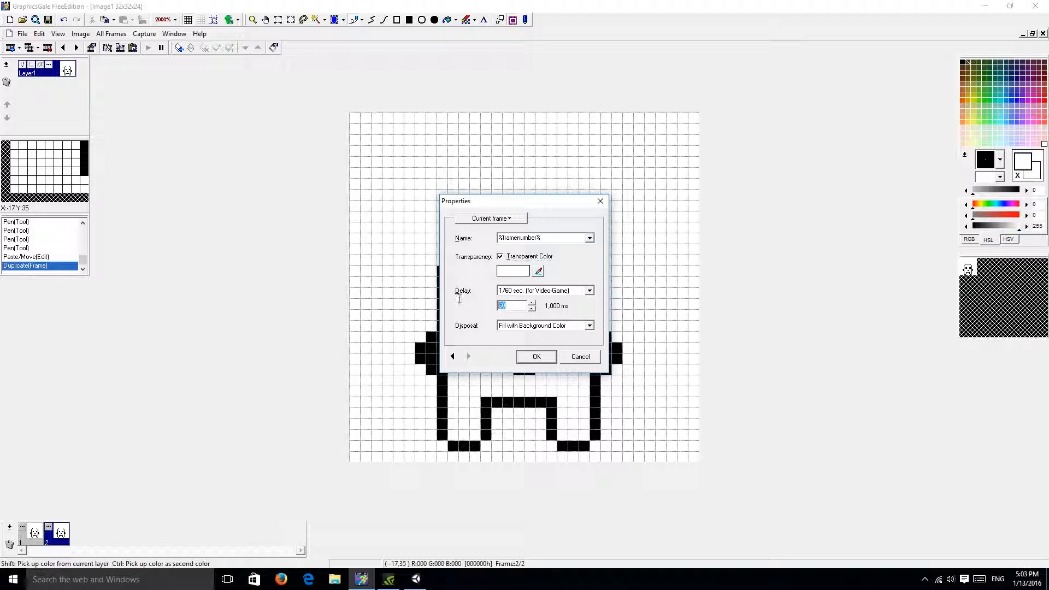
pyautogui.write('390')
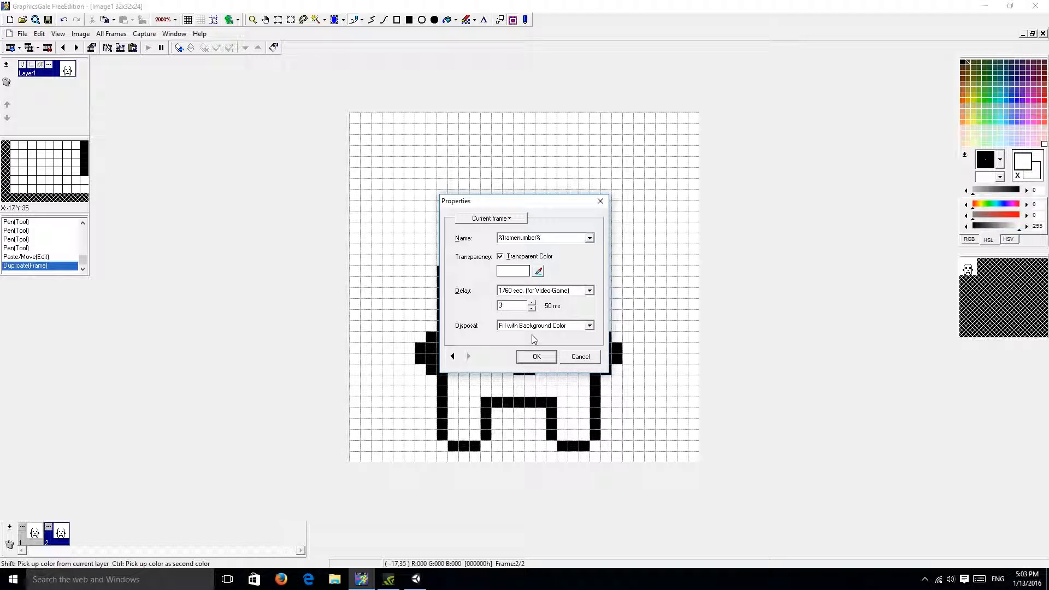
pyautogui.click(535, 356)
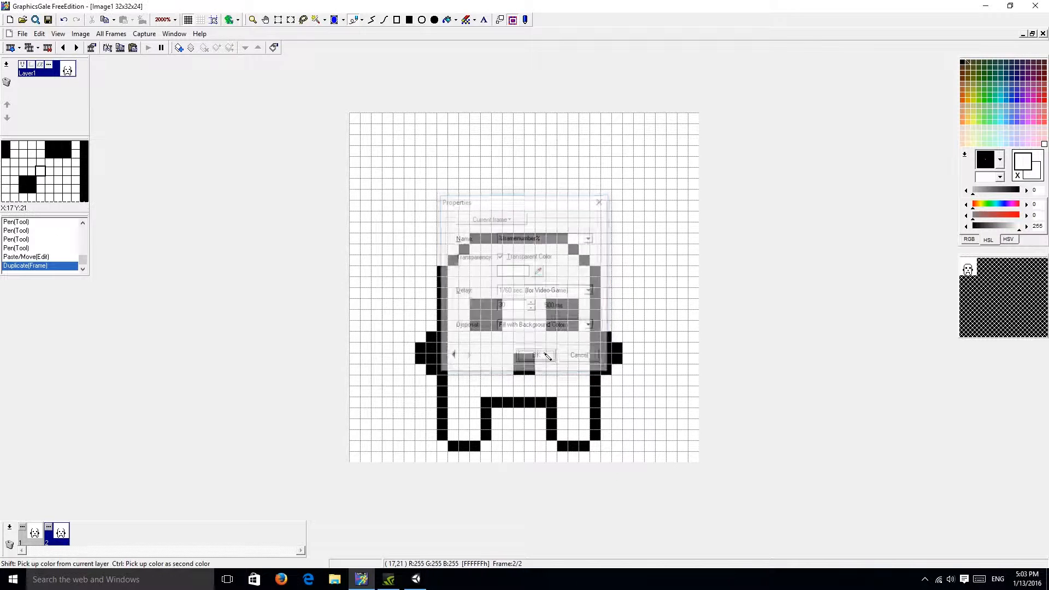
# Draw a pointed tuft atop the ghost in both frames and lower frame 2's head one pixel
pyautogui.click(529, 354)
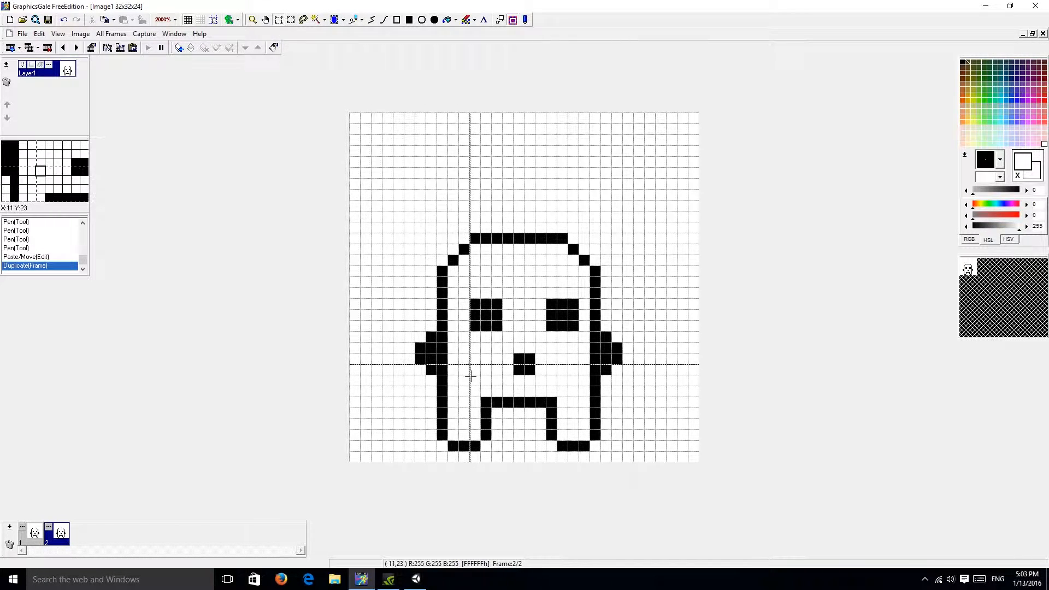
pyautogui.moveTo(666, 224)
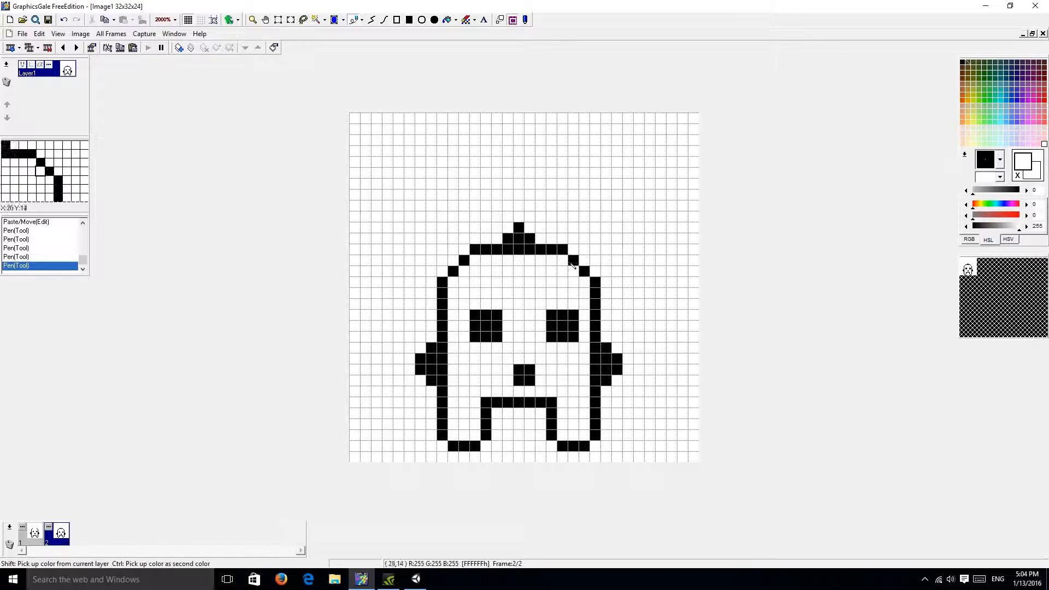
pyautogui.click(34, 533)
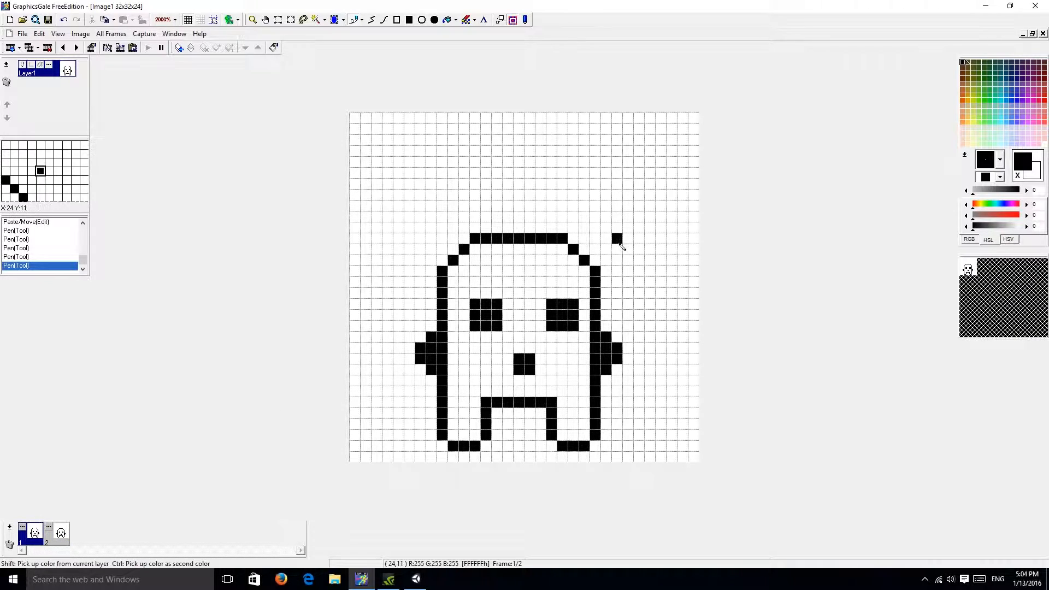
pyautogui.click(34, 534)
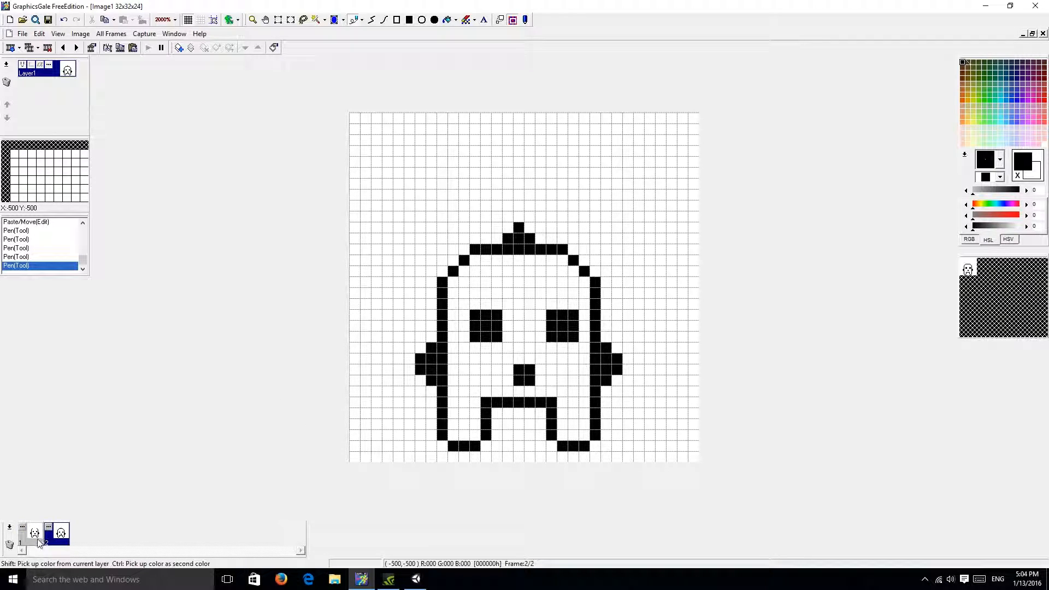
pyautogui.click(33, 533)
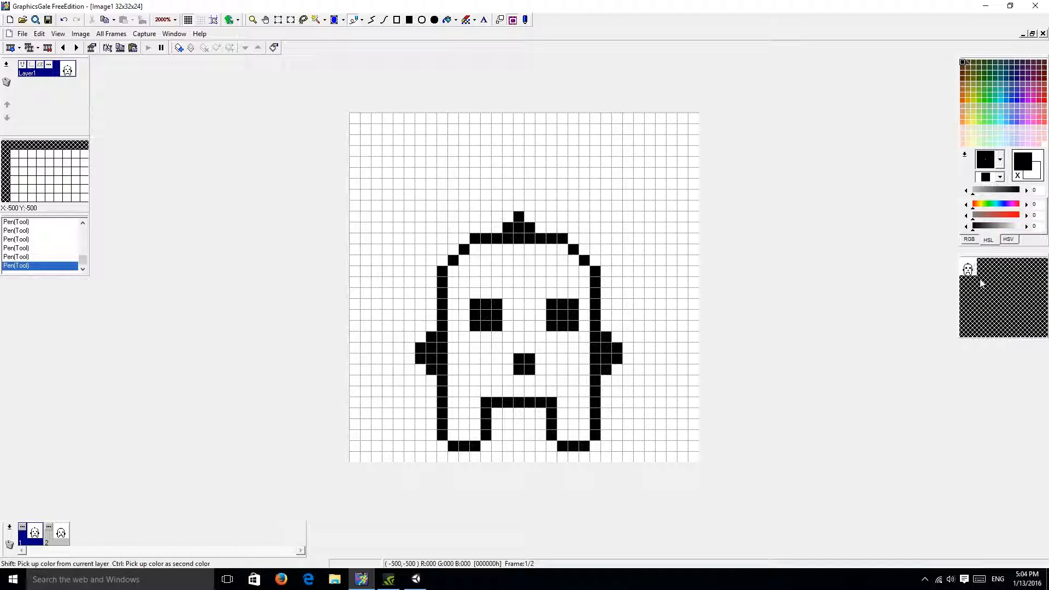
pyautogui.moveTo(321, 460)
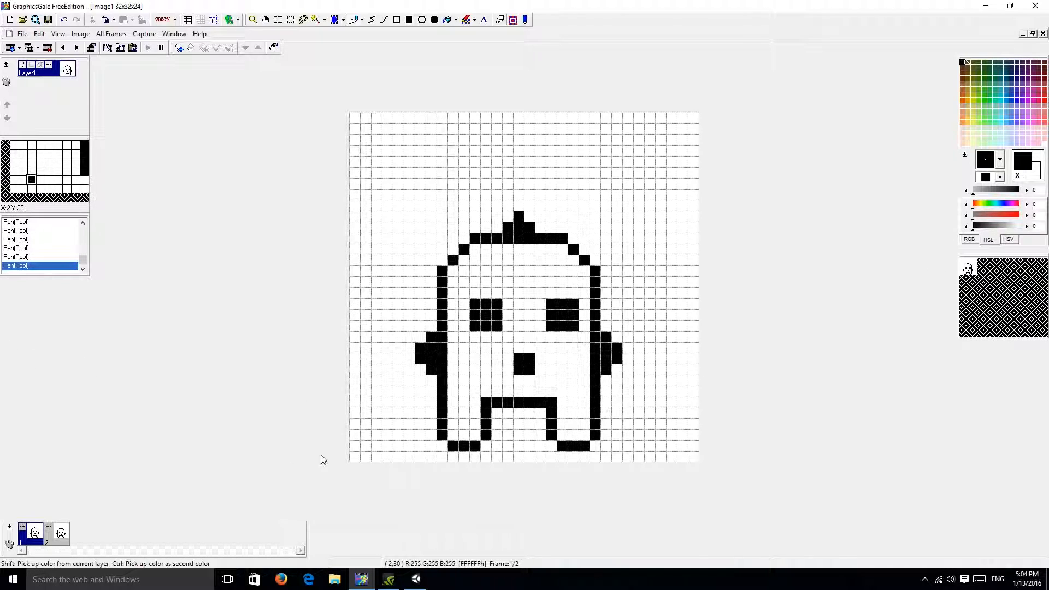
pyautogui.moveTo(189, 507)
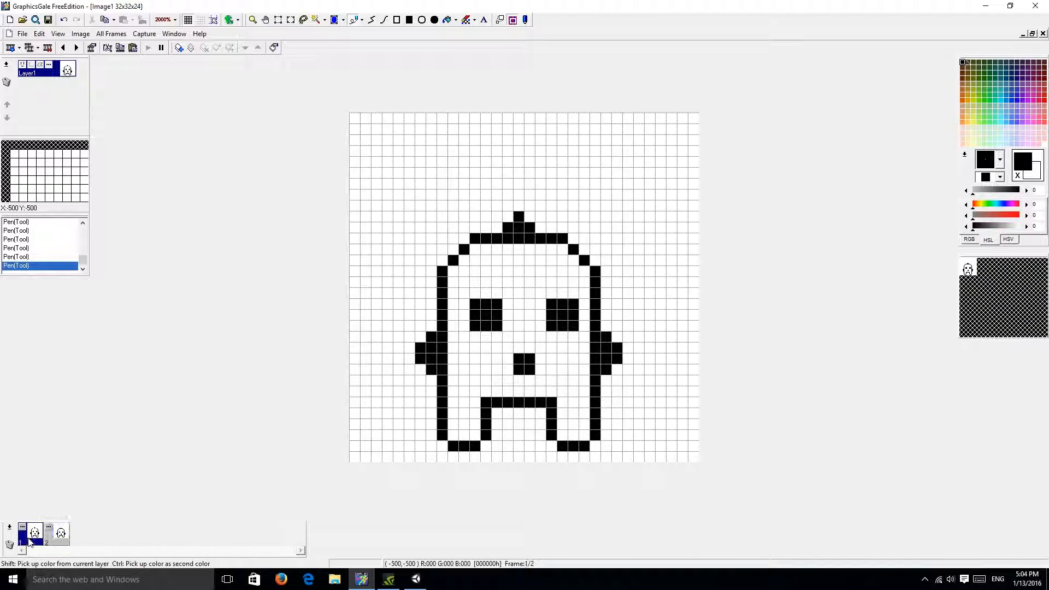
pyautogui.click(59, 533)
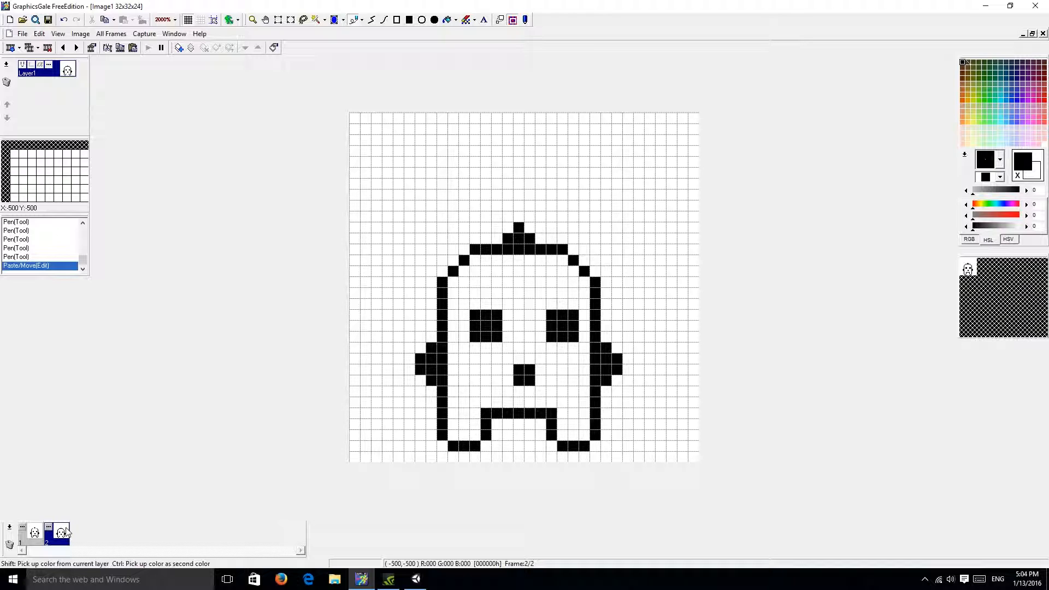
# Duplicate the frame into a third one and nudge its mouth and bottom edge down one row
pyautogui.rightClick(58, 533)
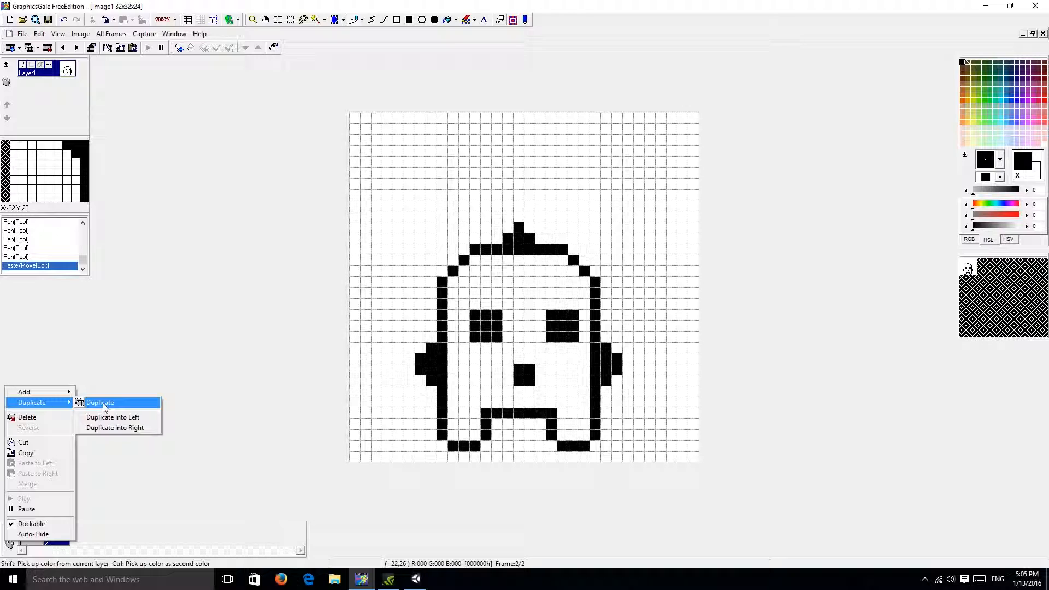
pyautogui.click(99, 402)
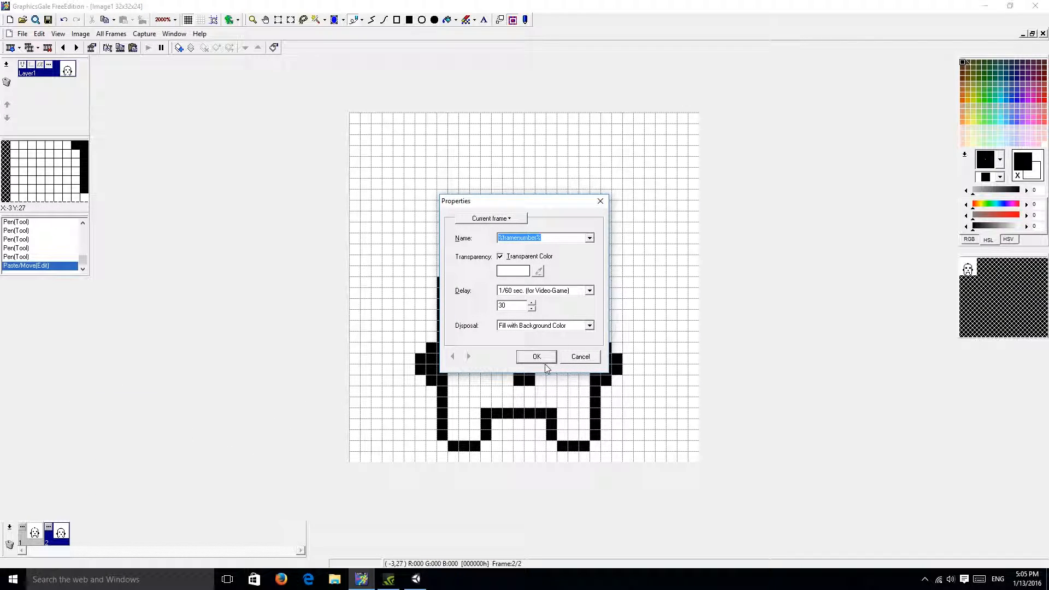
pyautogui.click(536, 356)
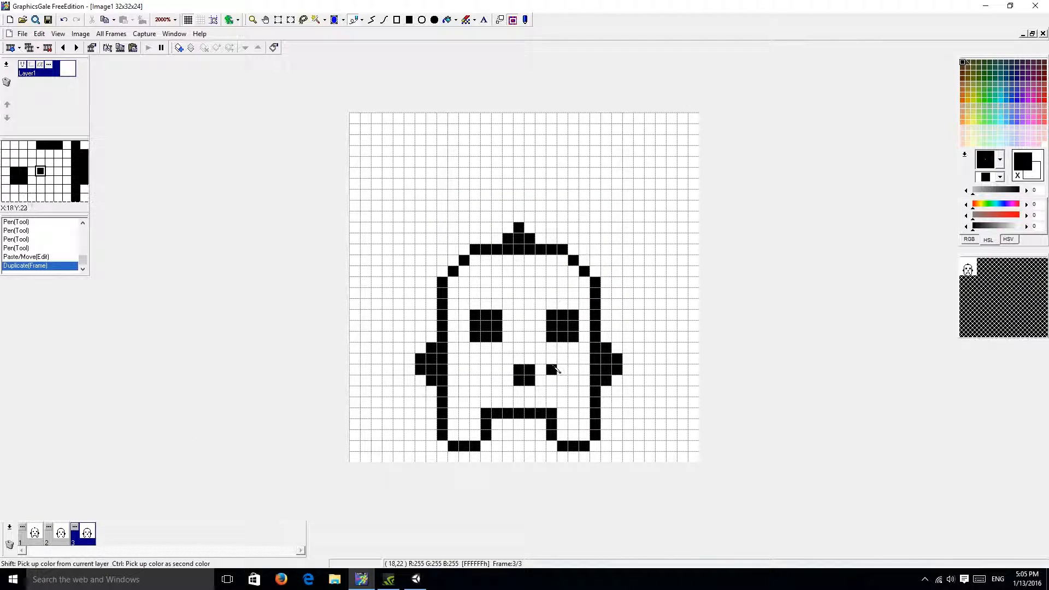
pyautogui.click(562, 378)
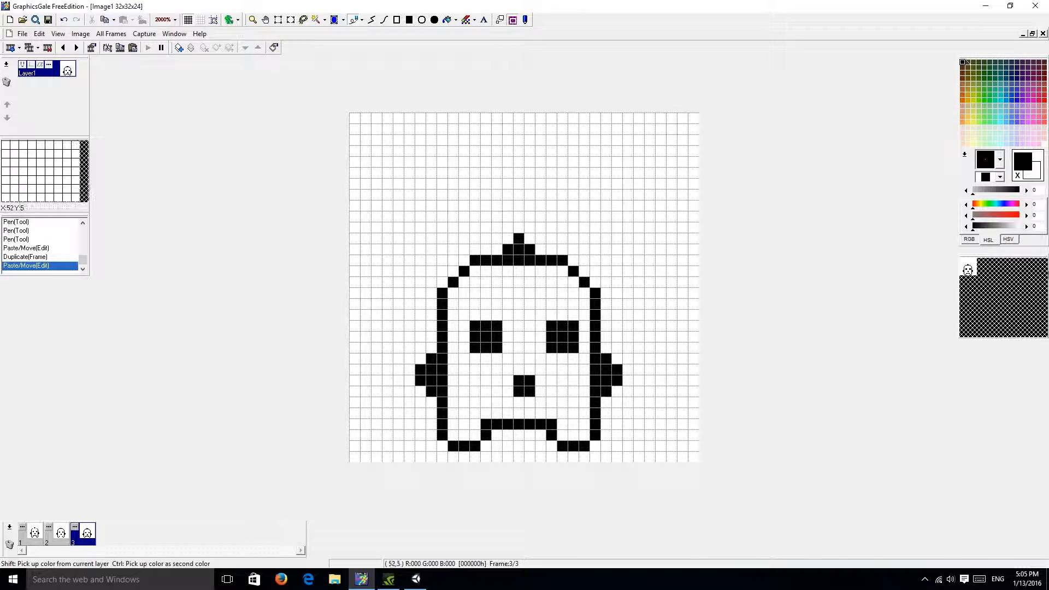
pyautogui.moveTo(823, 297)
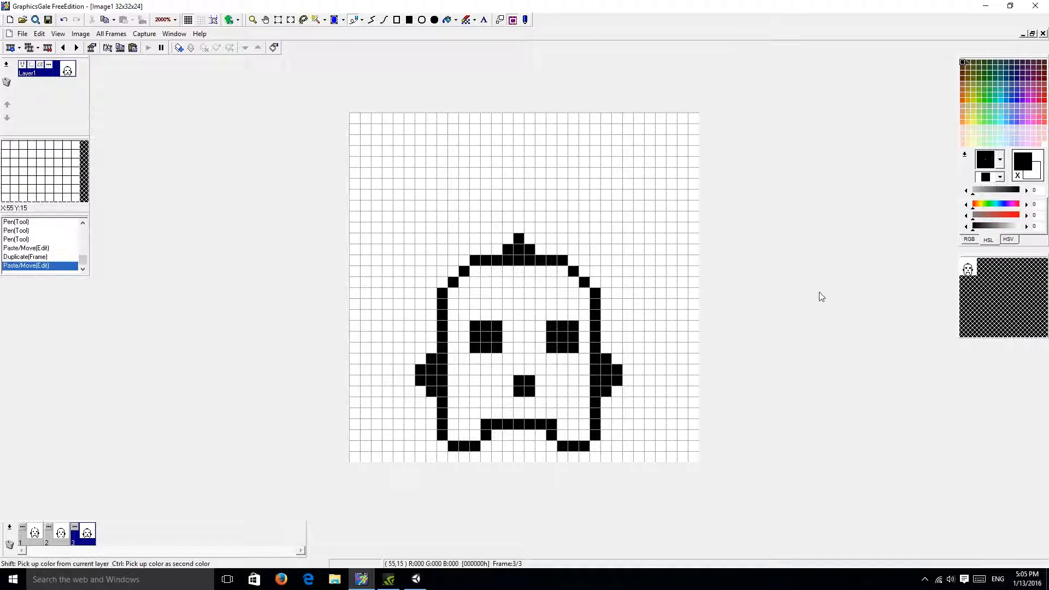
# Review frame properties and duplicate again to add a fourth ghost frame
pyautogui.doubleClick(60, 532)
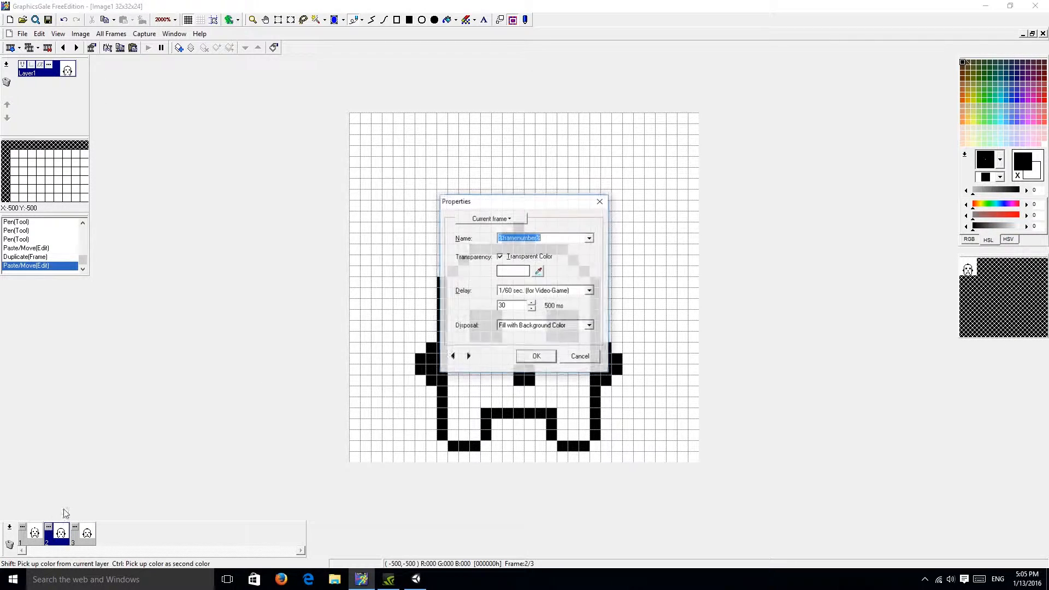
pyautogui.click(535, 355)
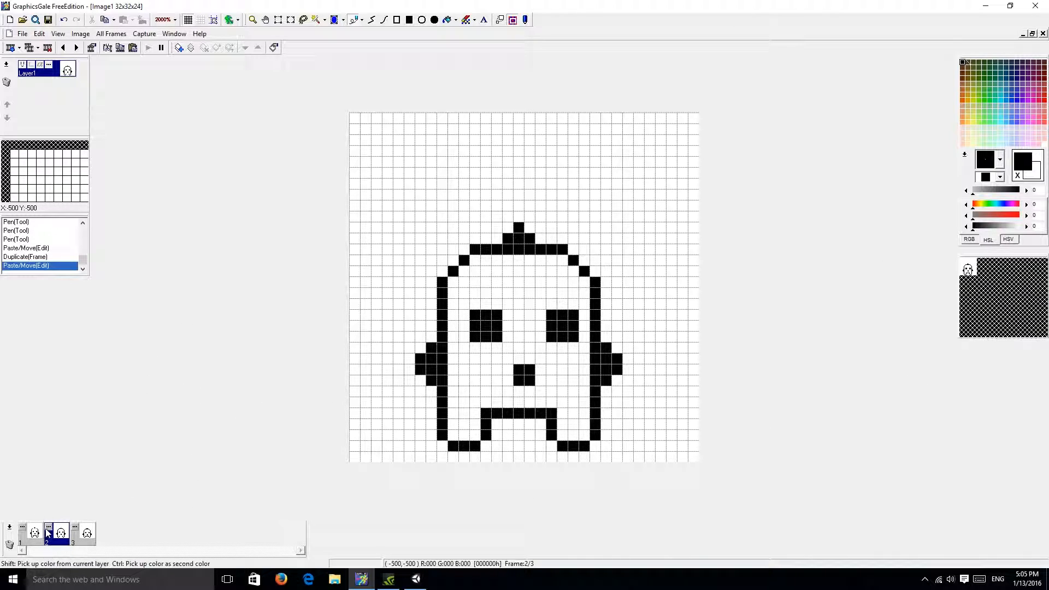
pyautogui.rightClick(47, 532)
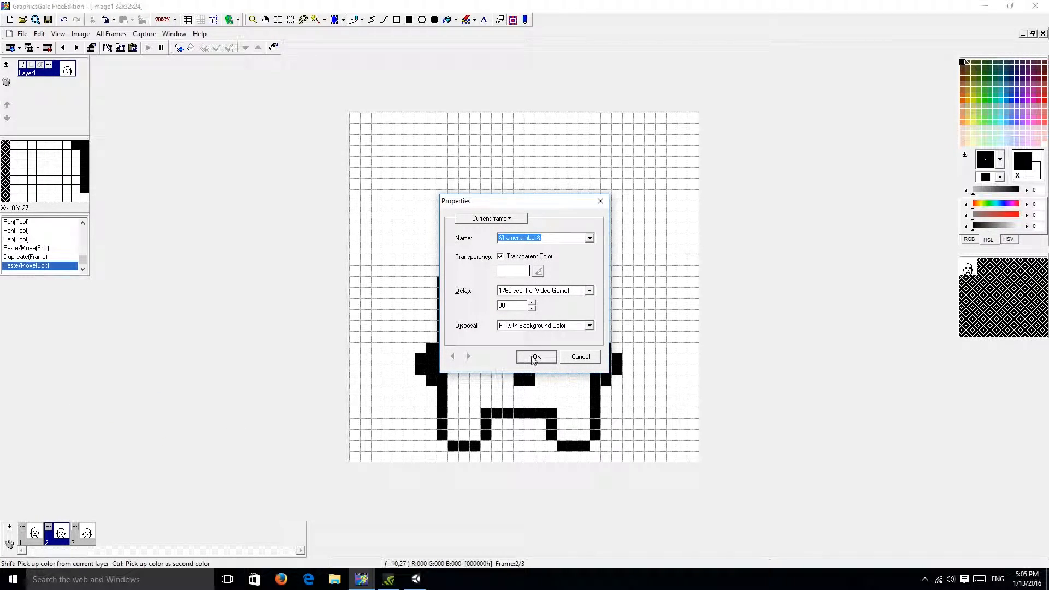
pyautogui.click(536, 356)
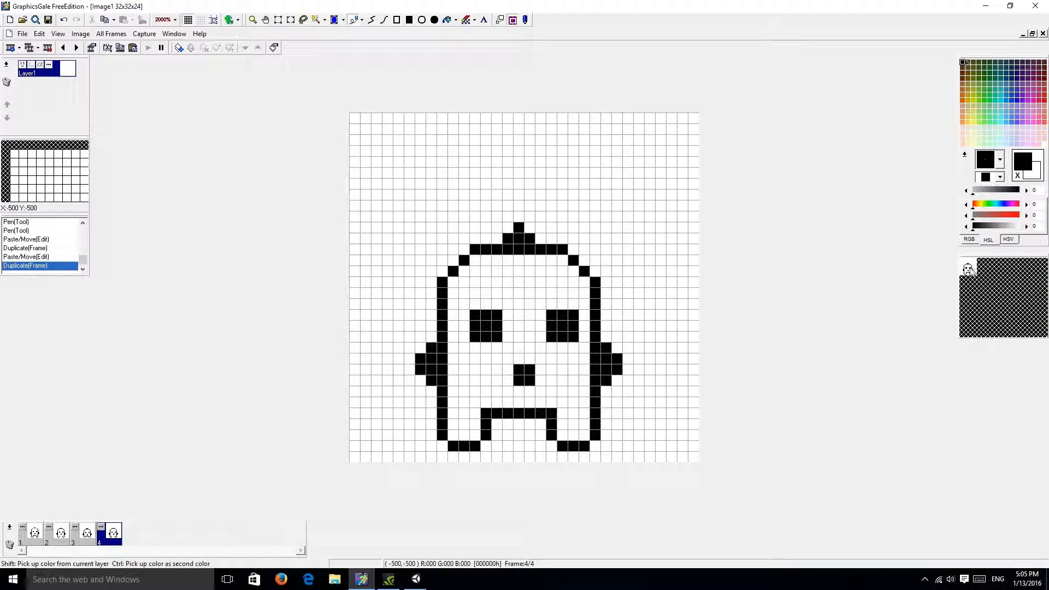
# Erase frame 3's lower mouth pixels leaving a 2×1 line, then move to frame 4
pyautogui.click(86, 532)
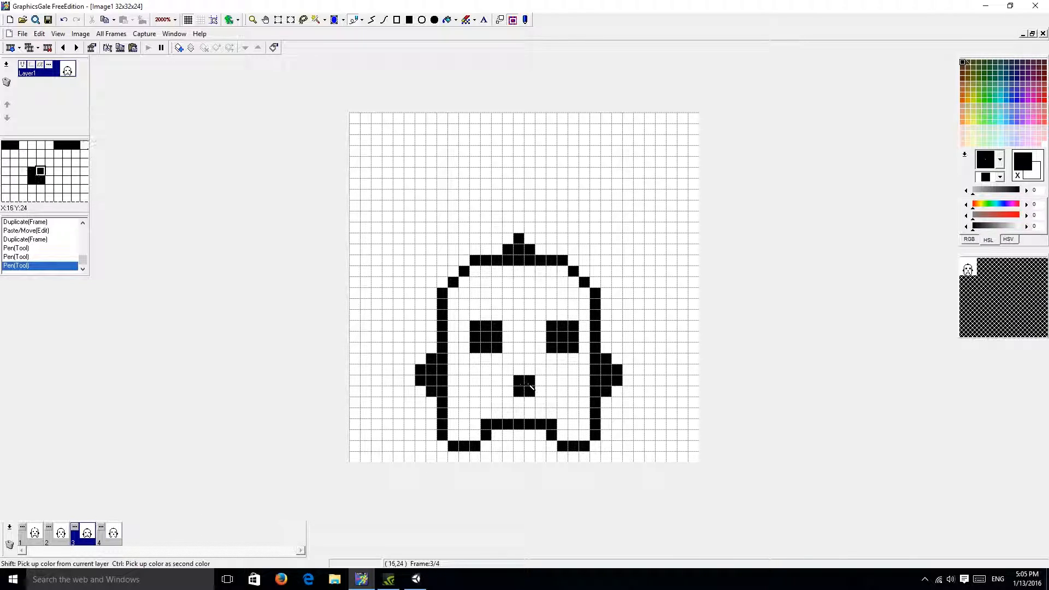
pyautogui.click(523, 390)
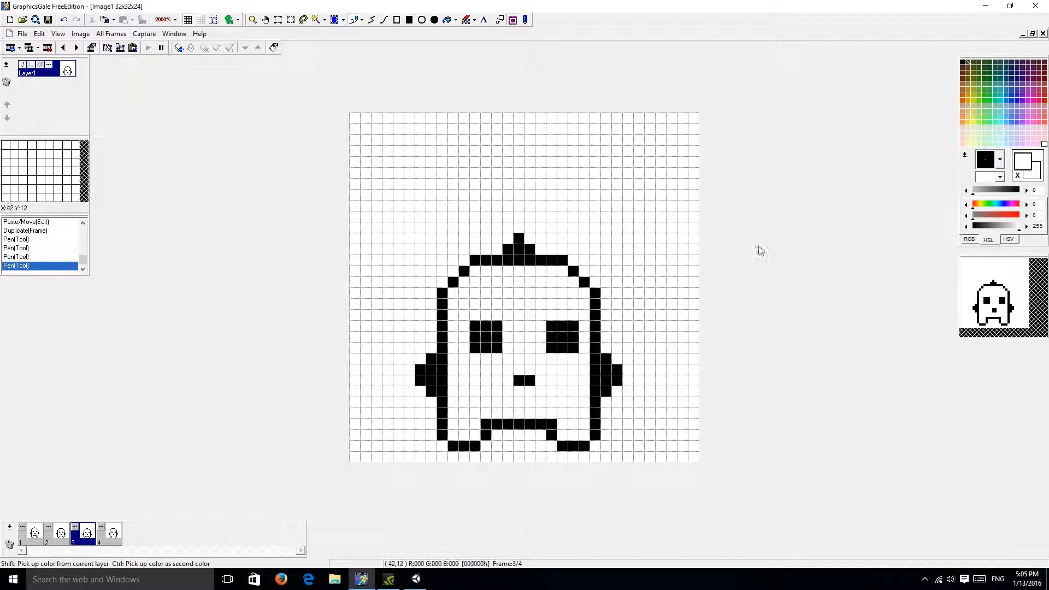
pyautogui.moveTo(506, 398)
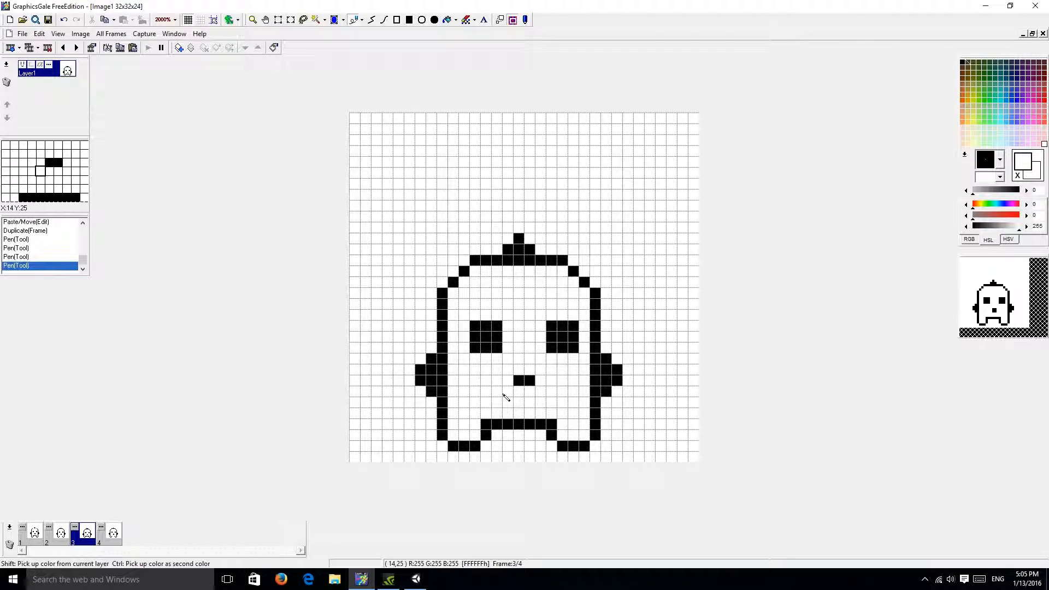
pyautogui.moveTo(646, 450)
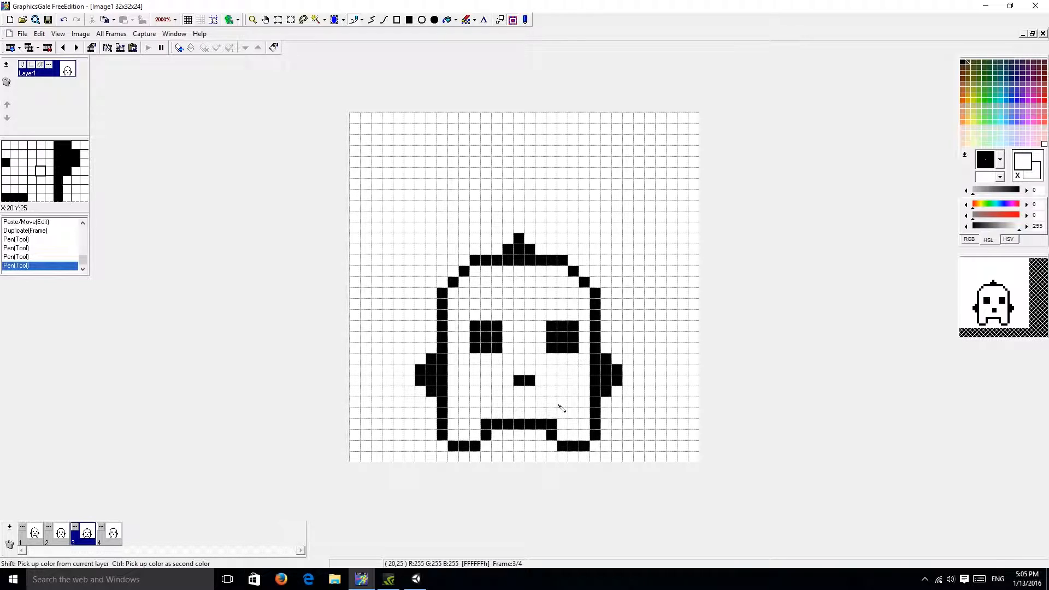
pyautogui.moveTo(260, 498)
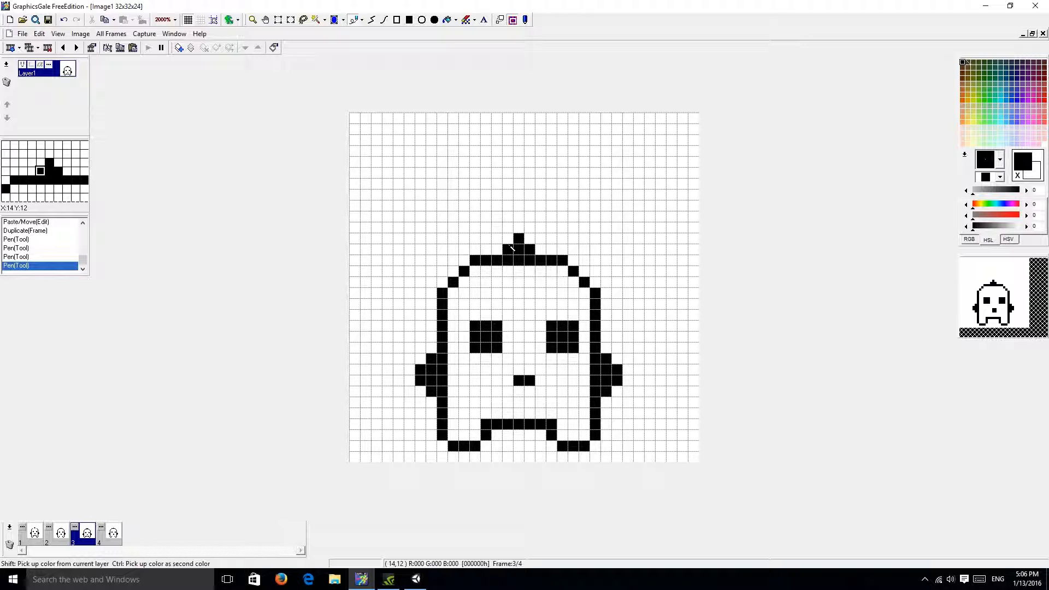
pyautogui.moveTo(672, 402)
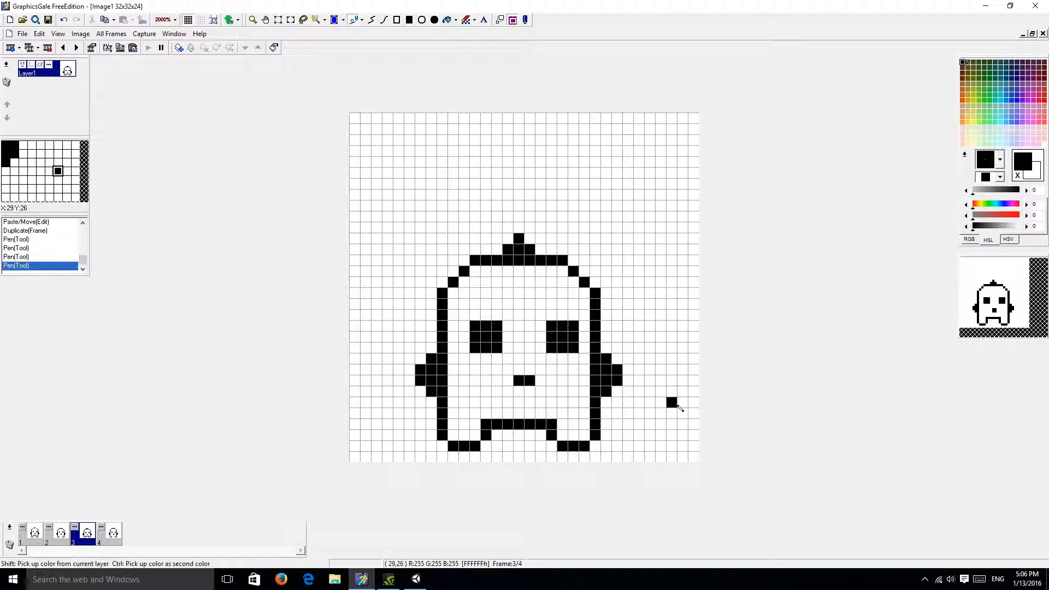
pyautogui.moveTo(666, 391)
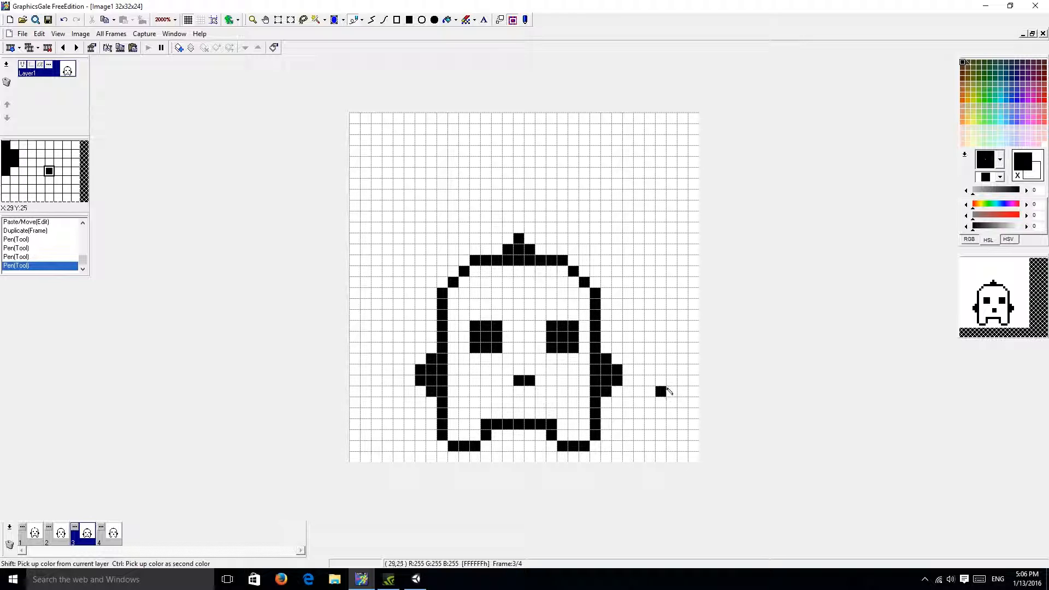
pyautogui.moveTo(660, 382)
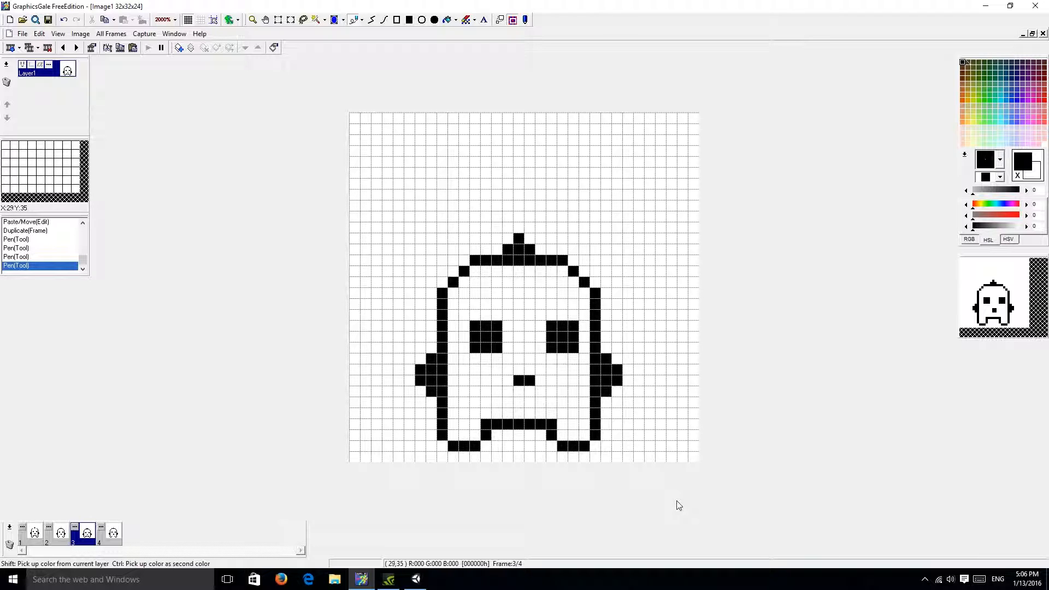
pyautogui.moveTo(679, 503)
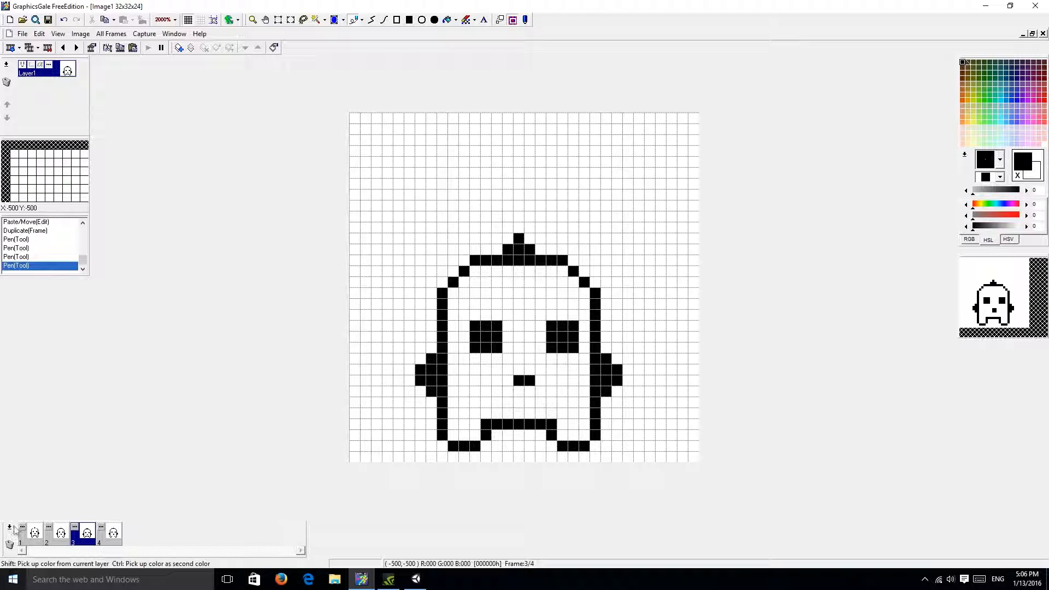
pyautogui.click(113, 533)
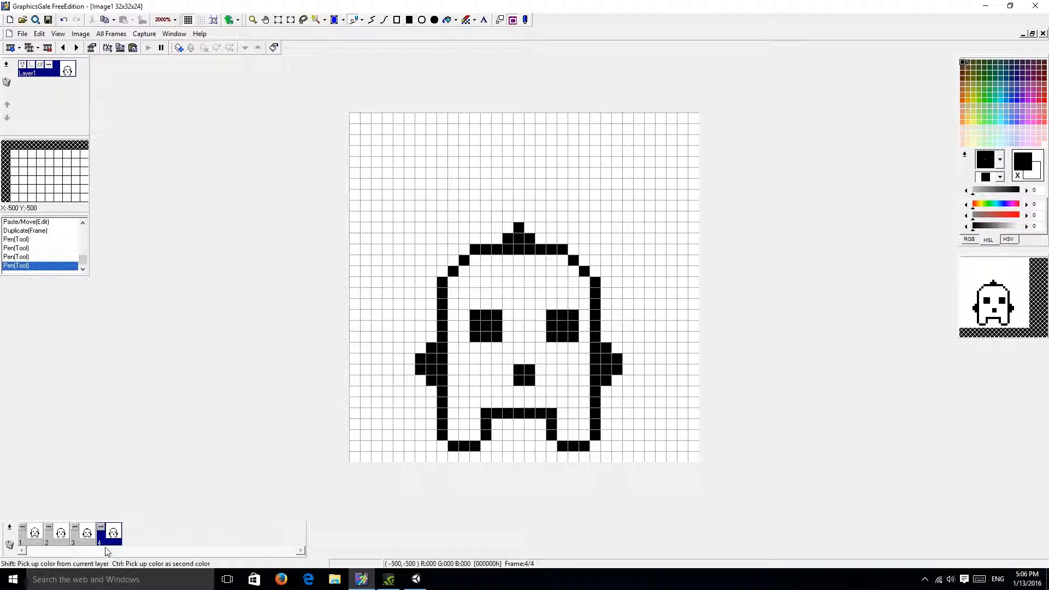
# Duplicate frame 1 into a fifth frame and name it 'Walking' in its properties
pyautogui.click(21, 533)
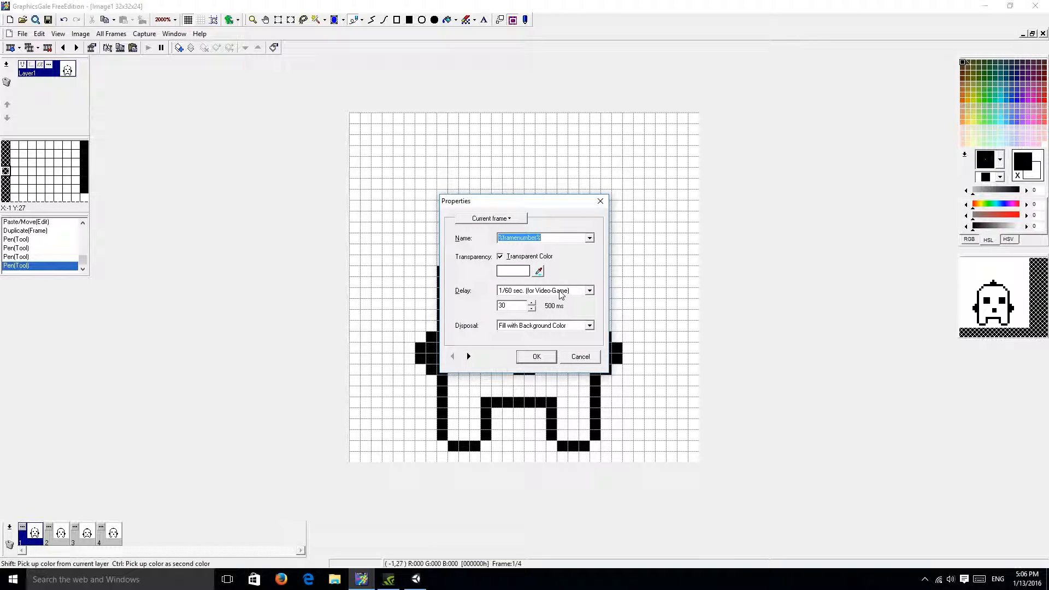
pyautogui.click(536, 356)
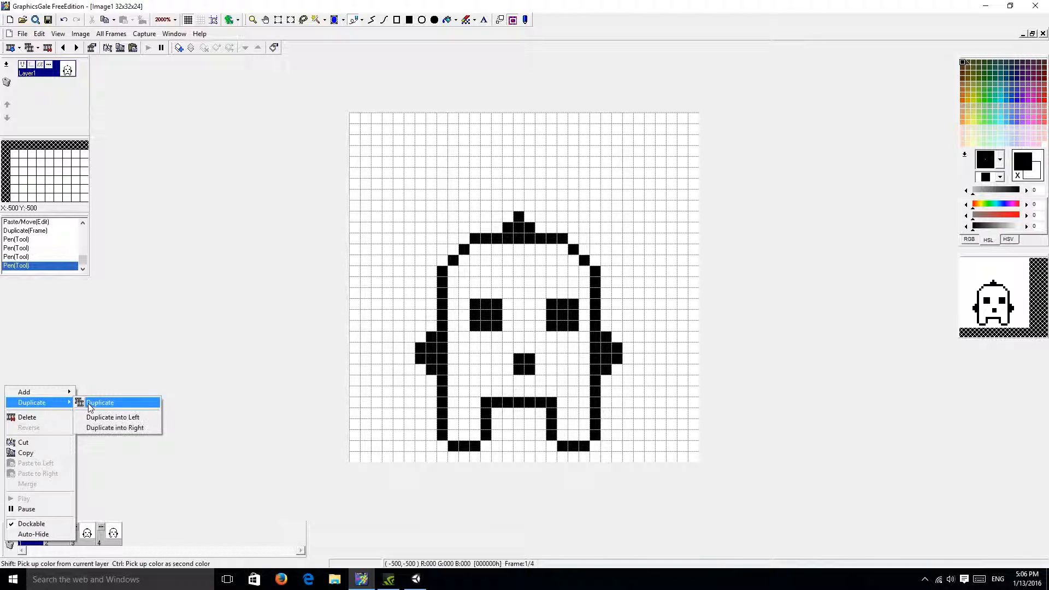
pyautogui.click(100, 402)
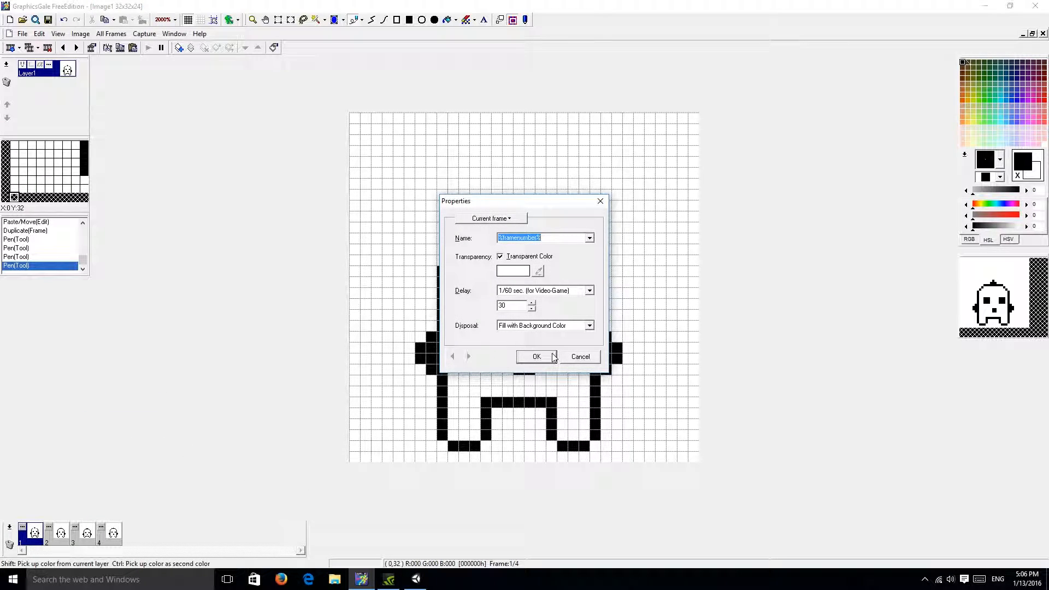
pyautogui.write('Walk1')
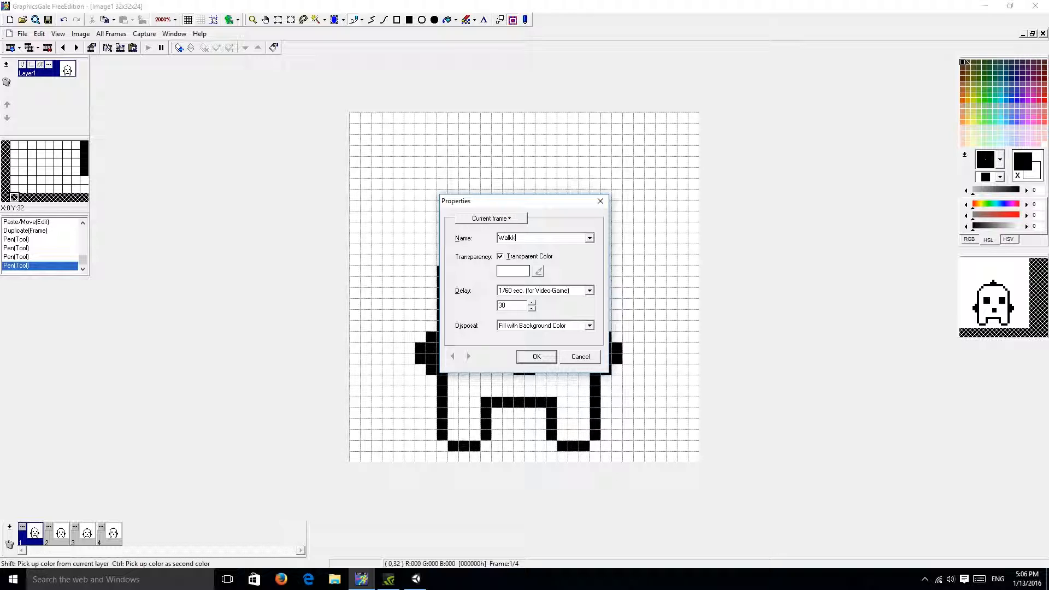
pyautogui.write('ing')
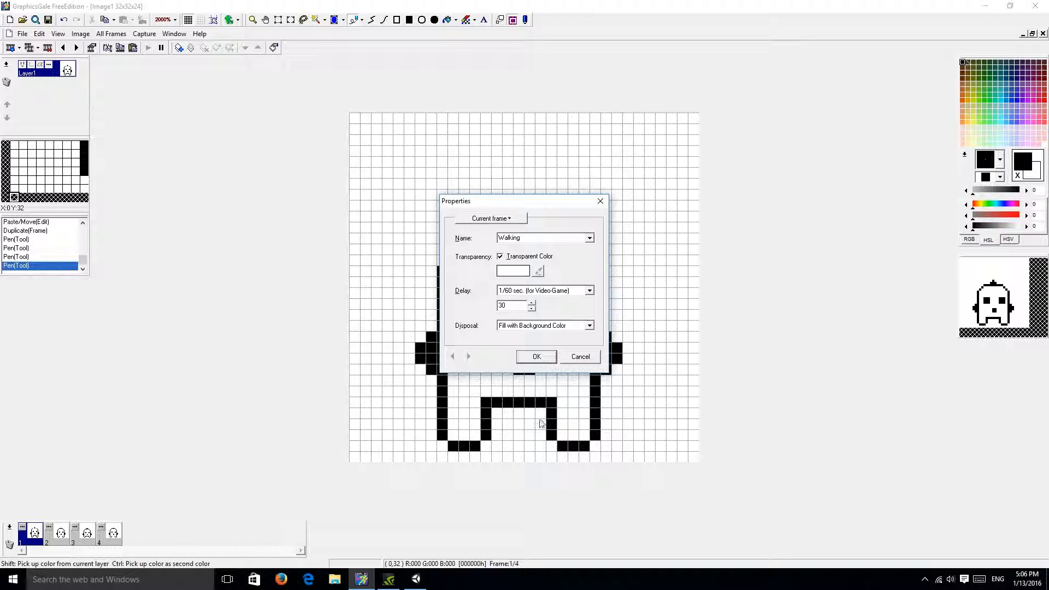
pyautogui.click(536, 356)
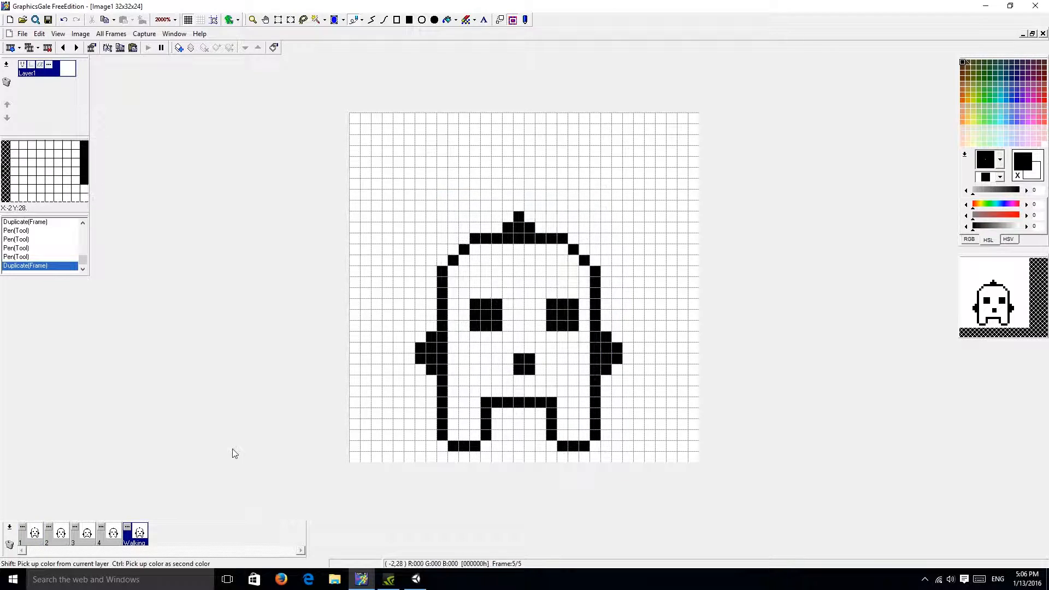
pyautogui.moveTo(229, 432)
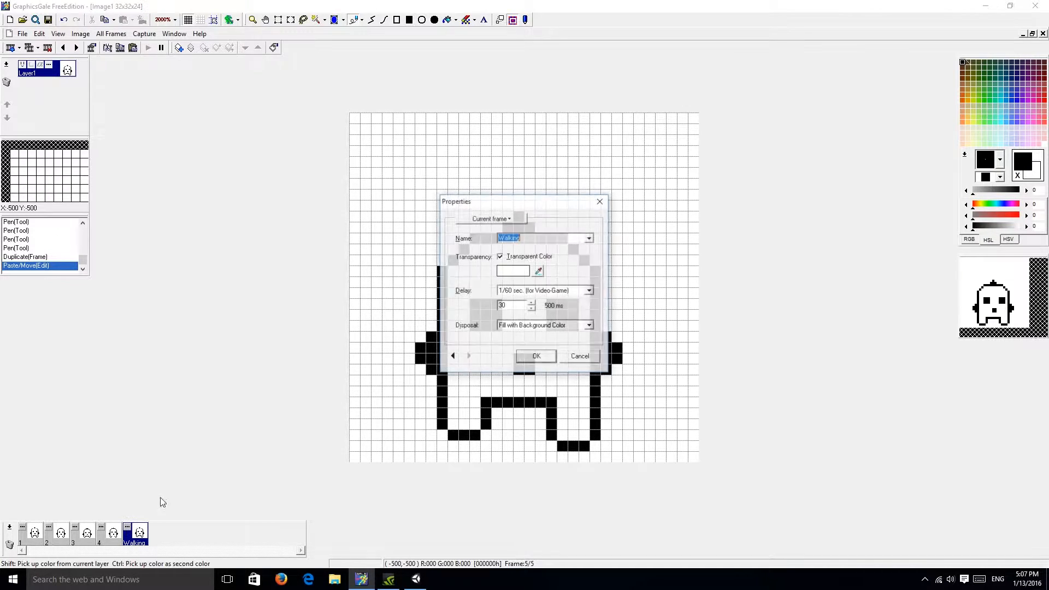
# Duplicate the Walking frame into a sixth frame also named 'Walking'
pyautogui.click(536, 357)
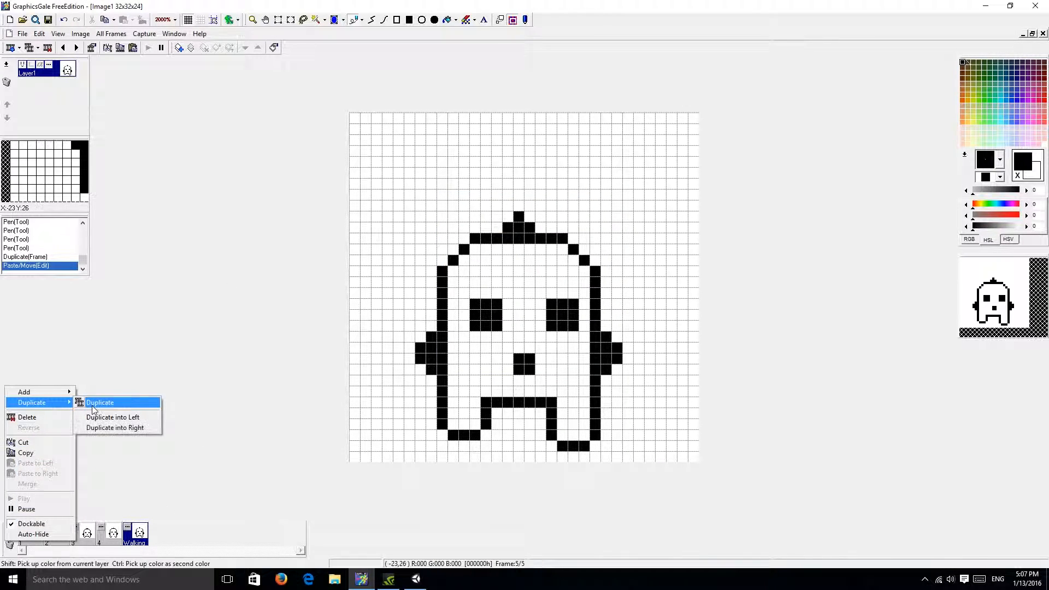
pyautogui.click(99, 403)
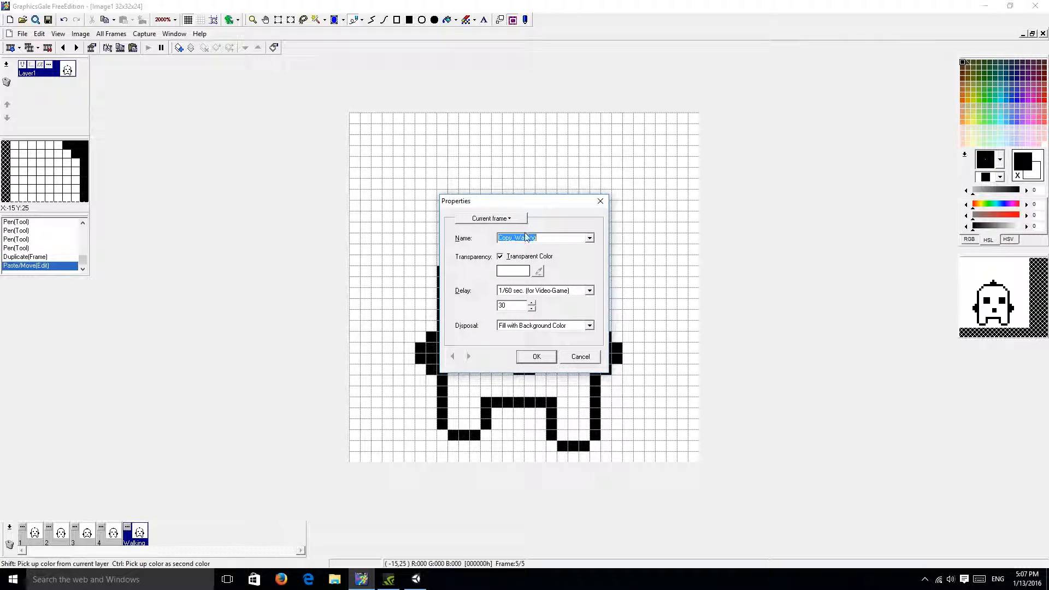
pyautogui.write('Walking')
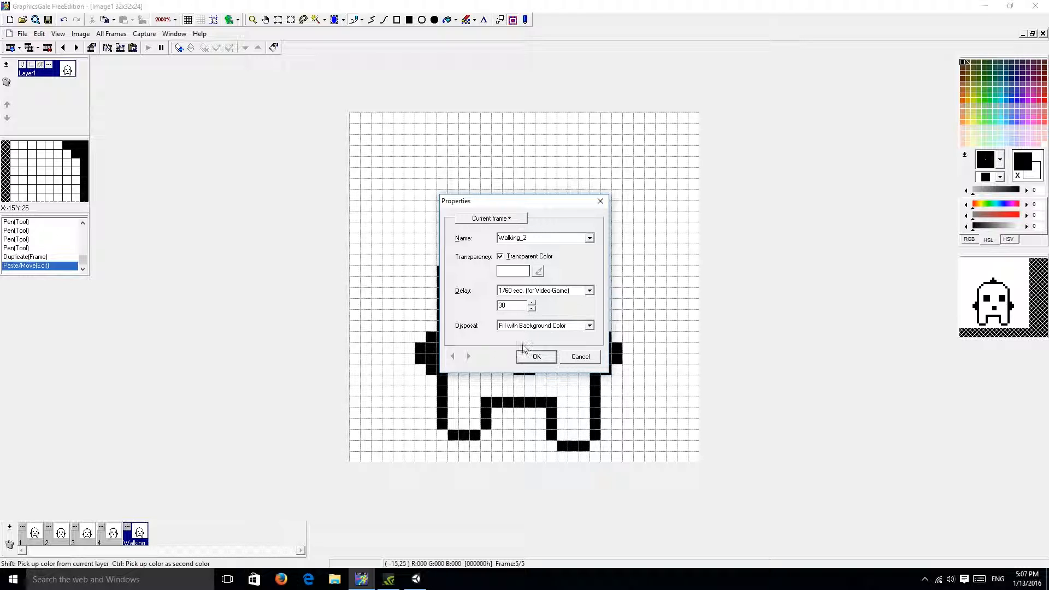
pyautogui.click(469, 356)
pyautogui.write('3')
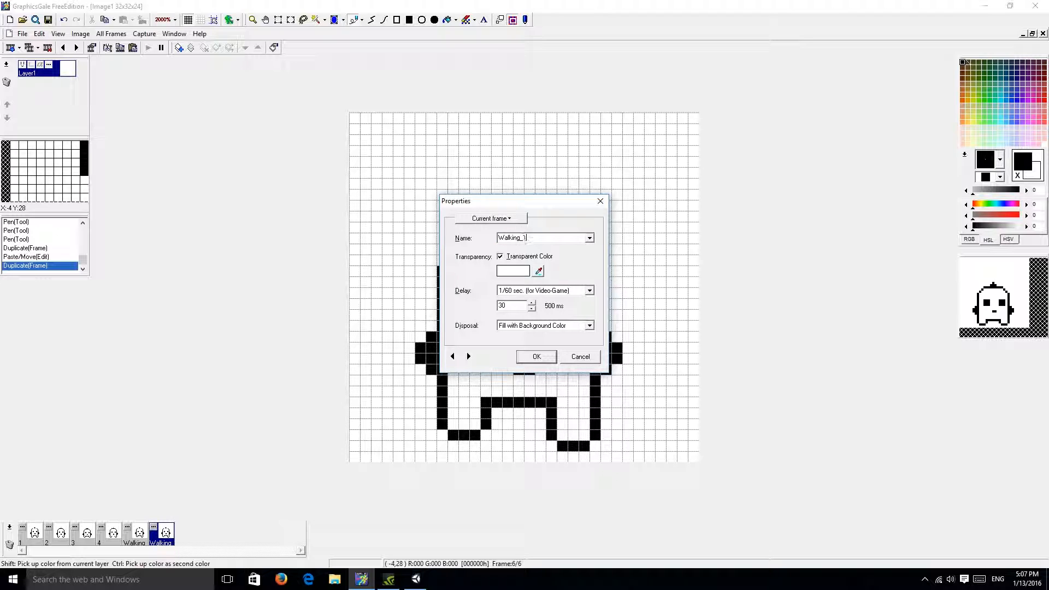
pyautogui.click(535, 357)
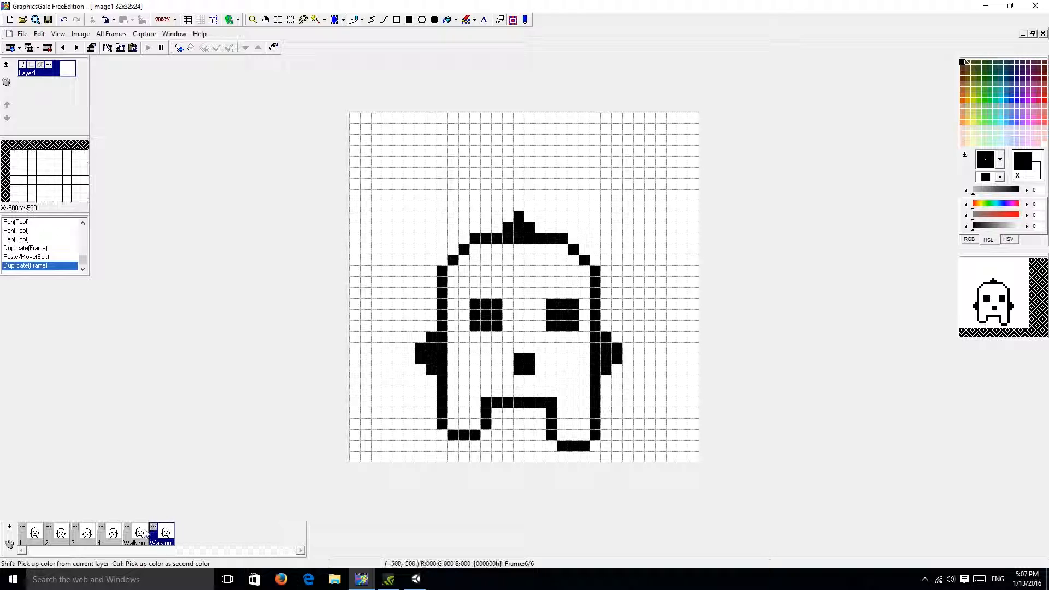
# Reshape the legs on the last walking frame so the other foot is raised, then review frames 4 and 3
pyautogui.click(466, 457)
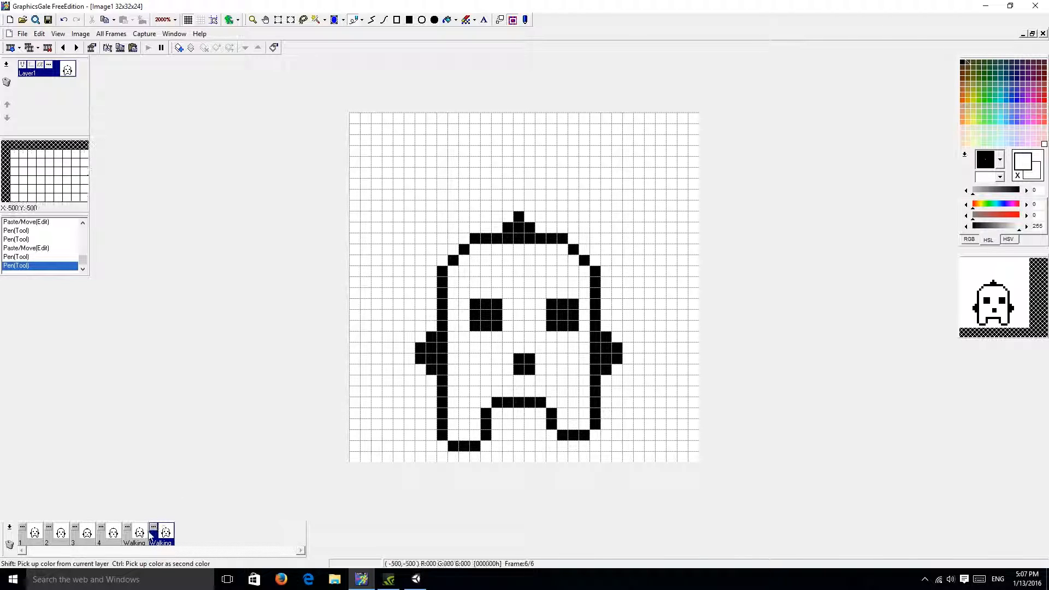
pyautogui.click(134, 533)
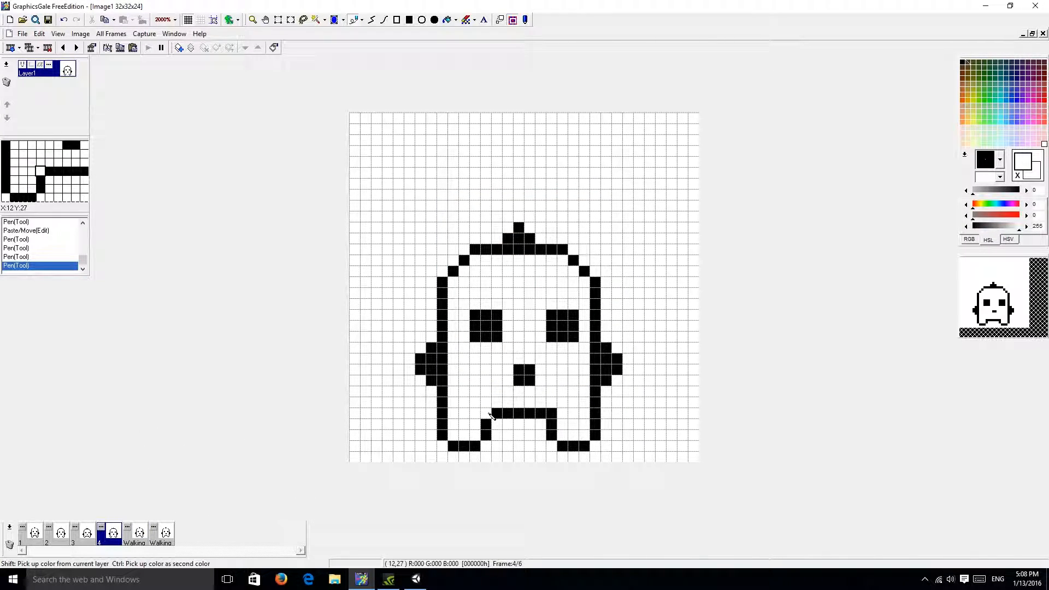
pyautogui.click(85, 532)
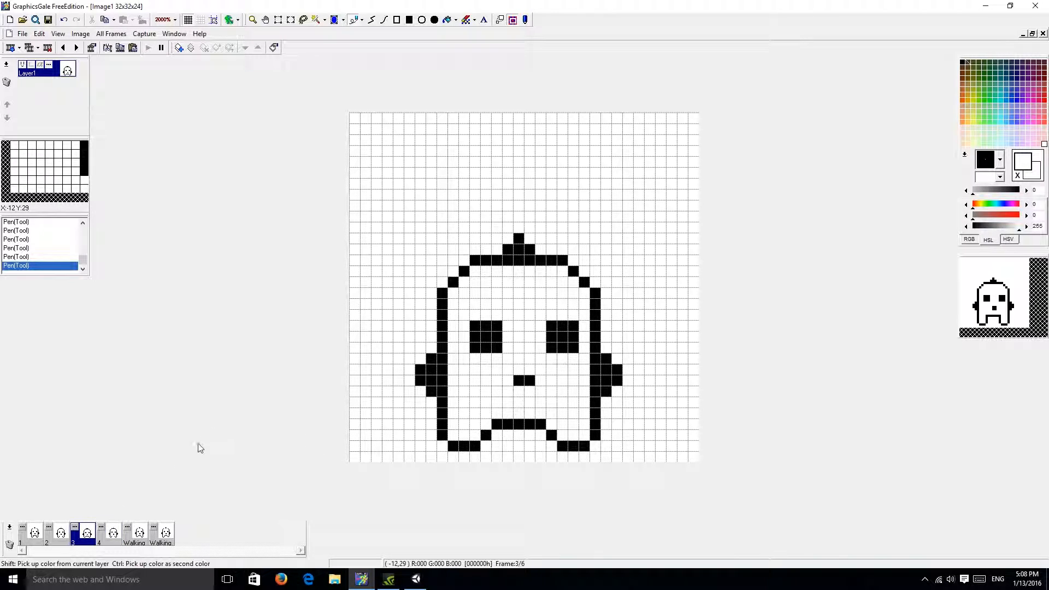
# Compare the idle and walking frames and touch up the ghost's right leg on the second walking frame
pyautogui.click(59, 533)
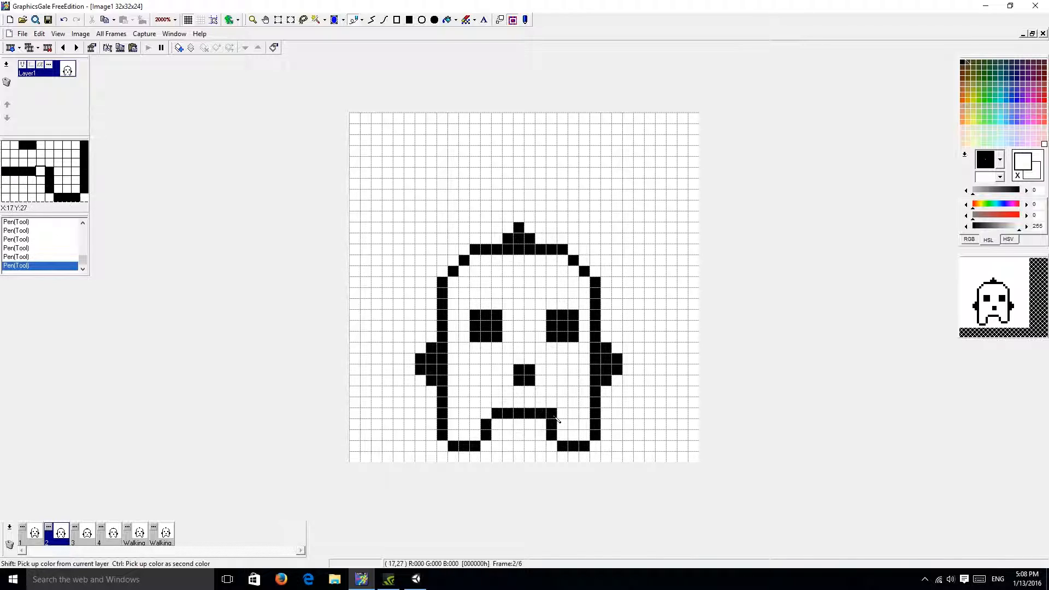
pyautogui.click(34, 532)
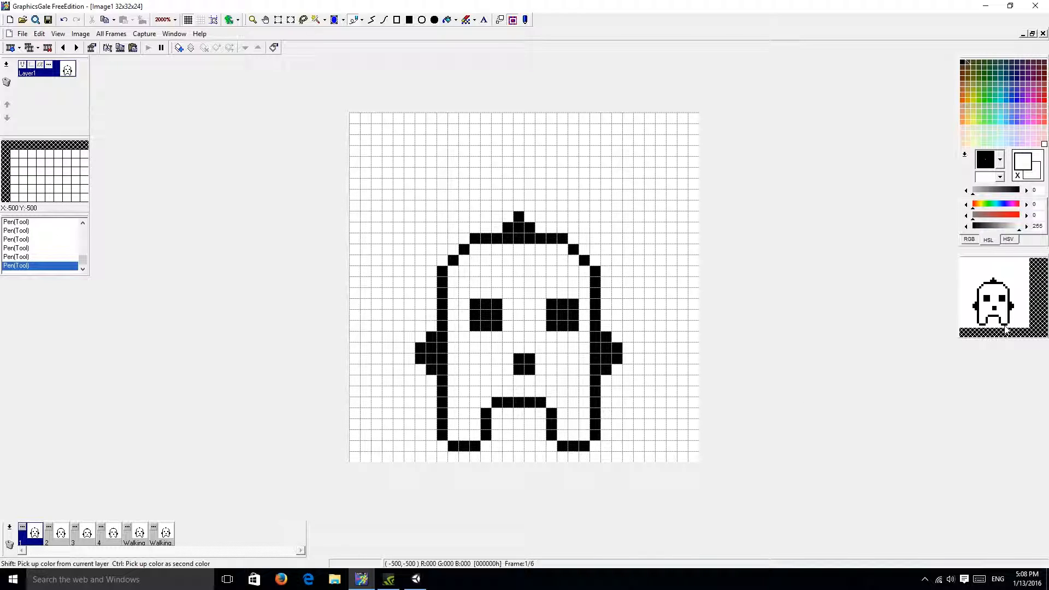
pyautogui.click(163, 533)
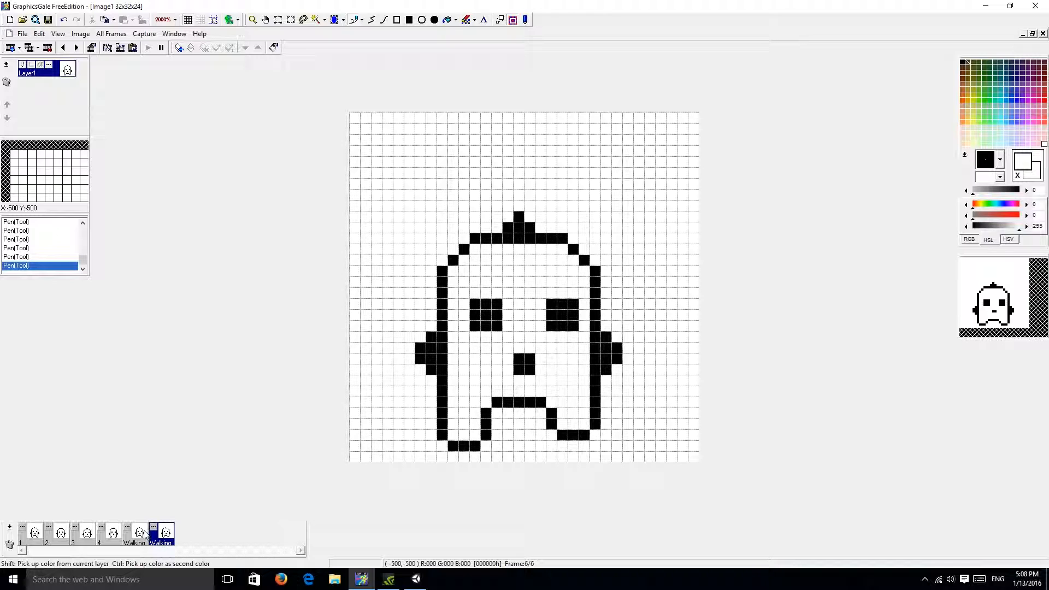
pyautogui.click(133, 534)
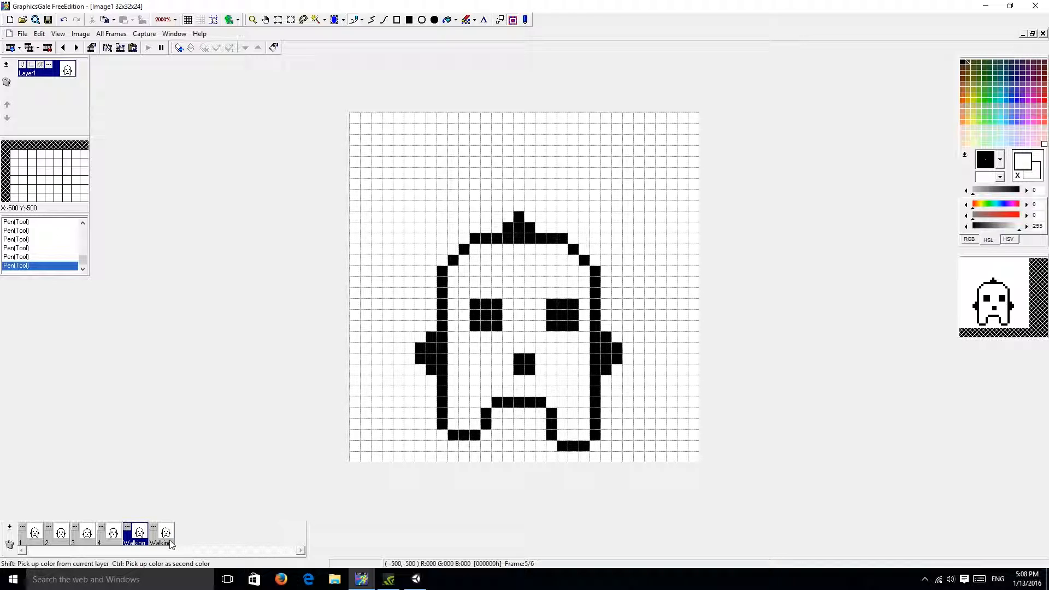
pyautogui.click(161, 534)
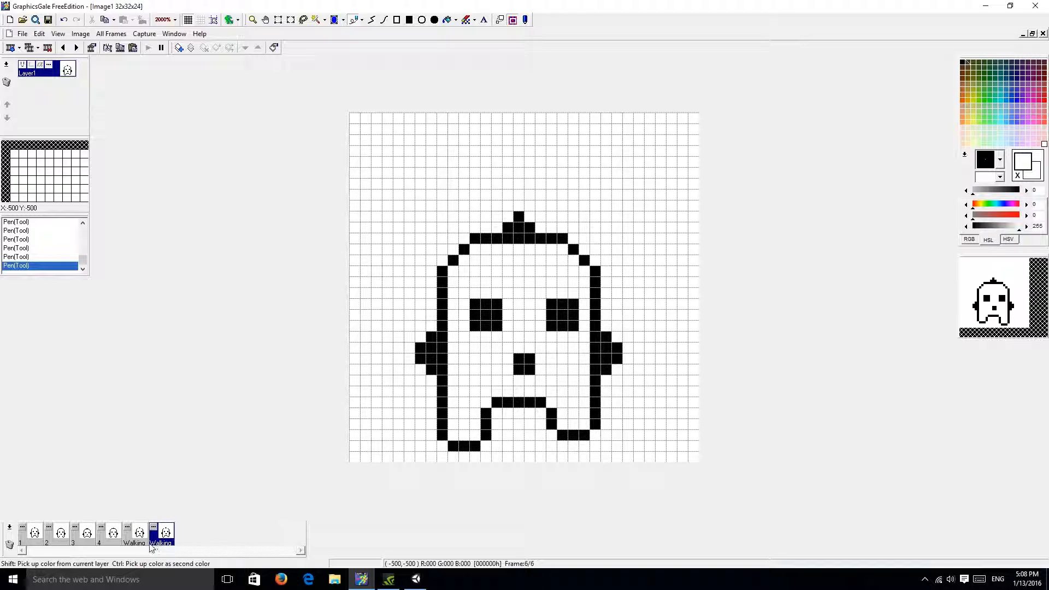
pyautogui.click(160, 533)
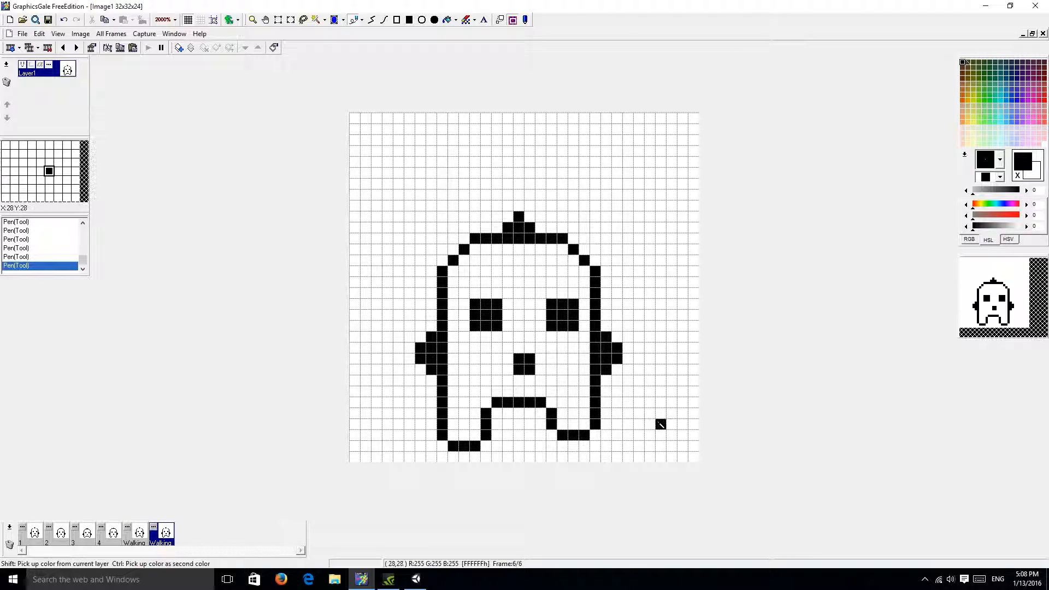
pyautogui.moveTo(593, 422)
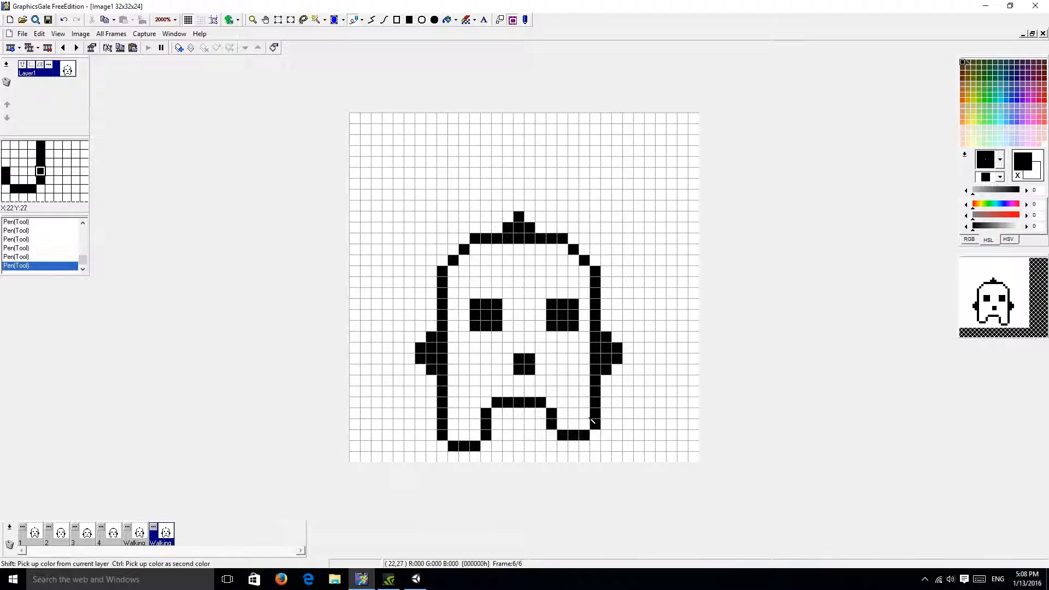
# Touch up the left-foot pixels across the walking frames and return to frame 1
pyautogui.click(134, 532)
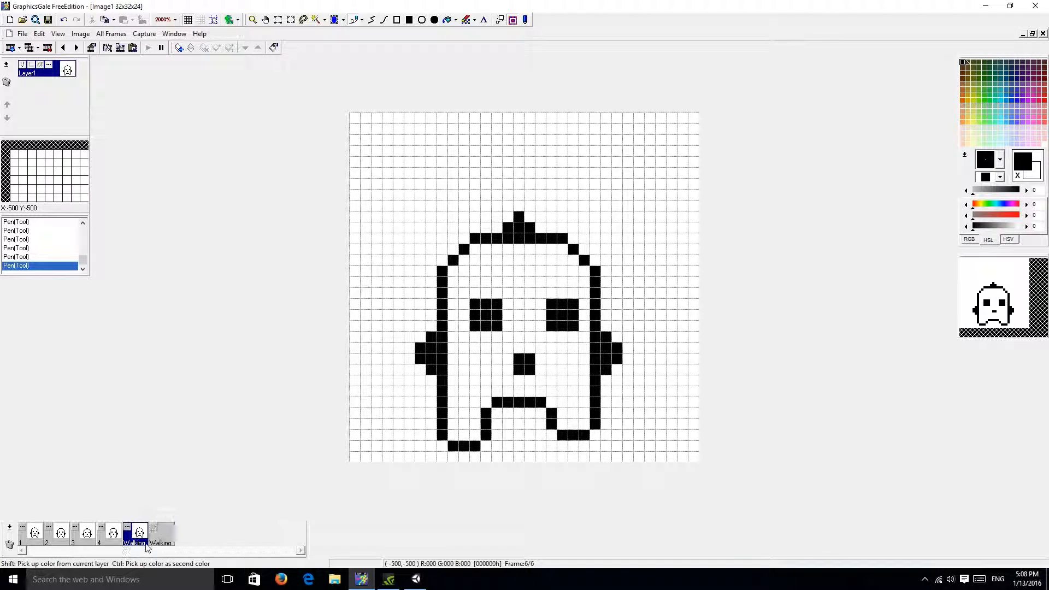
pyautogui.click(165, 532)
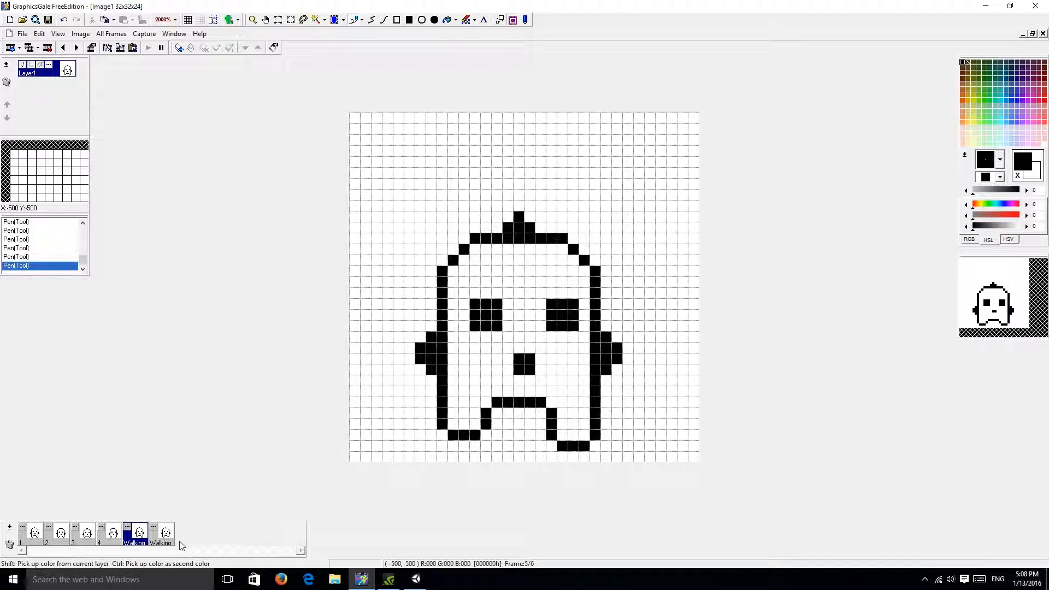
pyautogui.moveTo(706, 299)
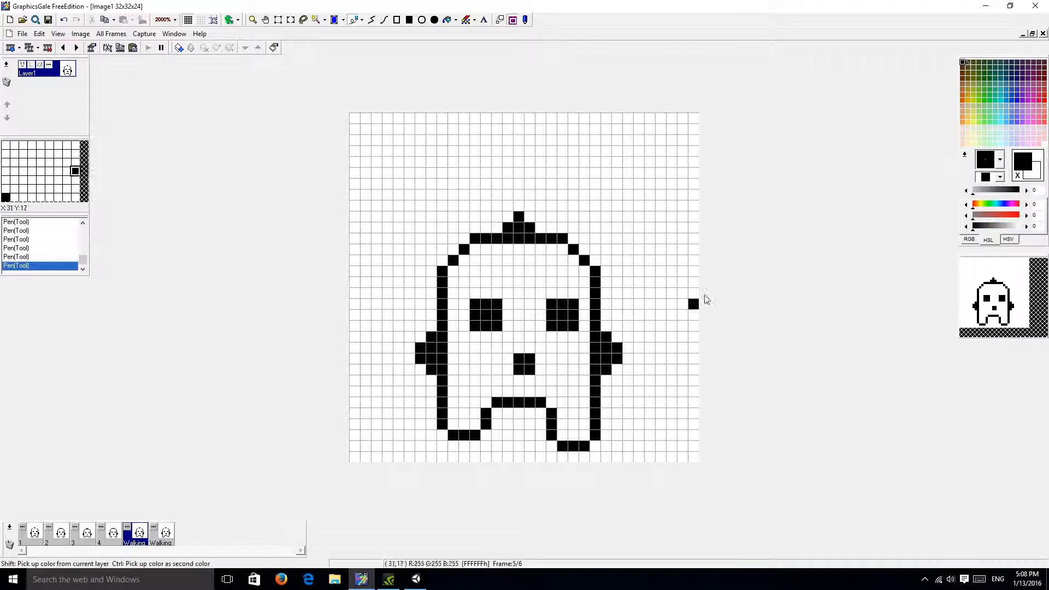
pyautogui.moveTo(534, 238)
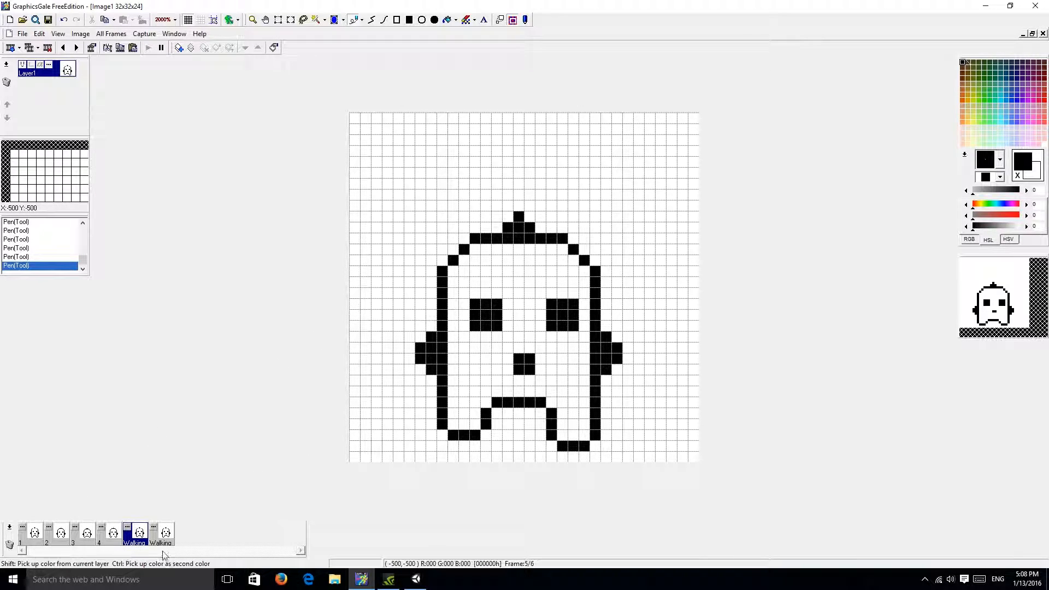
pyautogui.click(425, 435)
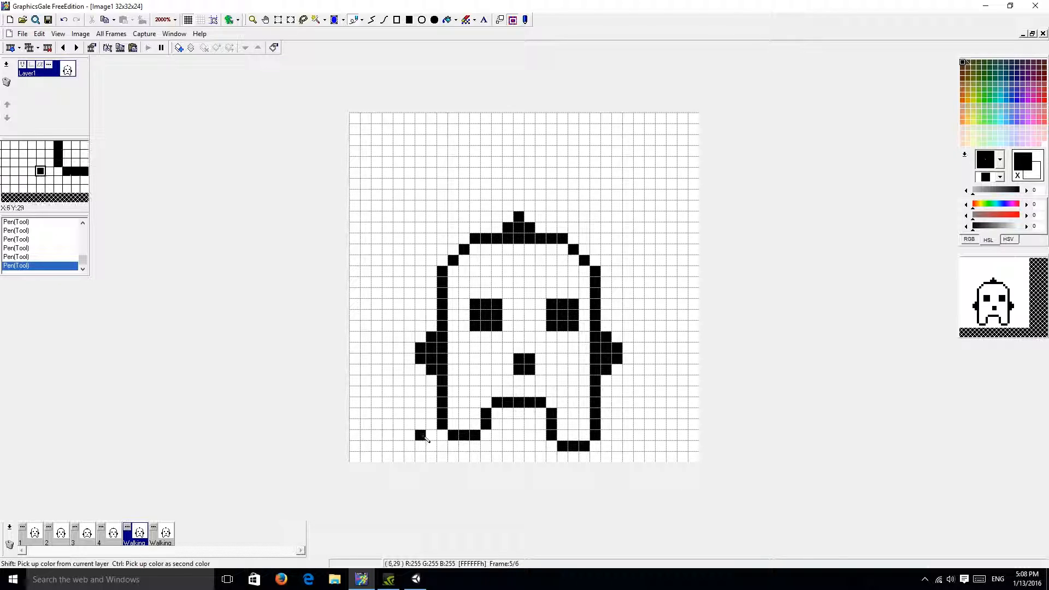
pyautogui.click(164, 533)
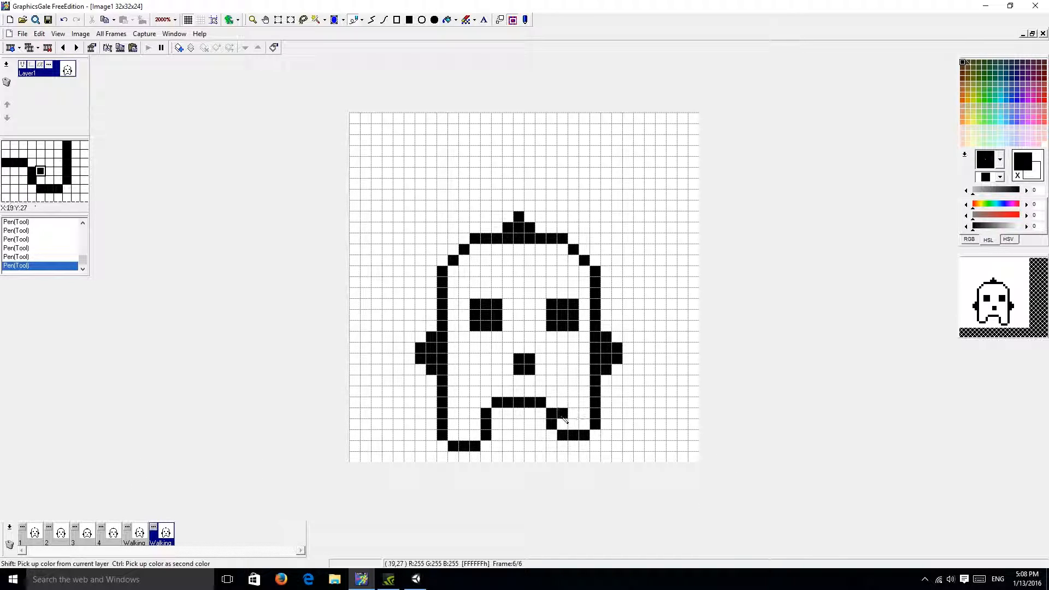
pyautogui.click(564, 416)
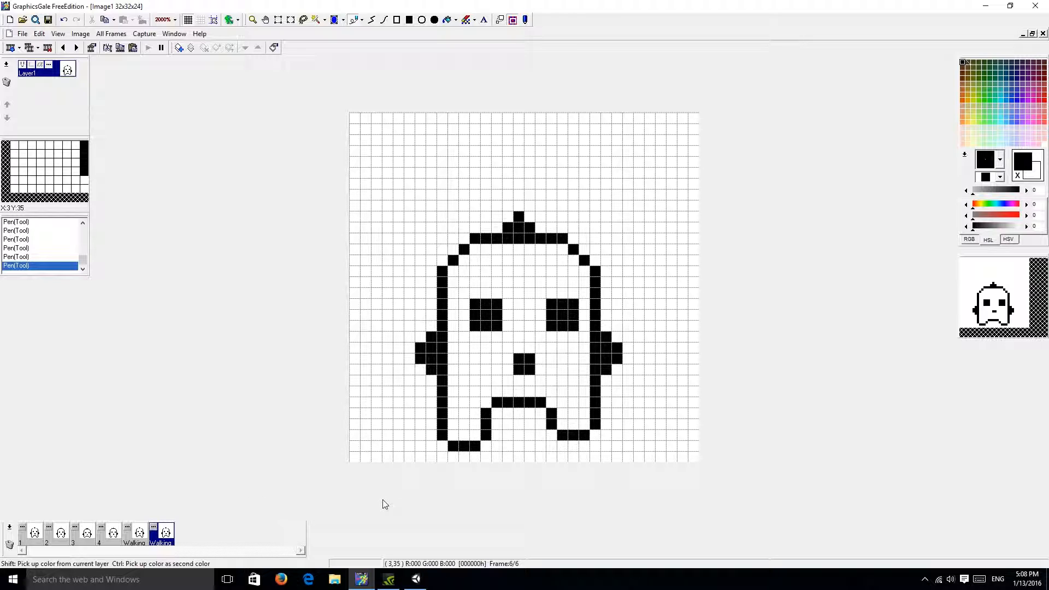
pyautogui.moveTo(334, 488)
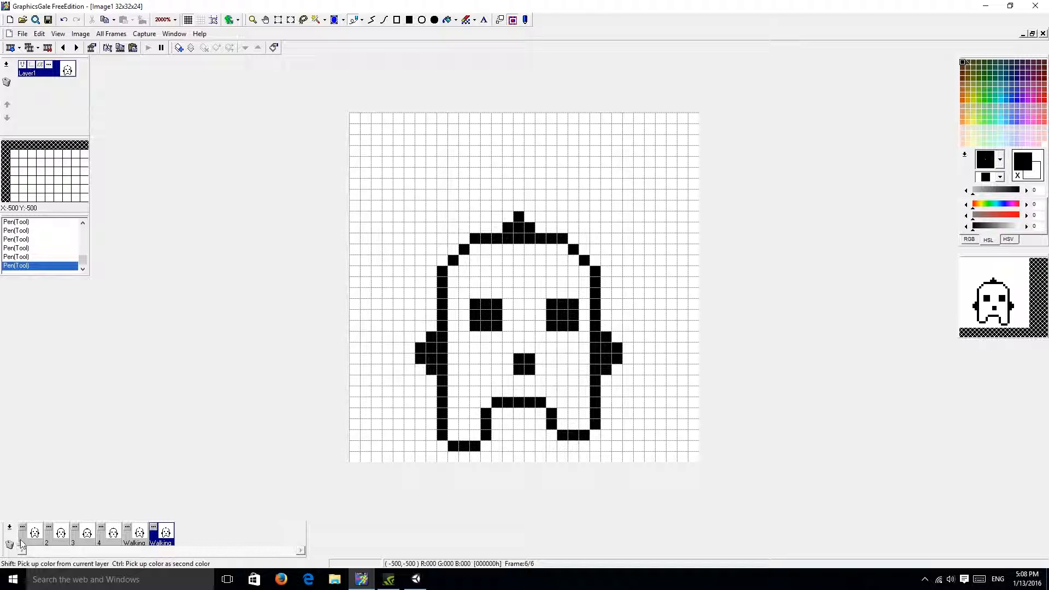
pyautogui.click(34, 533)
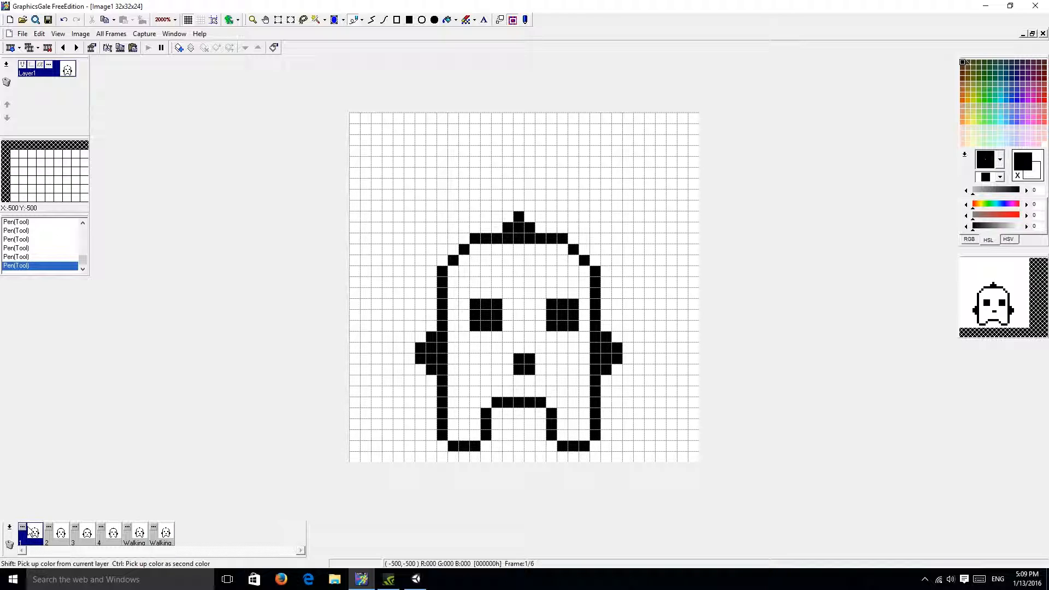
# Duplicate frame 1 from its context menu to create a seventh ghost frame
pyautogui.rightClick(32, 533)
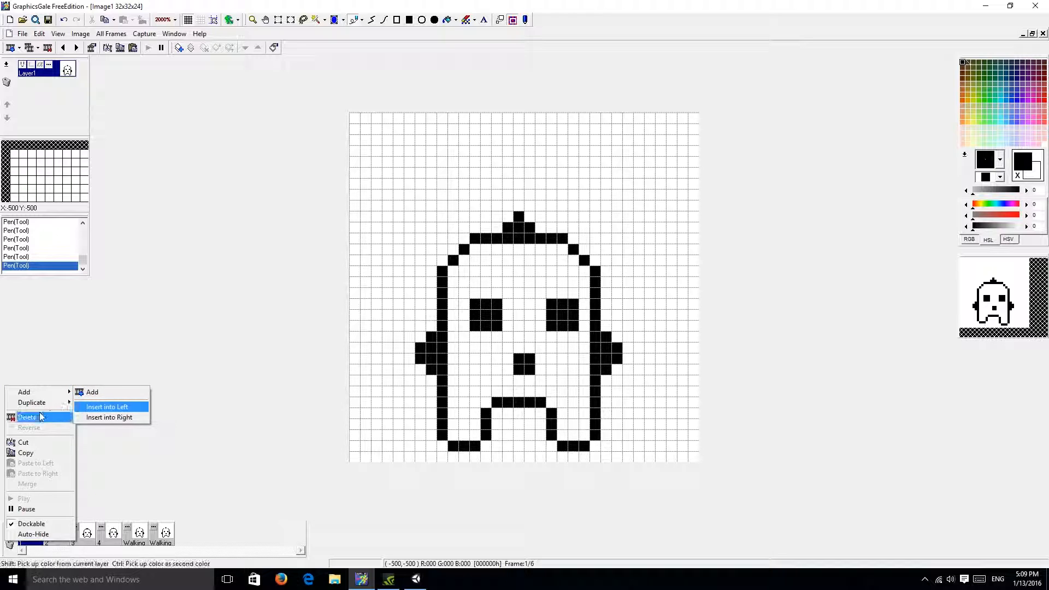
pyautogui.click(106, 407)
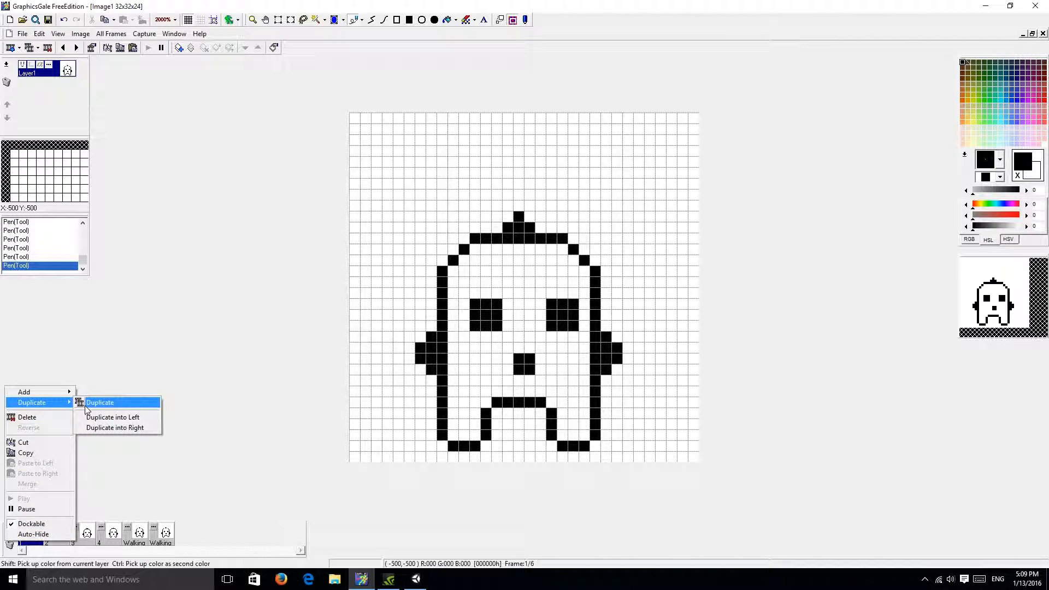
pyautogui.click(100, 403)
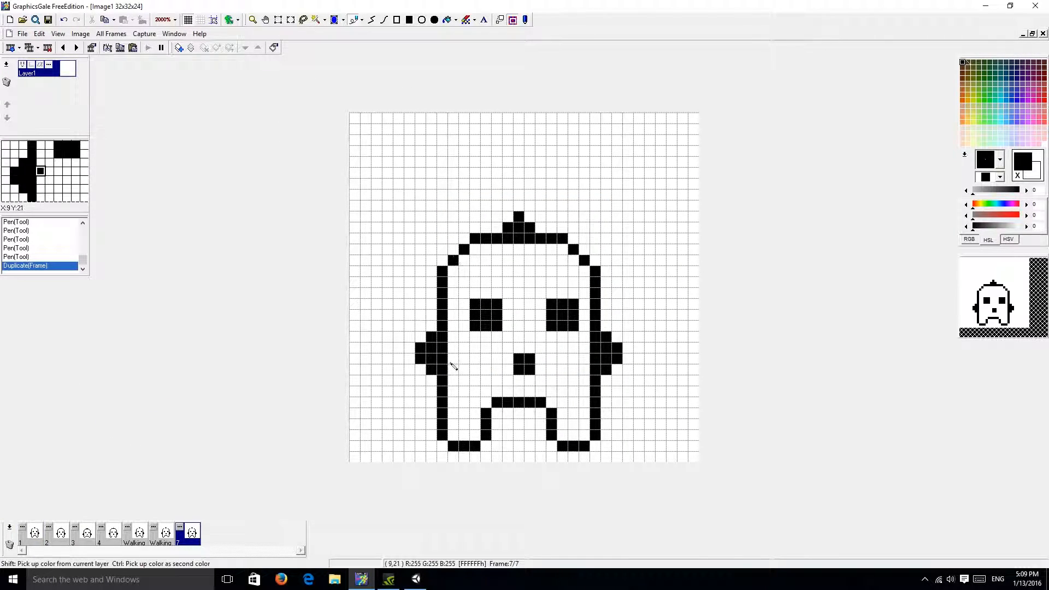
pyautogui.moveTo(265, 6)
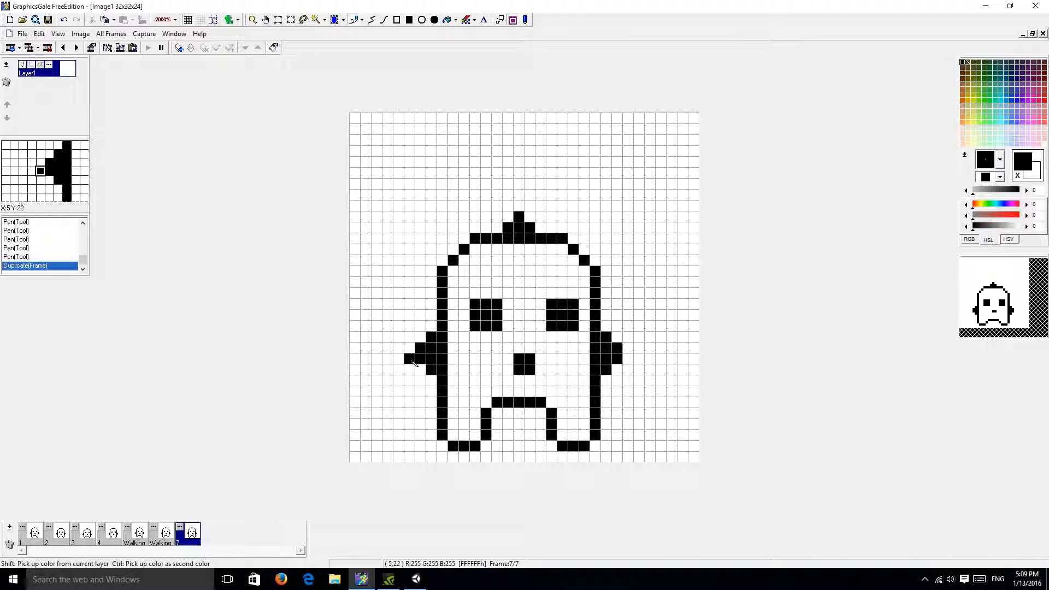
# Shift the seventh frame's arm stubs to new heights, then view the second walking and last frames
pyautogui.click(277, 19)
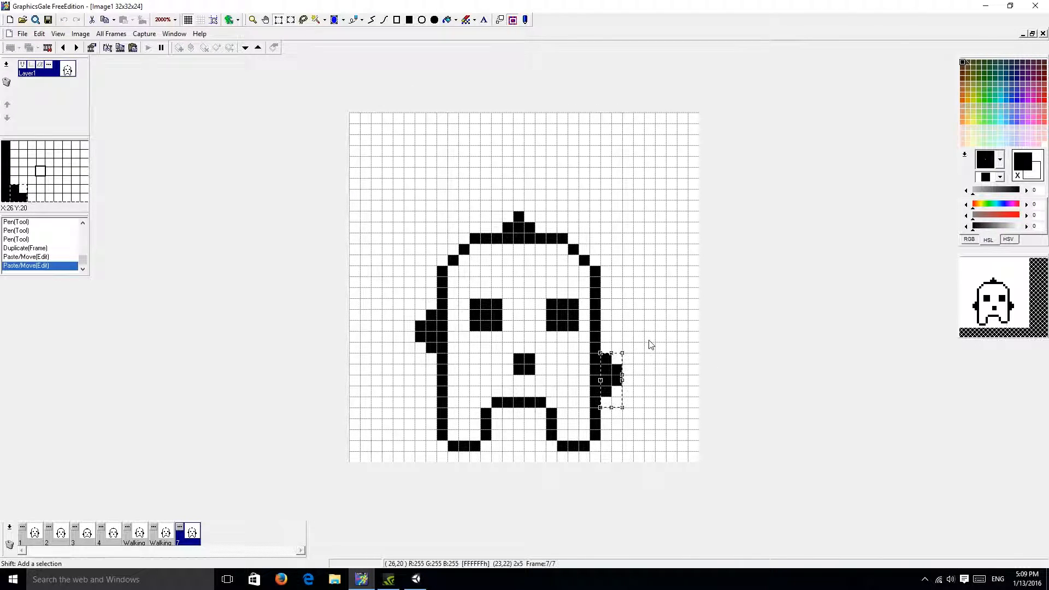
pyautogui.click(351, 20)
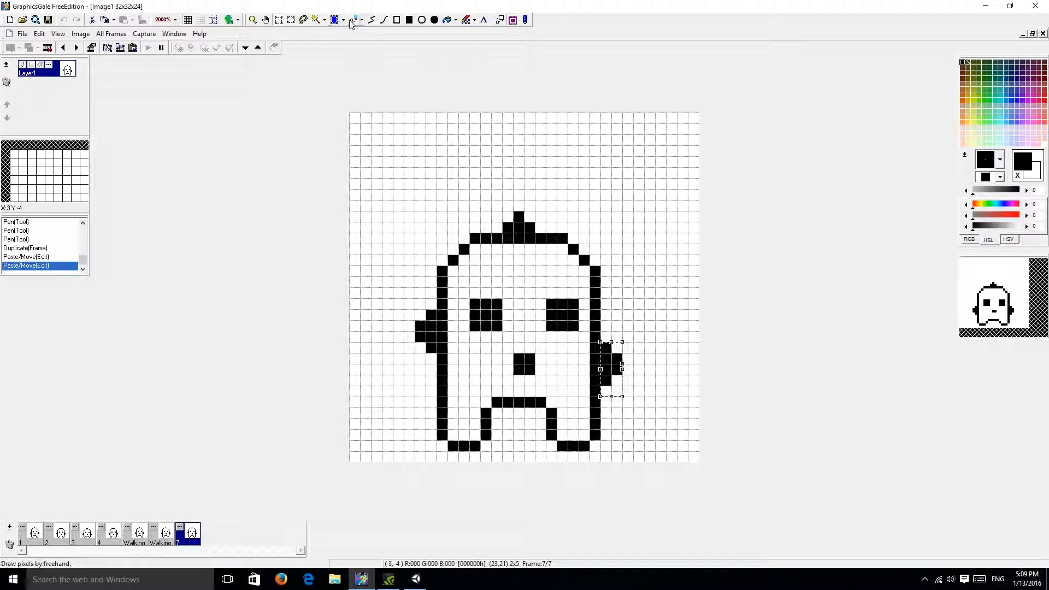
pyautogui.click(277, 20)
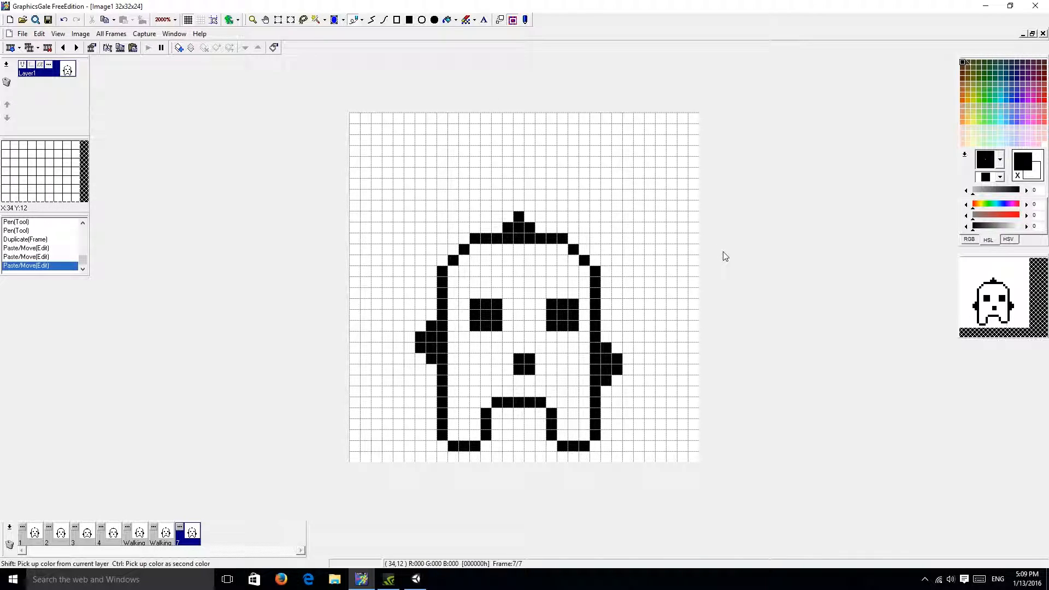
pyautogui.moveTo(667, 383)
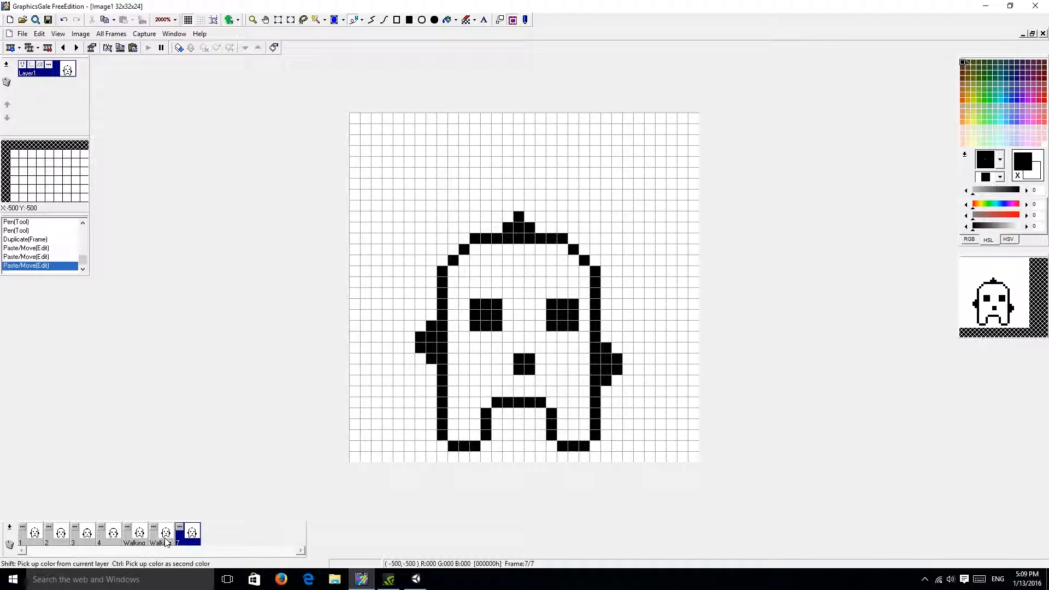
pyautogui.click(163, 533)
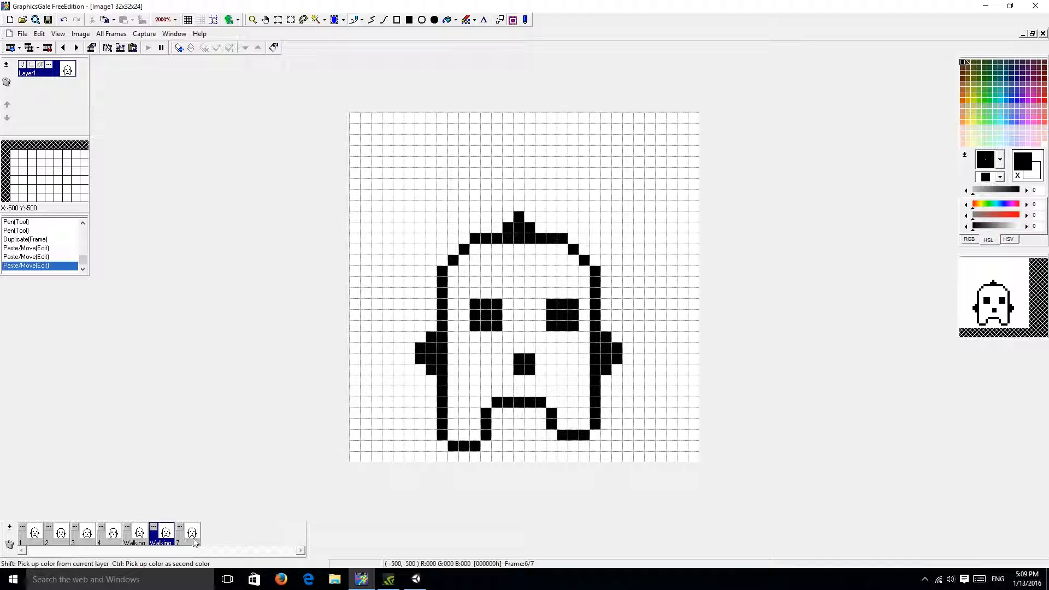
pyautogui.click(191, 532)
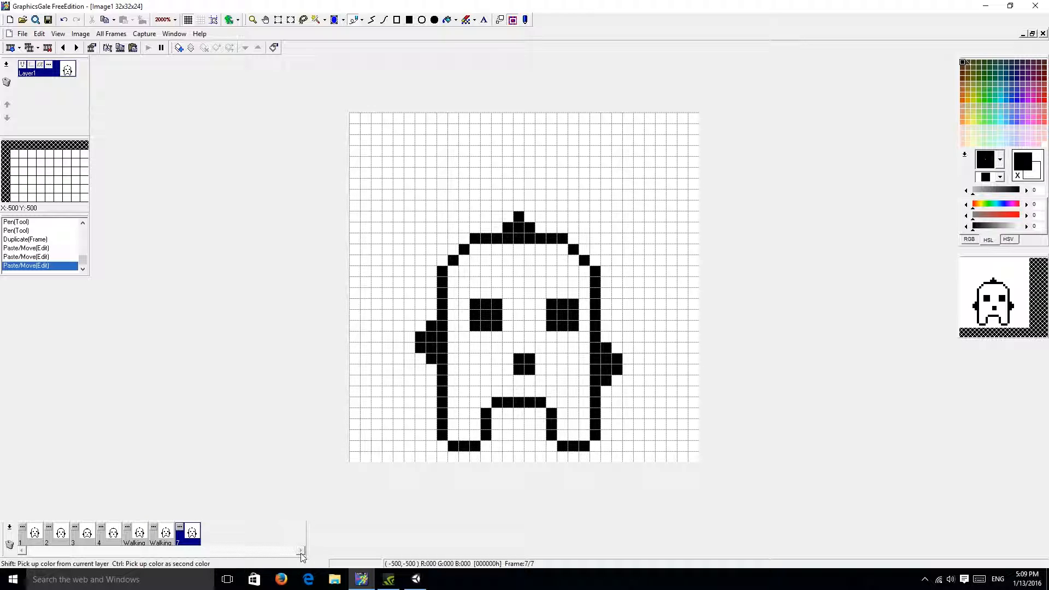
pyautogui.moveTo(46, 544)
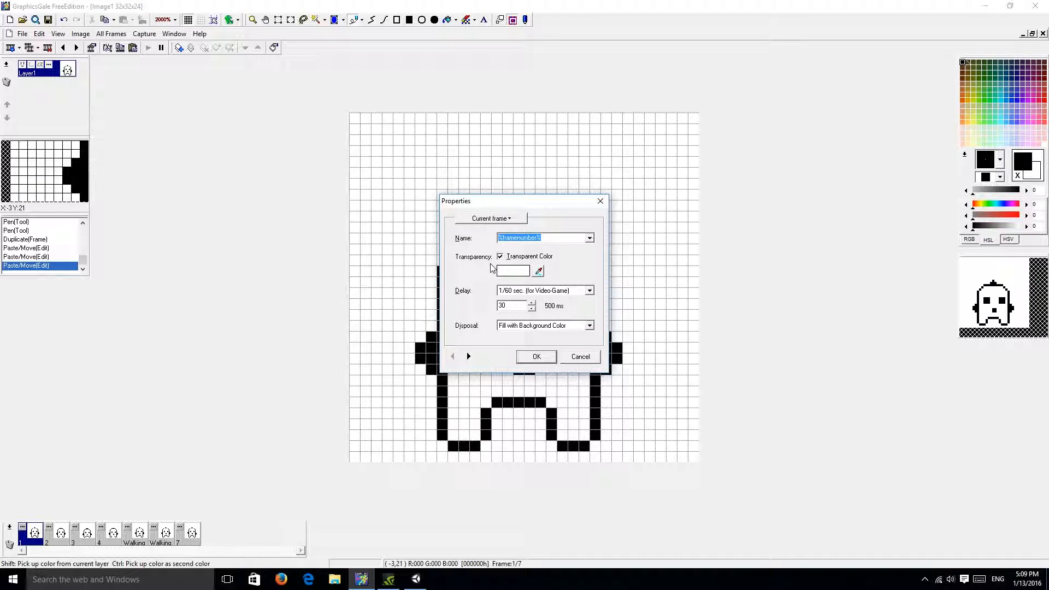
# Rename the first four frames Idle_01, Idle_02, Idle_03 and Idle_04 in frame properties
pyautogui.write('Id')
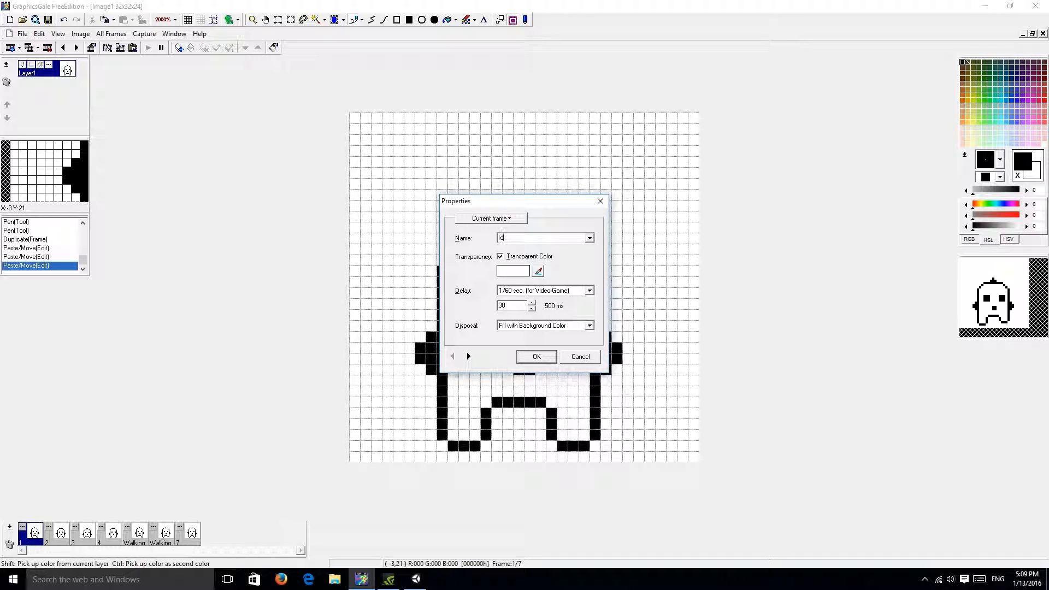
pyautogui.write('Idle_01')
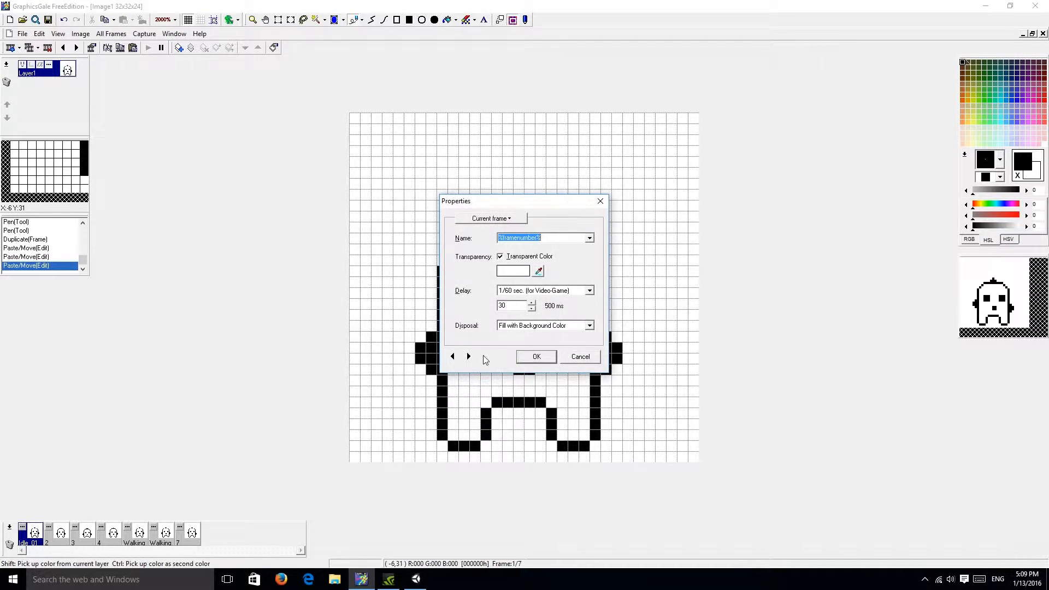
pyautogui.write('Idle')
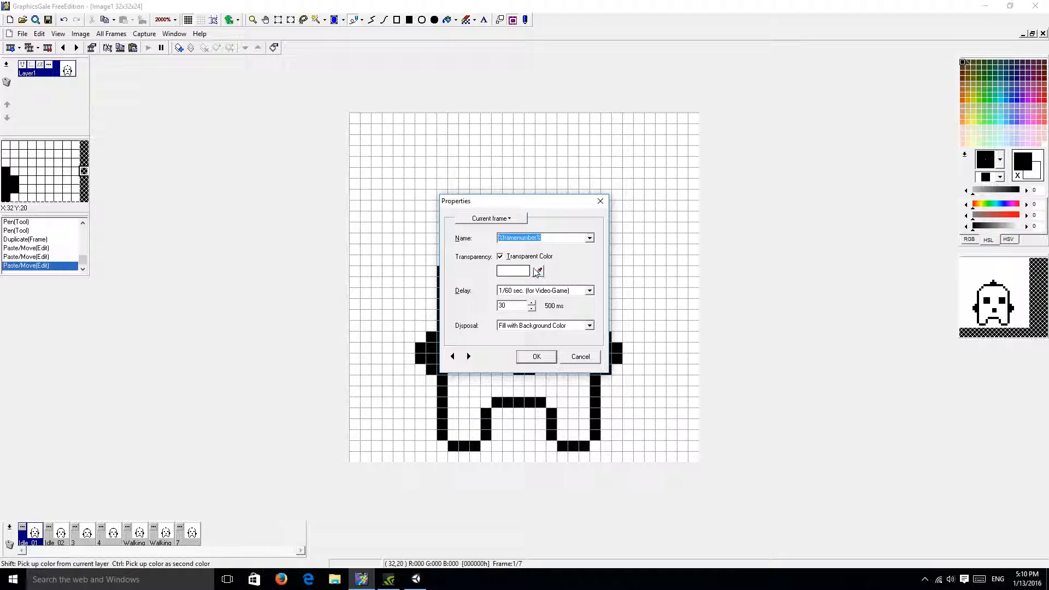
pyautogui.write('Idle_03')
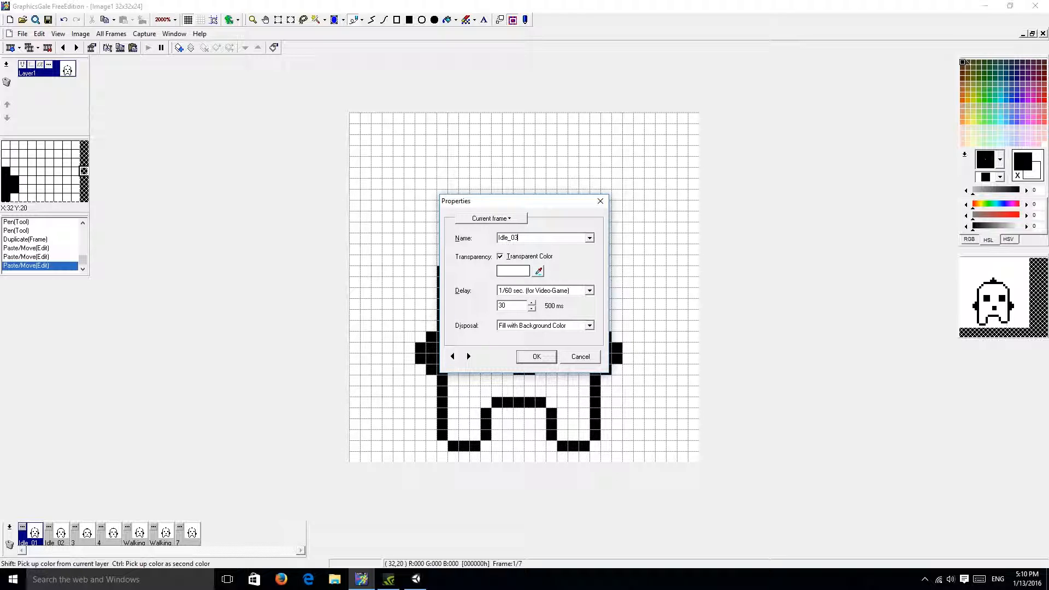
pyautogui.click(535, 356)
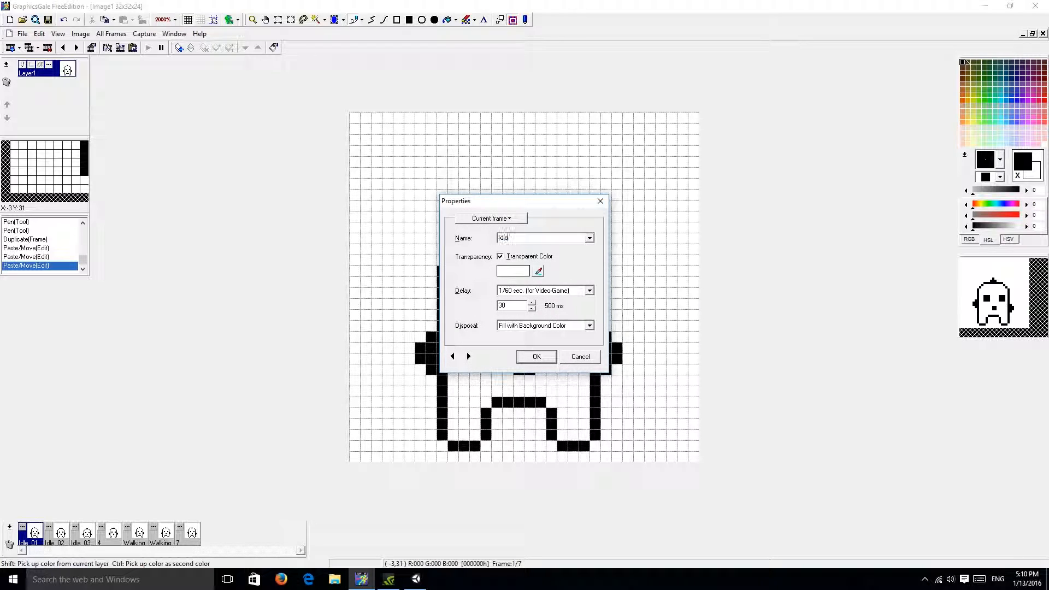
pyautogui.write('_04')
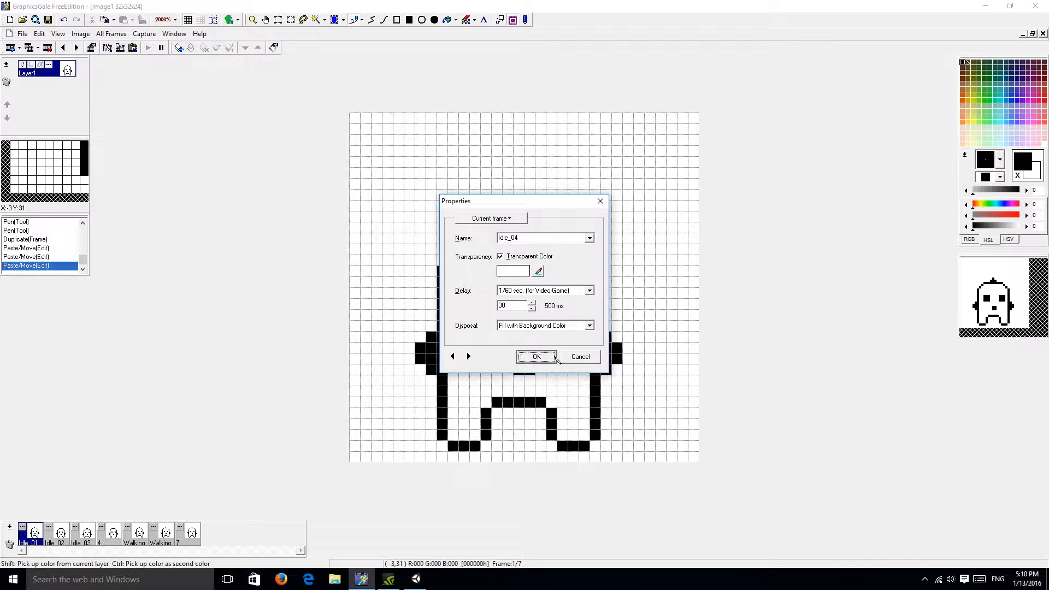
pyautogui.click(536, 357)
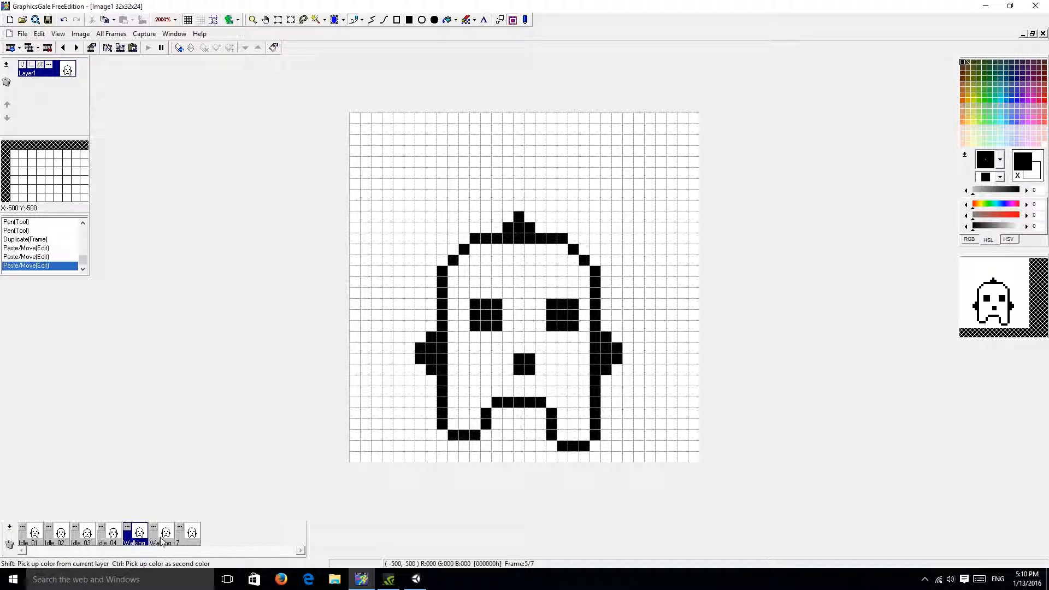
# Step from the walking frame's properties to frame 7 and name it Jump_01
pyautogui.click(161, 533)
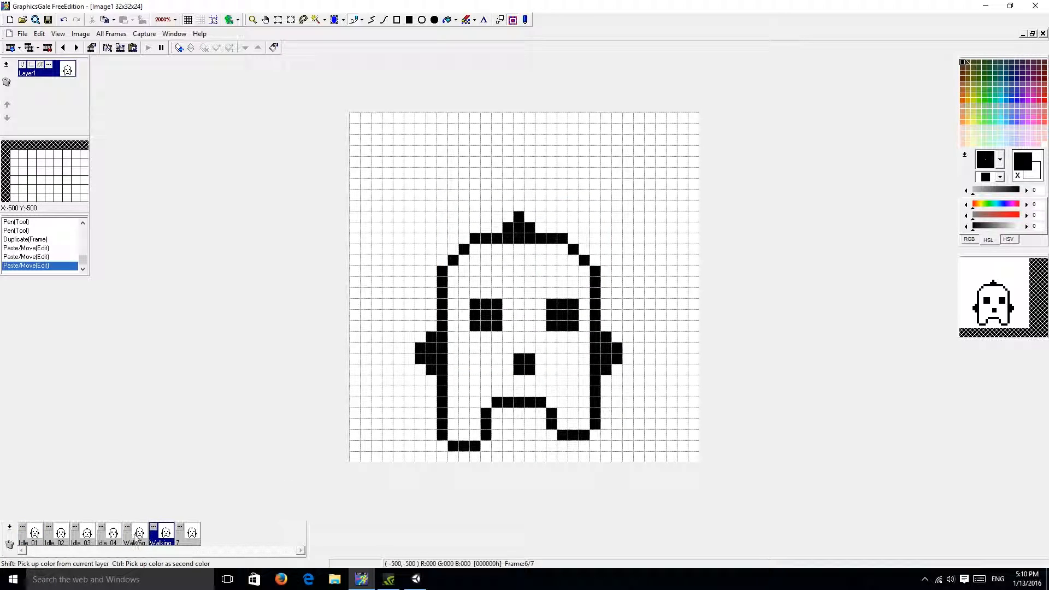
pyautogui.doubleClick(133, 532)
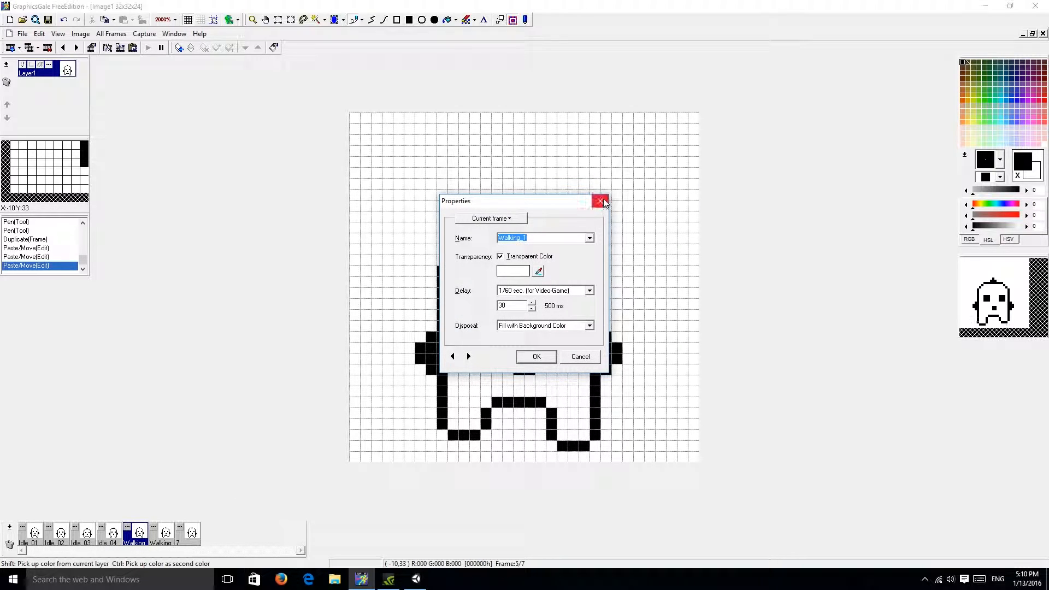
pyautogui.click(602, 201)
pyautogui.write('Jum')
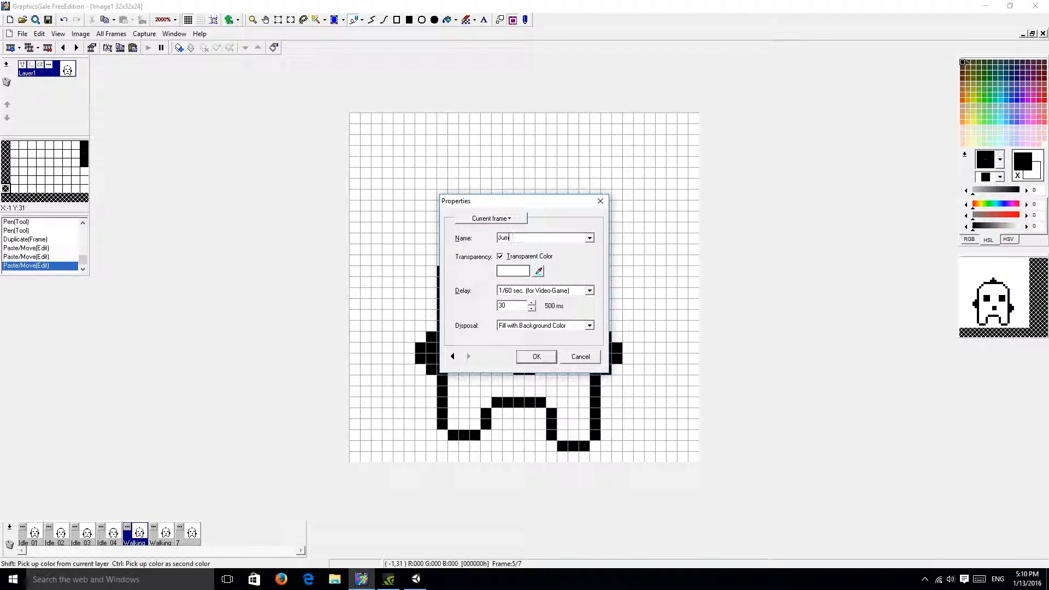
pyautogui.write('p_01')
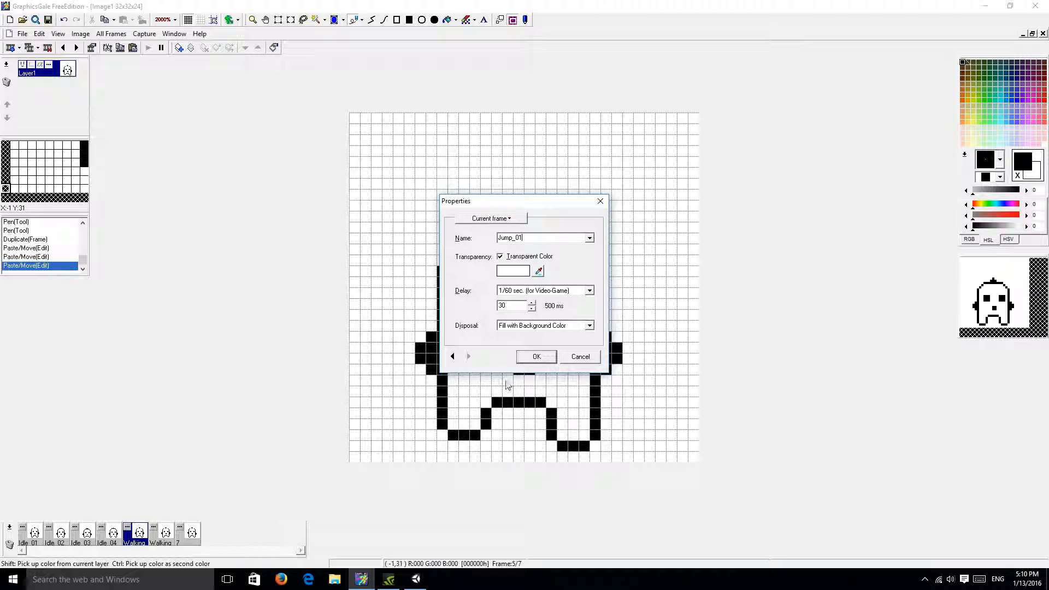
pyautogui.click(535, 356)
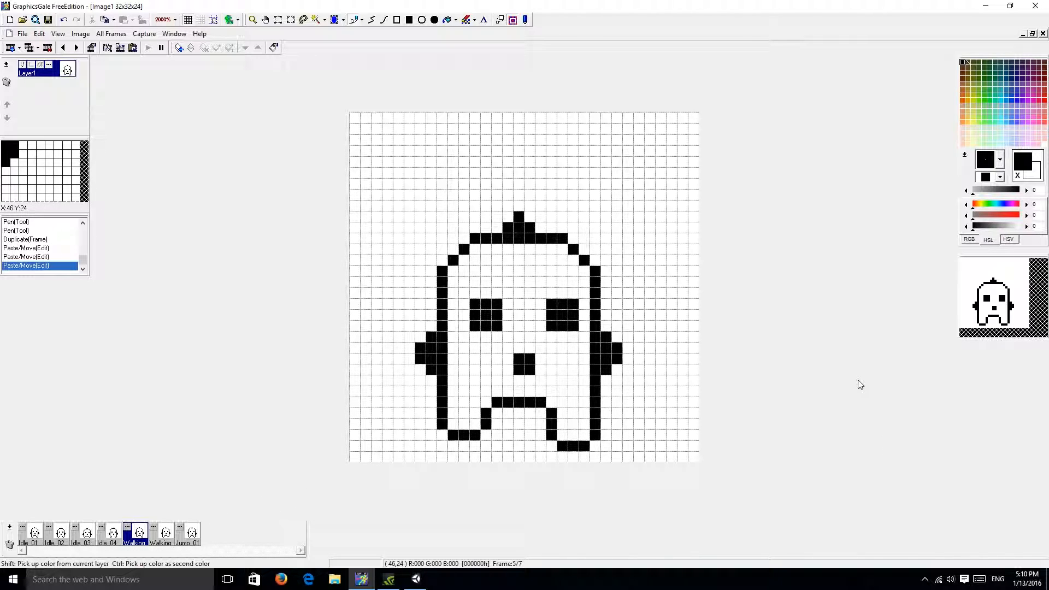
# Step through Jump_01, Idle_02 and both Walking frames, ending back on Idle_01
pyautogui.click(189, 532)
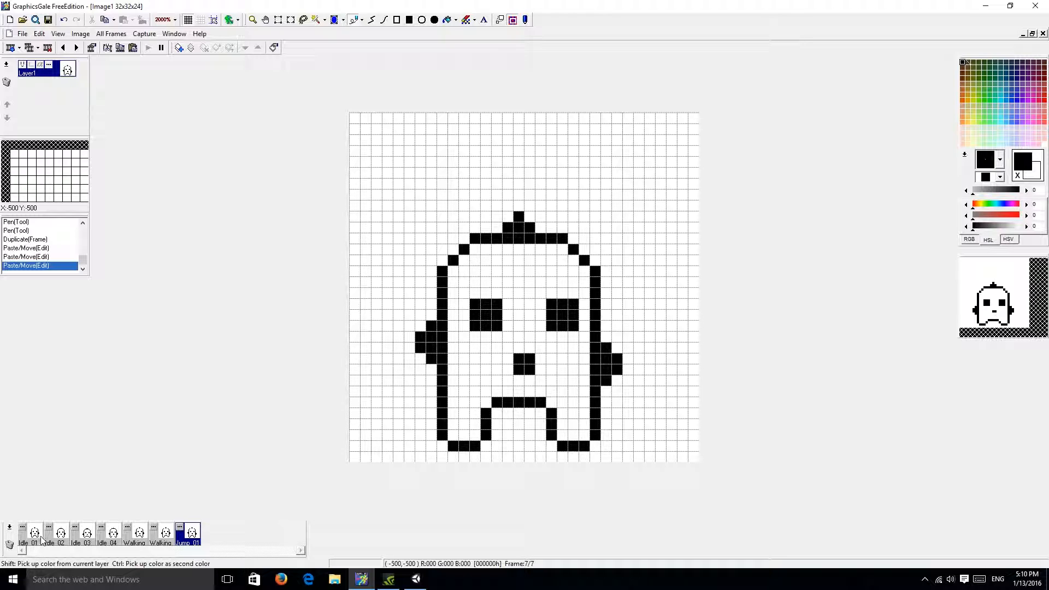
pyautogui.click(59, 534)
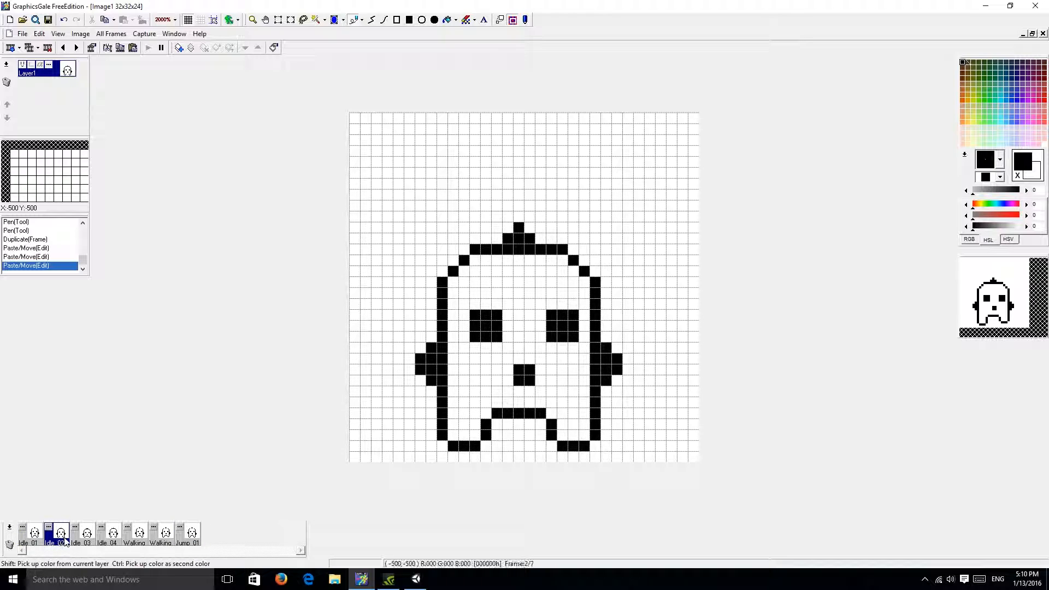
pyautogui.click(139, 534)
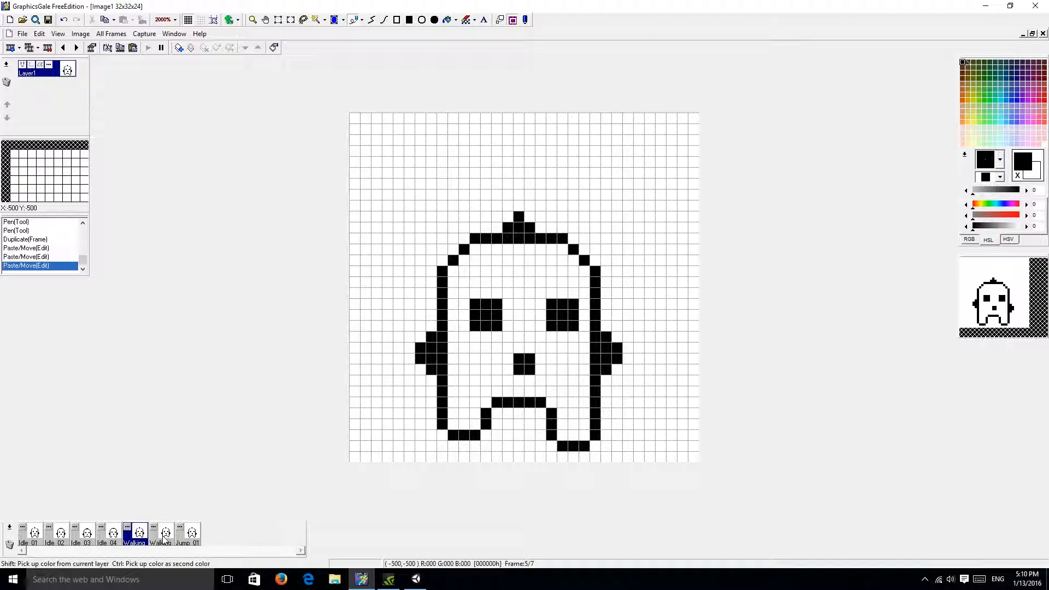
pyautogui.click(163, 534)
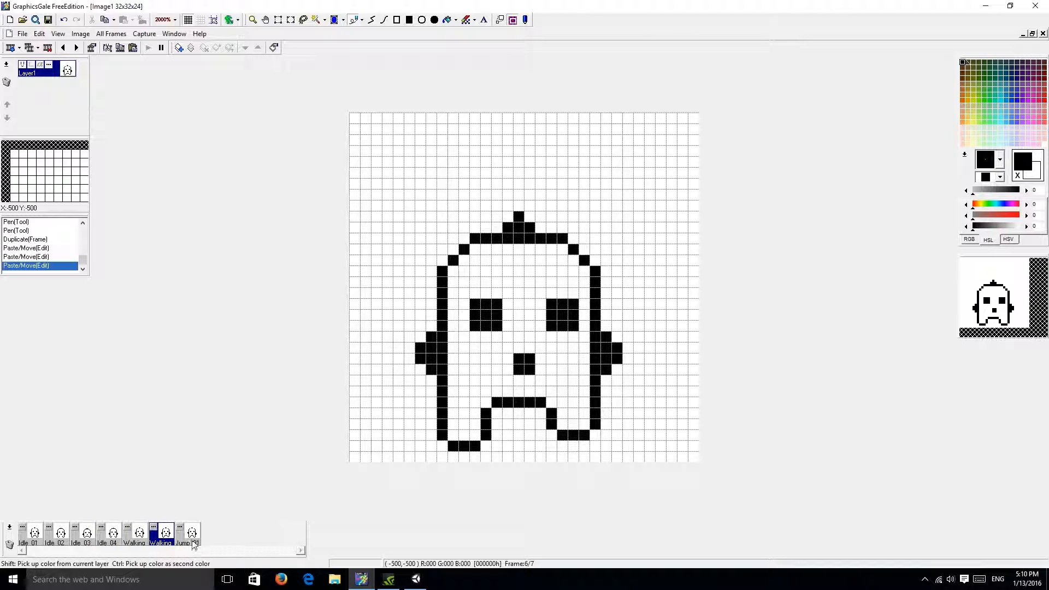
pyautogui.click(189, 533)
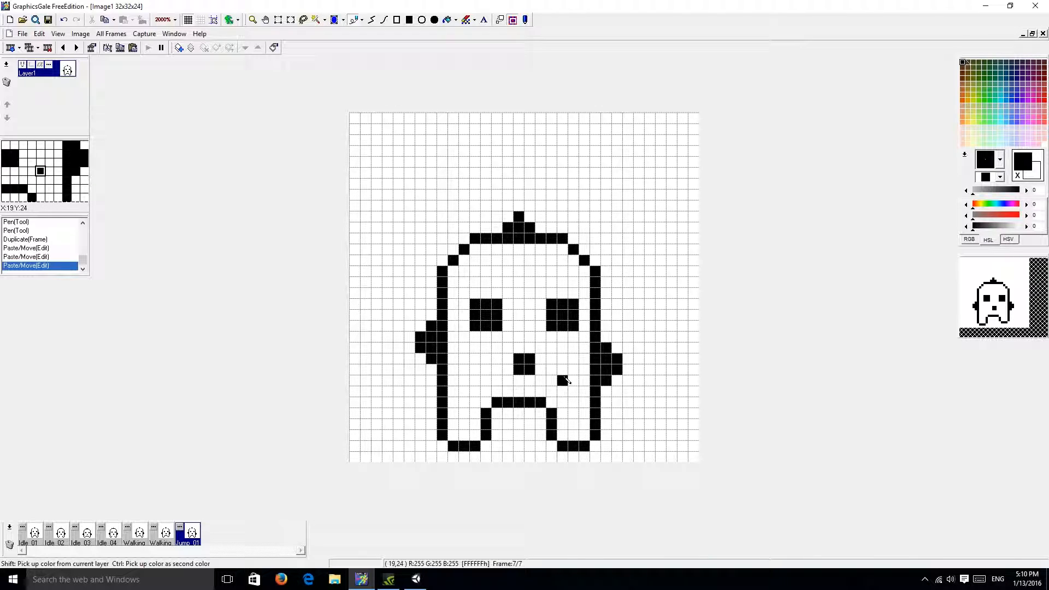
pyautogui.click(34, 532)
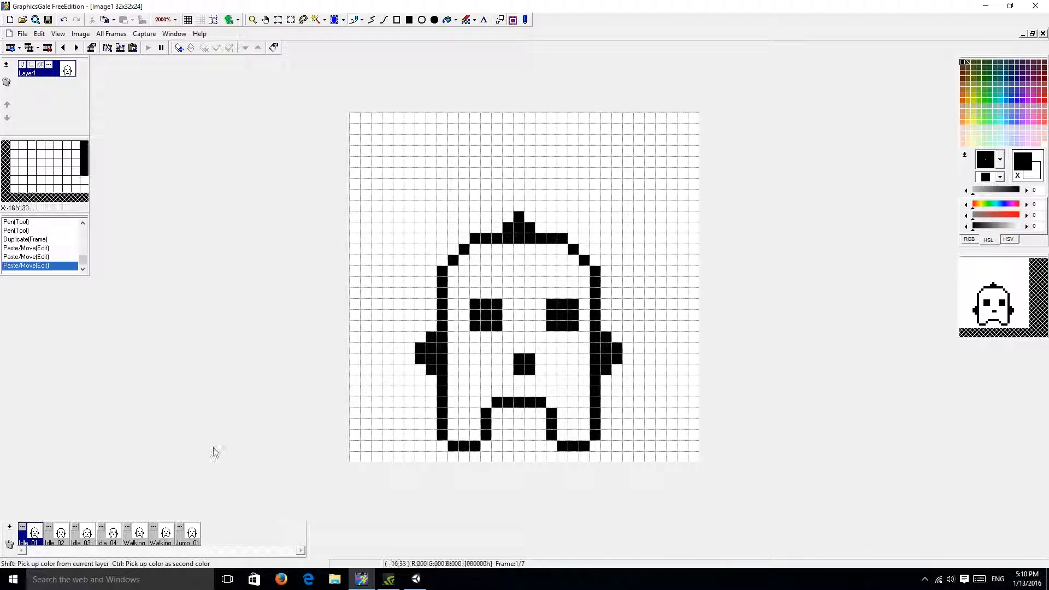
pyautogui.moveTo(1003, 82)
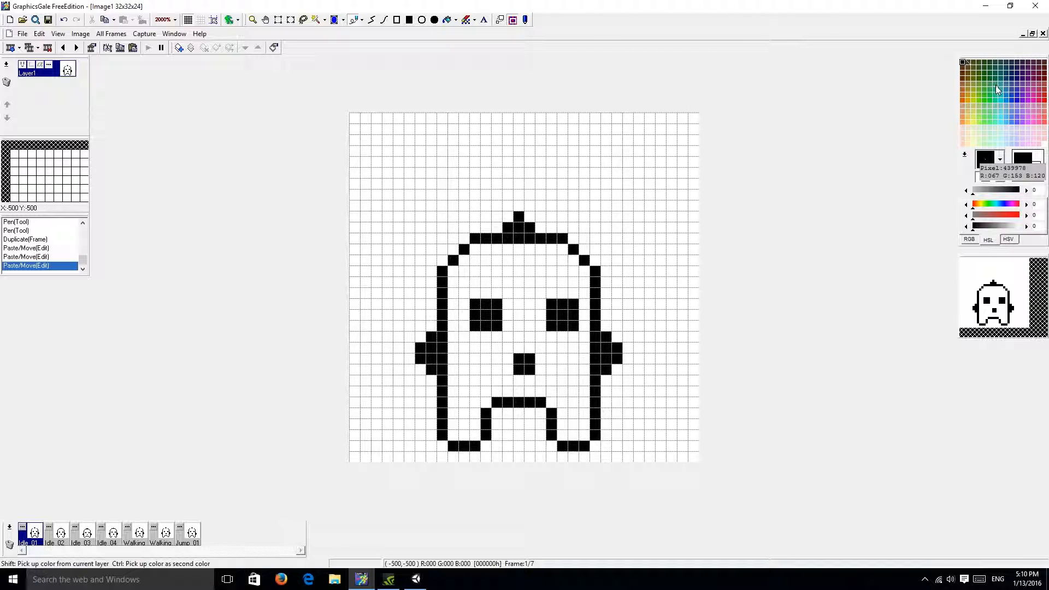
pyautogui.moveTo(997, 94)
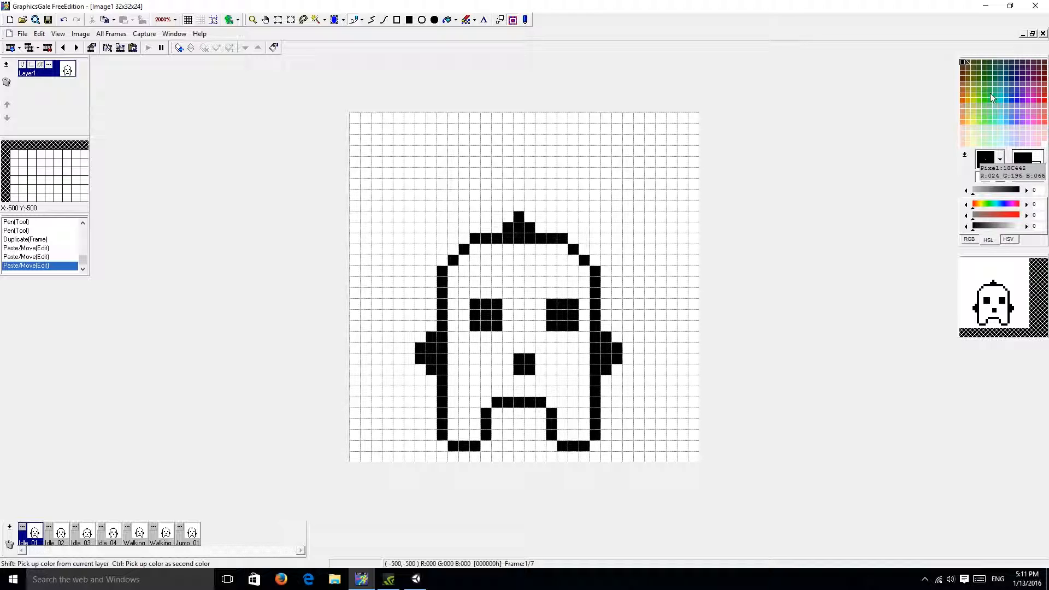
pyautogui.moveTo(984, 91)
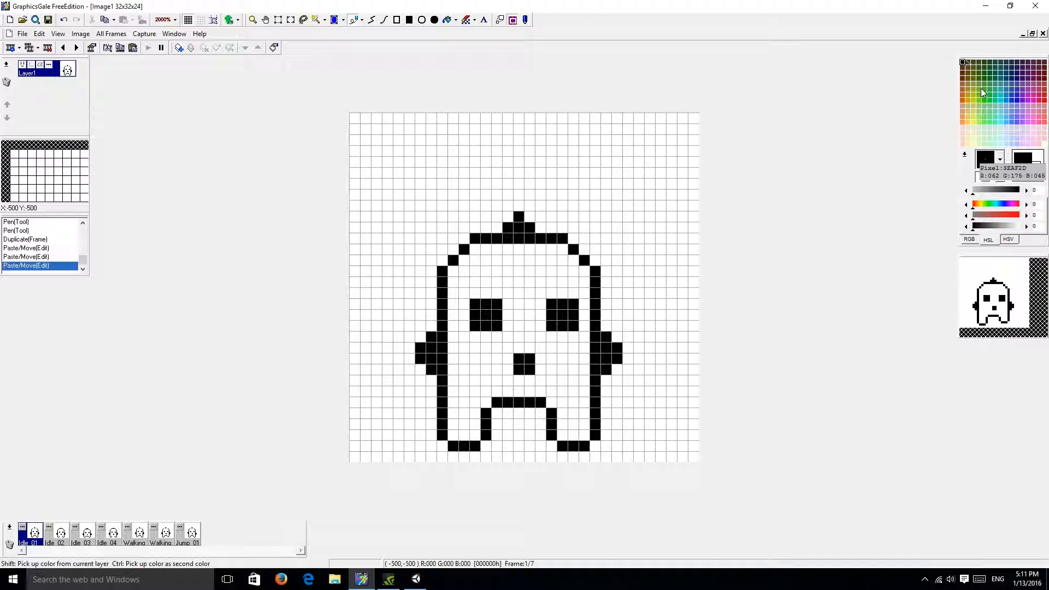
# Pick the green colour and flood-fill the ghost body on the remaining frames through Jump_01
pyautogui.click(978, 84)
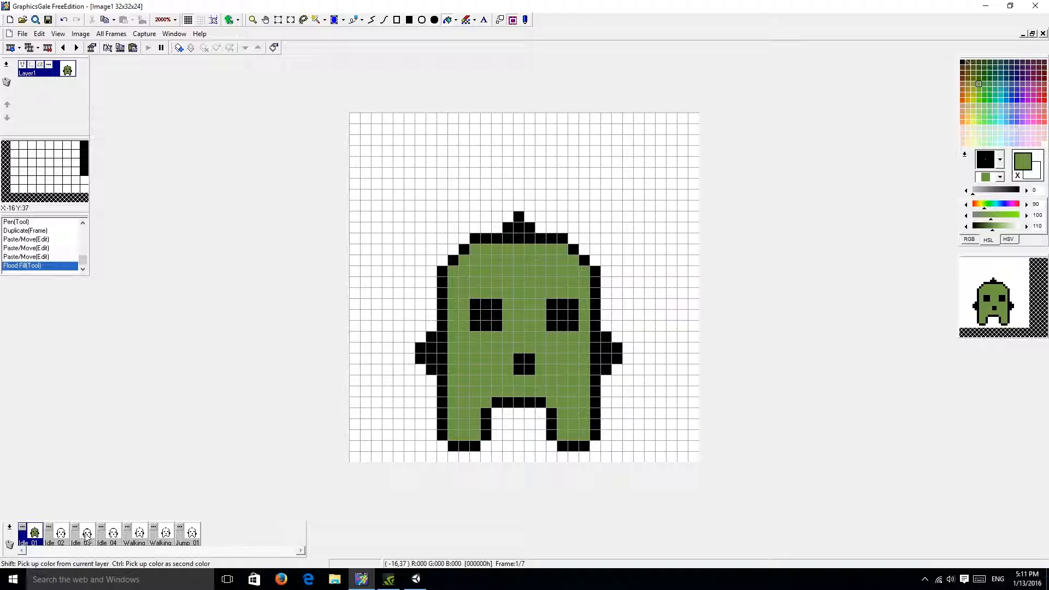
pyautogui.click(59, 534)
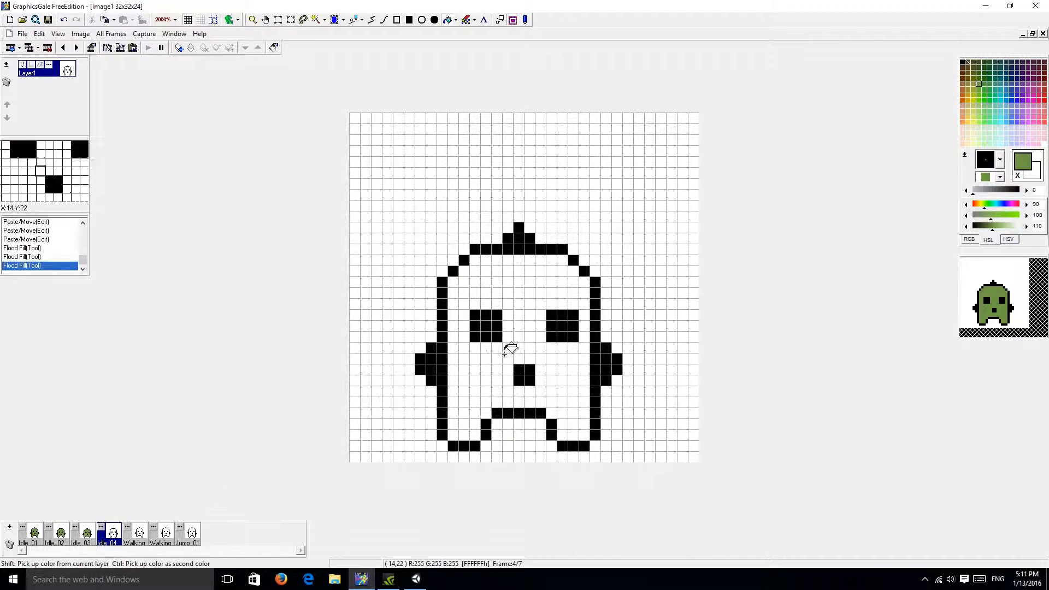
pyautogui.click(134, 532)
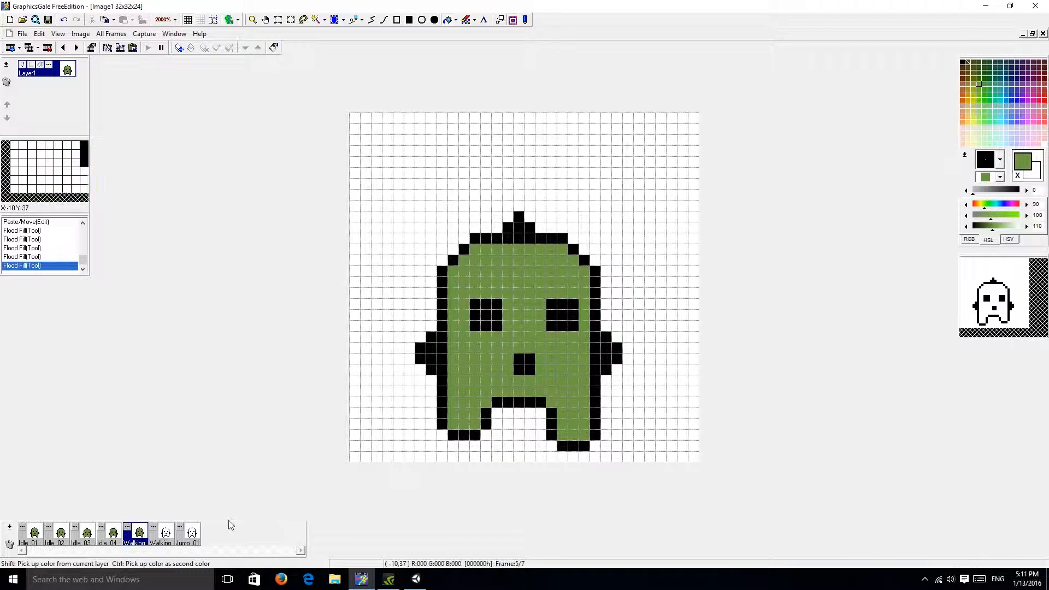
pyautogui.click(161, 533)
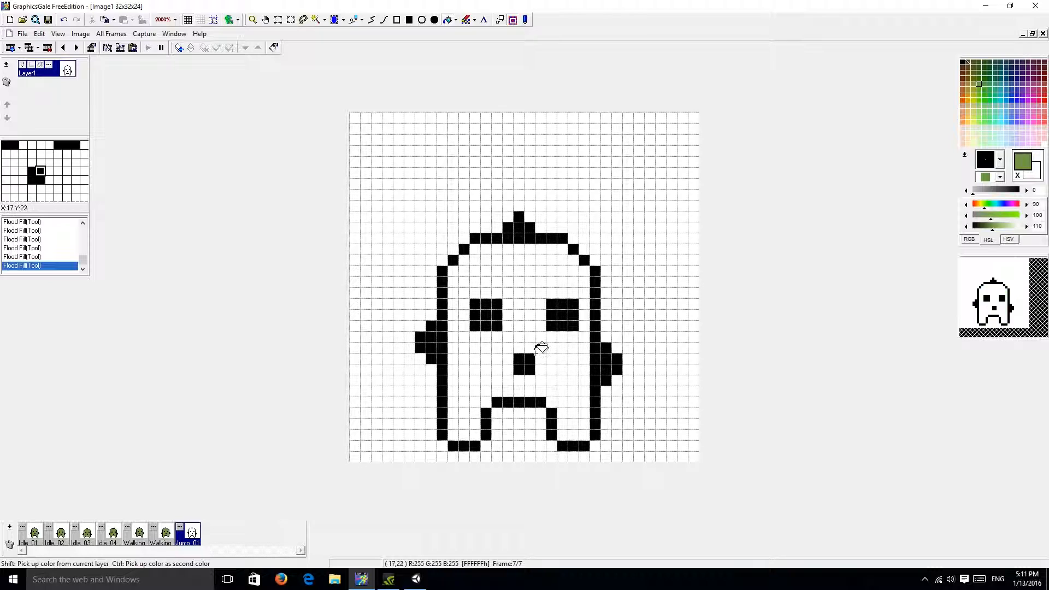
pyautogui.click(543, 349)
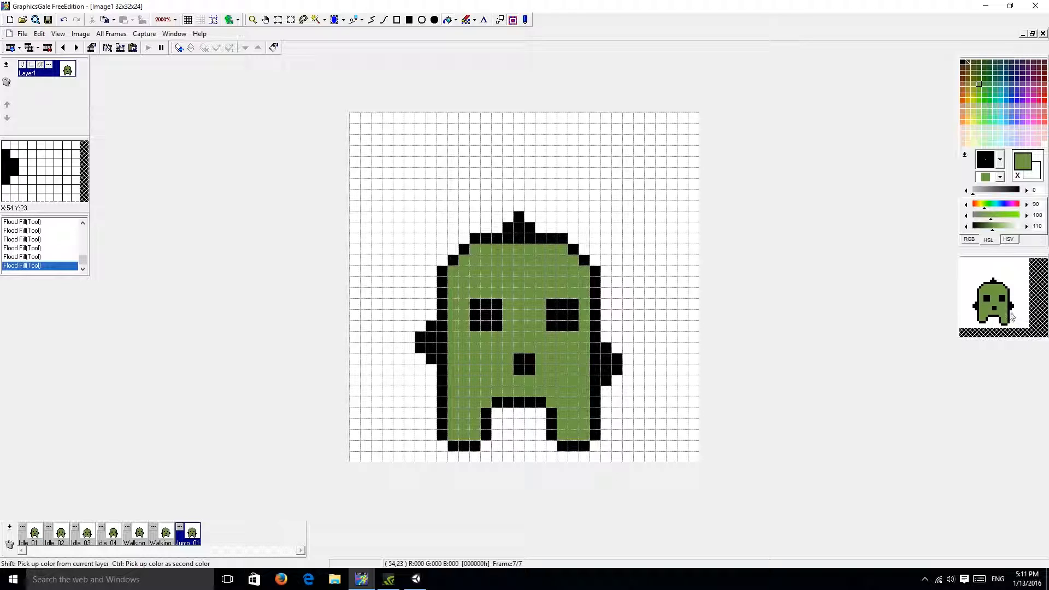
pyautogui.moveTo(979, 77)
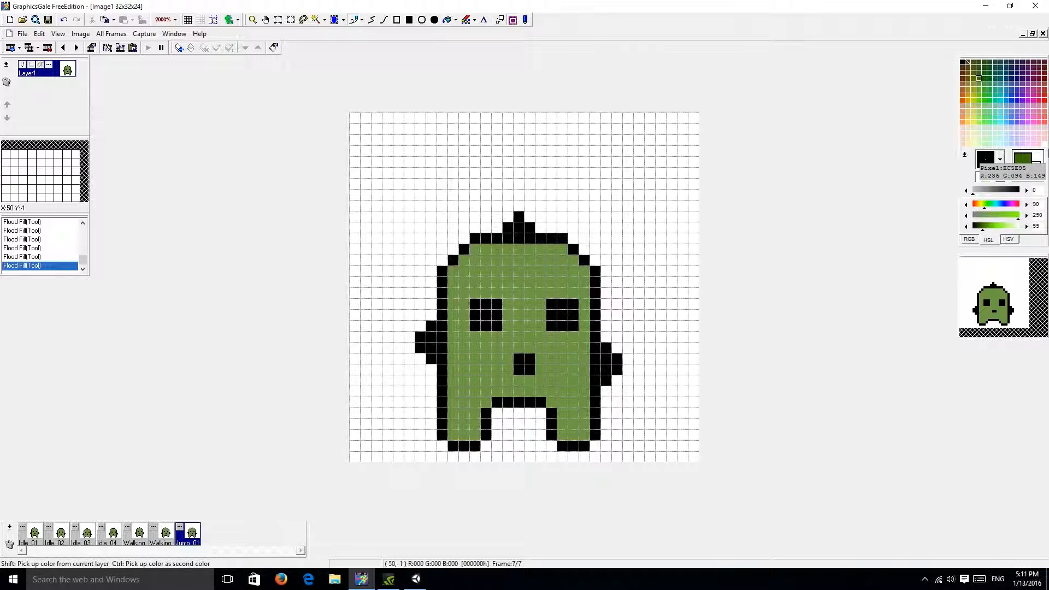
# On Idle_01, repaint the ghost's left-leg pixels back to even light green with the Pen
pyautogui.click(32, 536)
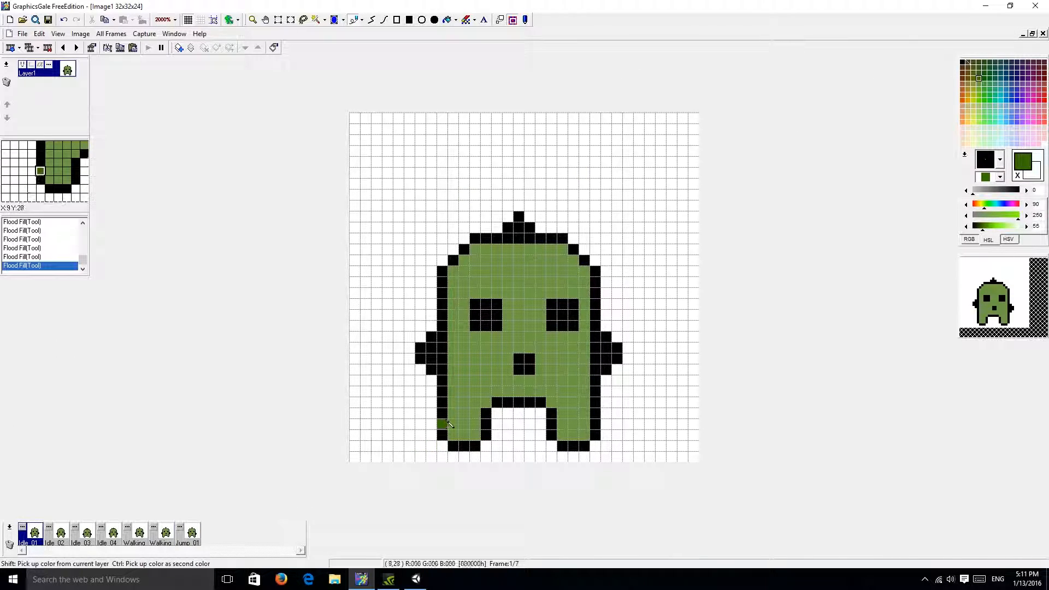
pyautogui.click(458, 422)
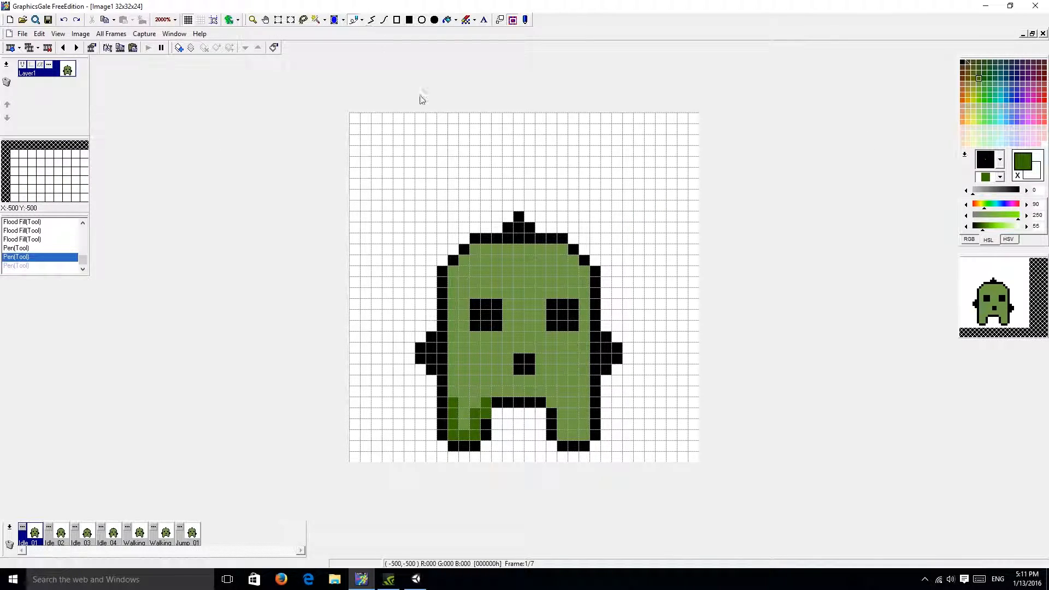
pyautogui.click(470, 422)
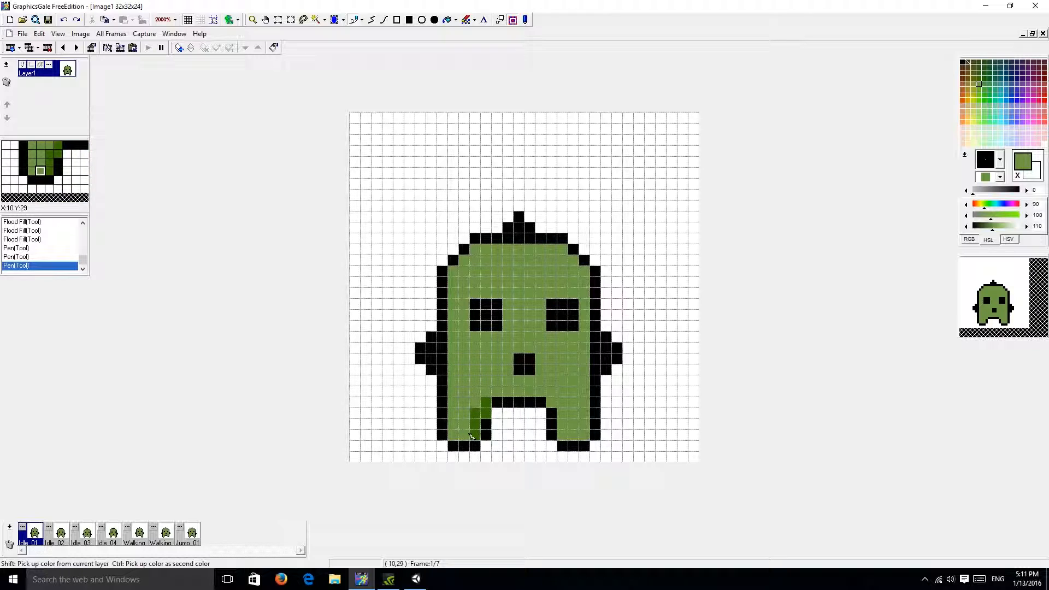
pyautogui.click(472, 419)
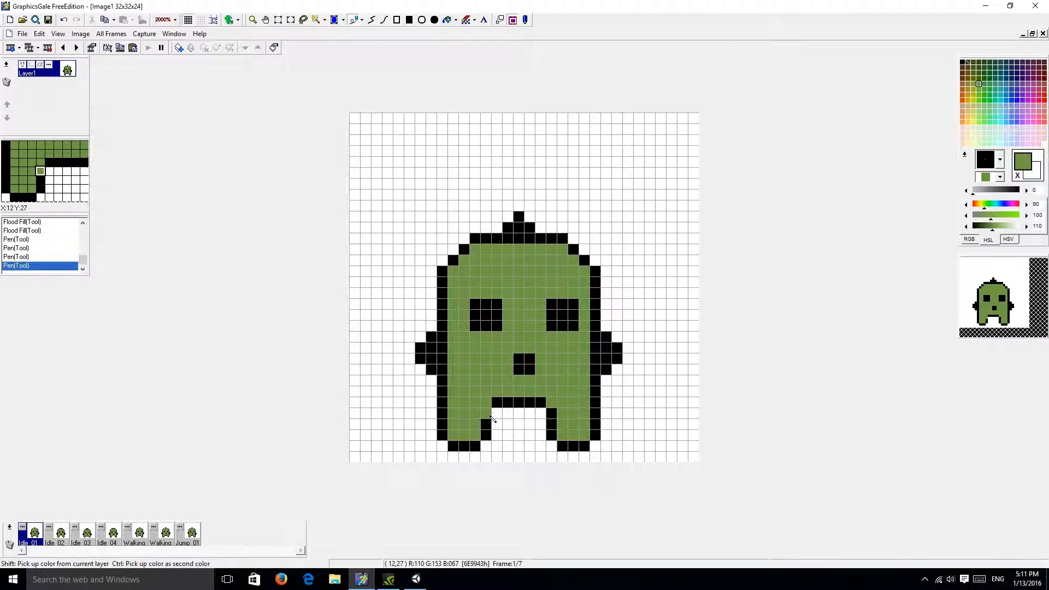
pyautogui.click(488, 412)
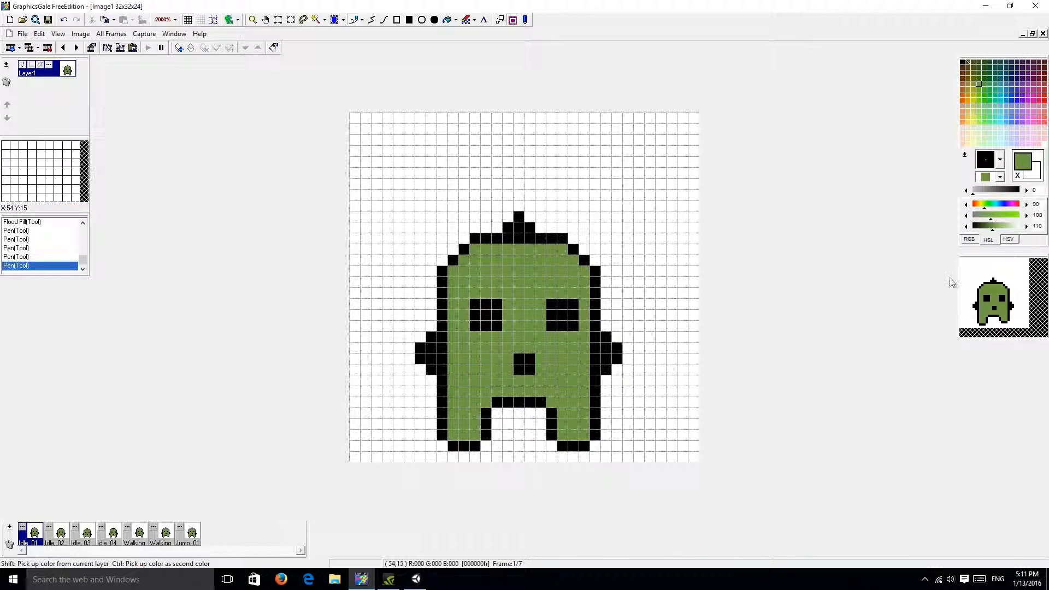
pyautogui.moveTo(995, 233)
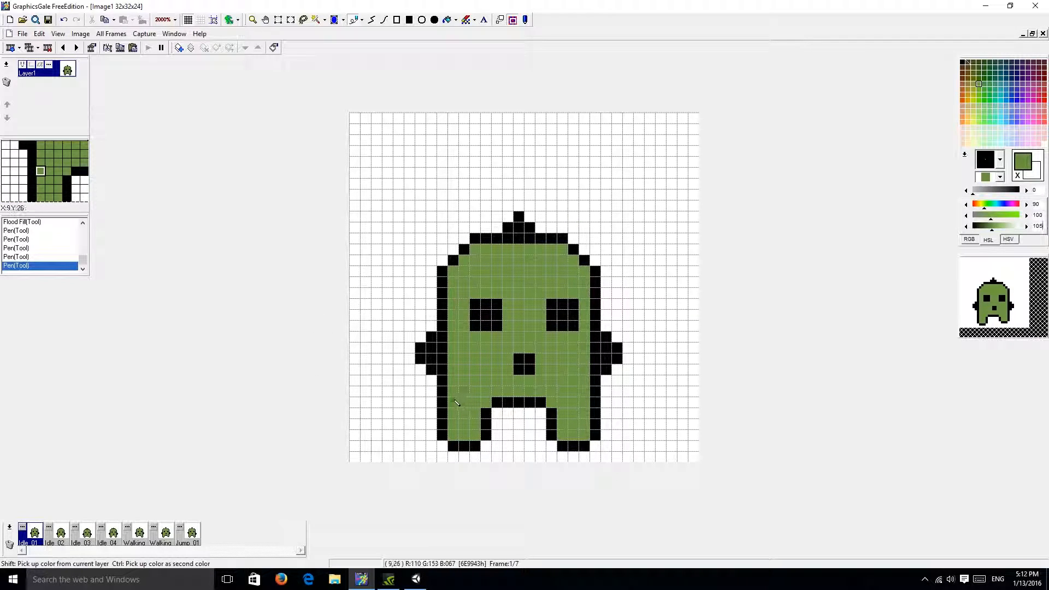
pyautogui.moveTo(1034, 249)
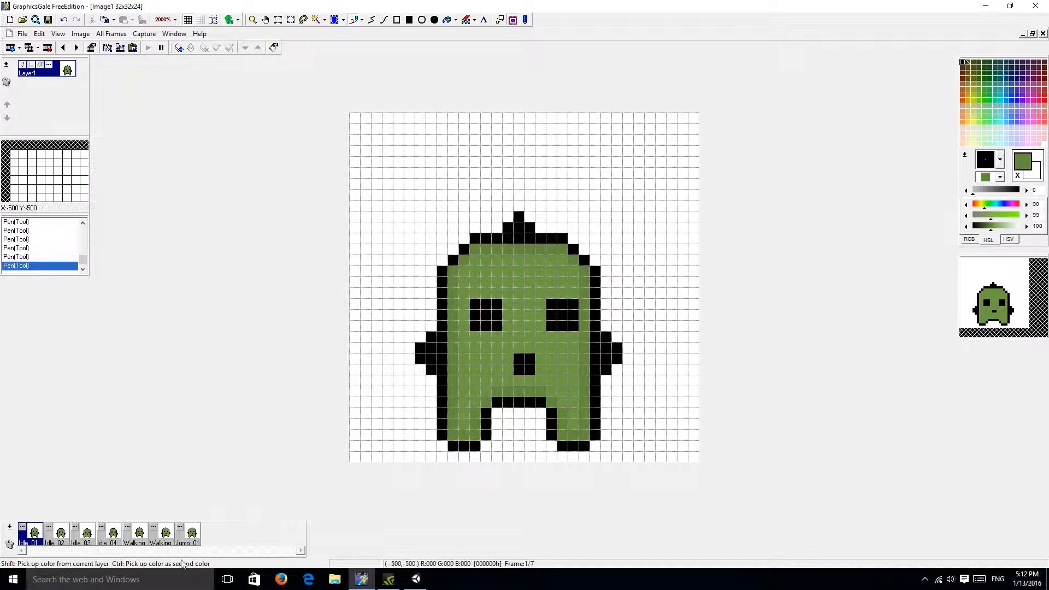
# Step through Idle 02, Idle 03 and Idle 04, touching up stray pixels in each ghost's green fill
pyautogui.click(58, 532)
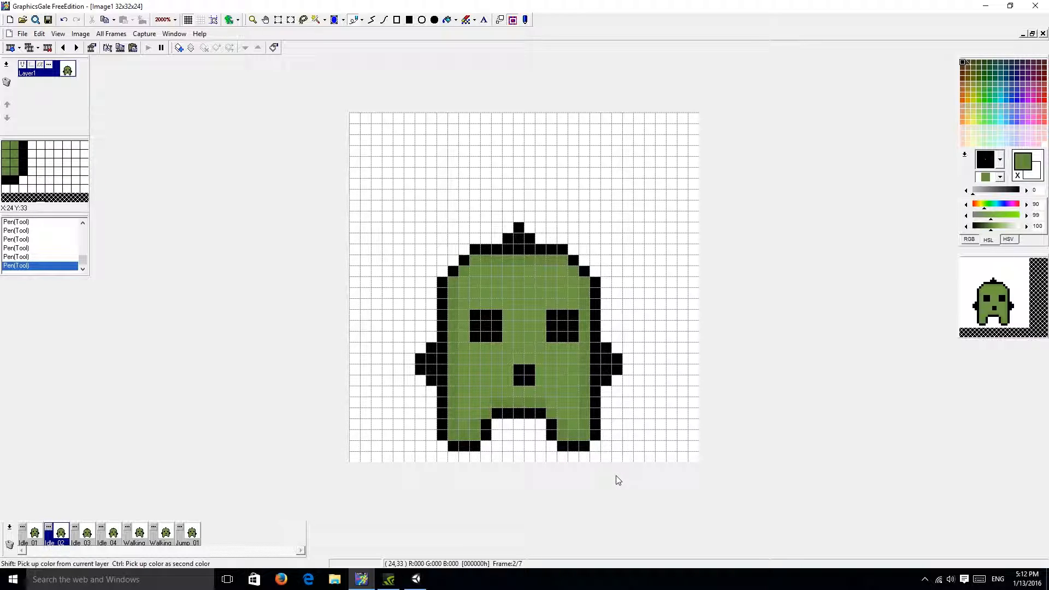
pyautogui.click(85, 535)
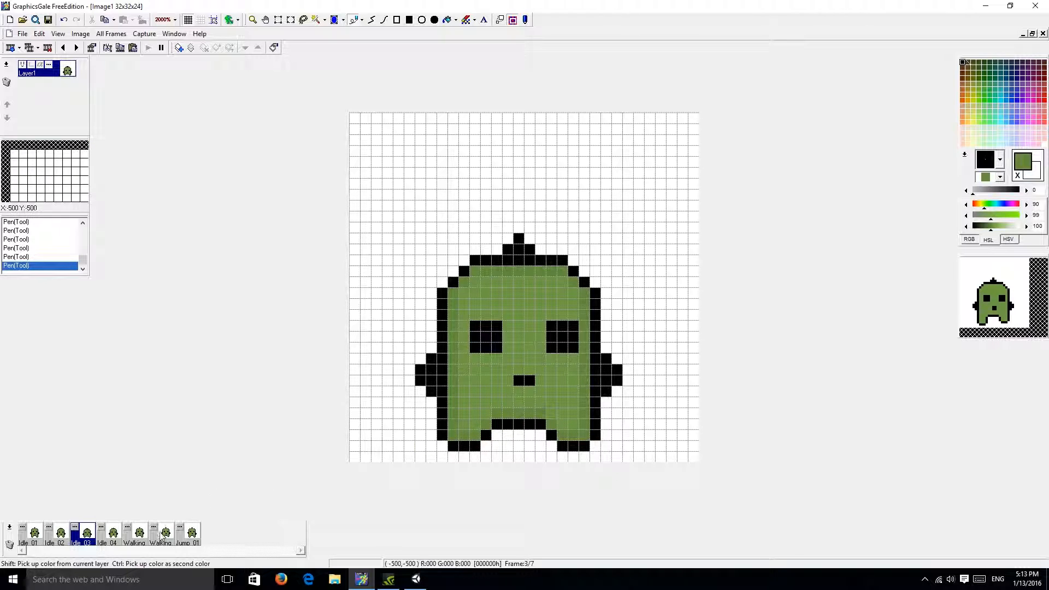
pyautogui.click(112, 534)
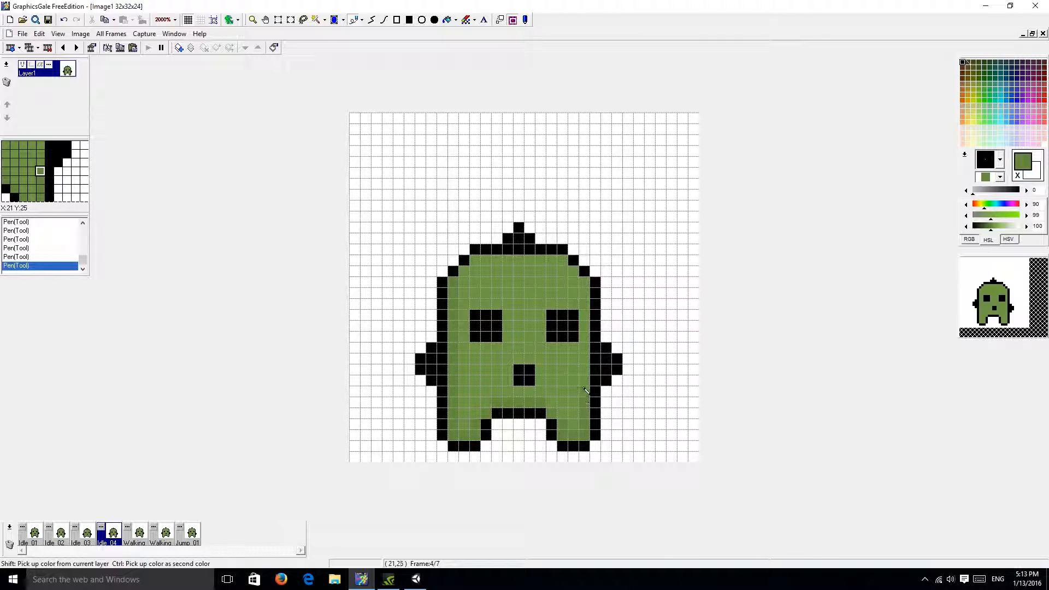
pyautogui.moveTo(581, 277)
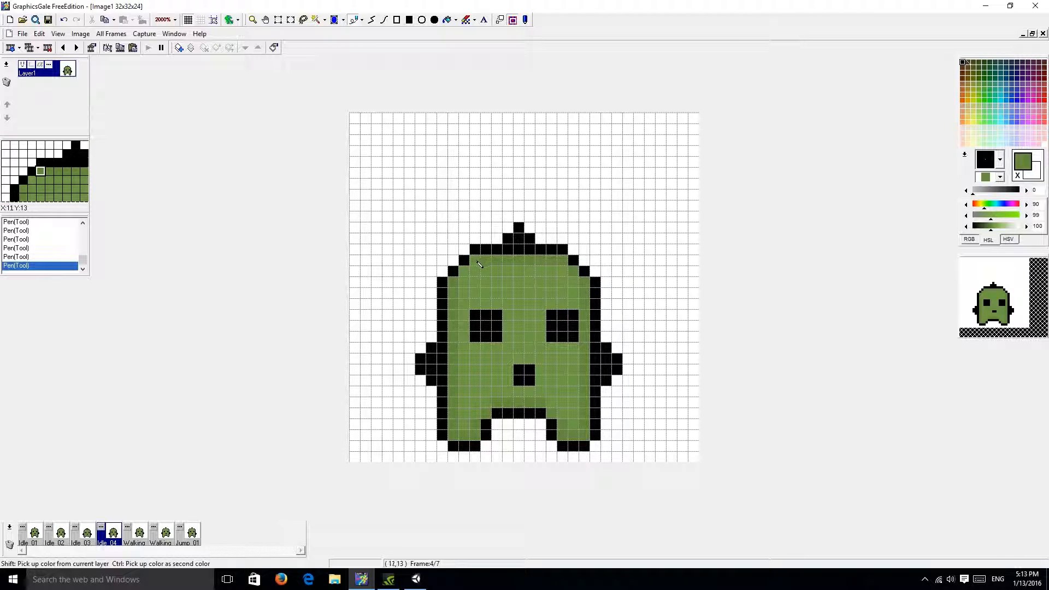
# Step through both Walking frames fixing stray fill pixels, then land on the Jump 01 frame
pyautogui.click(133, 535)
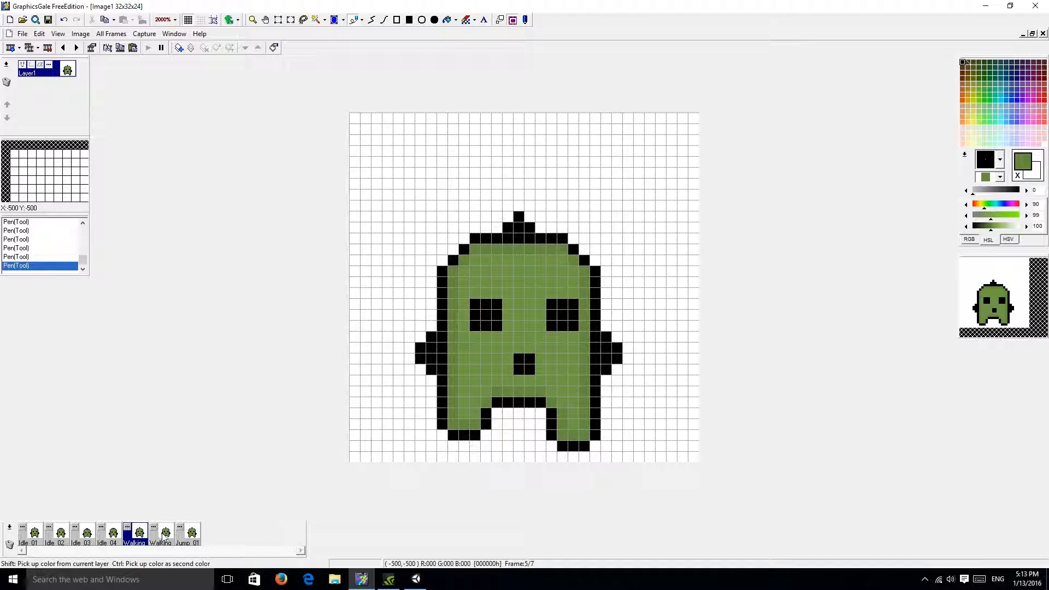
pyautogui.click(163, 533)
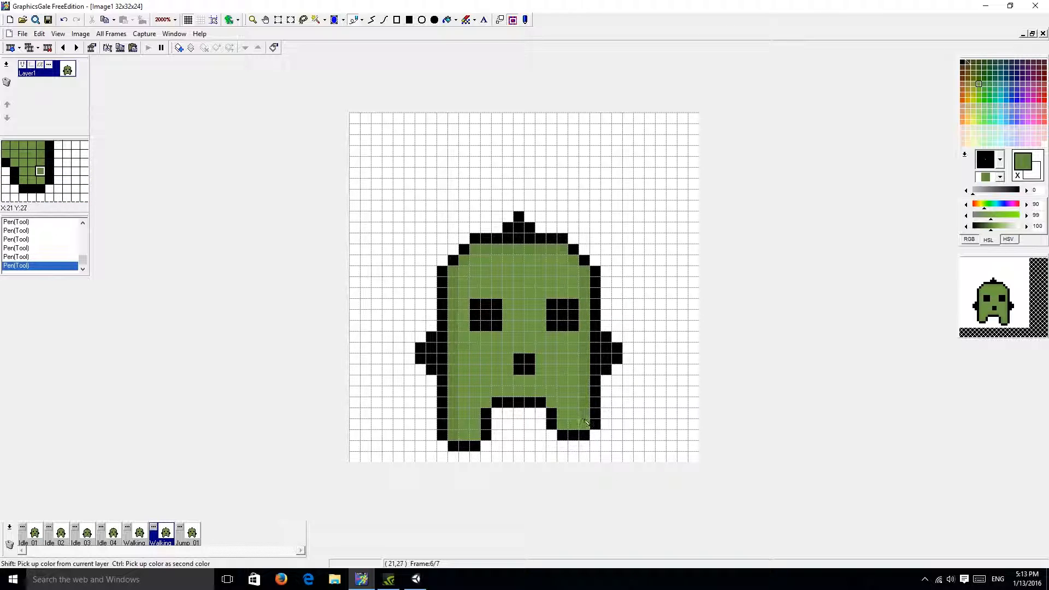
pyautogui.click(583, 422)
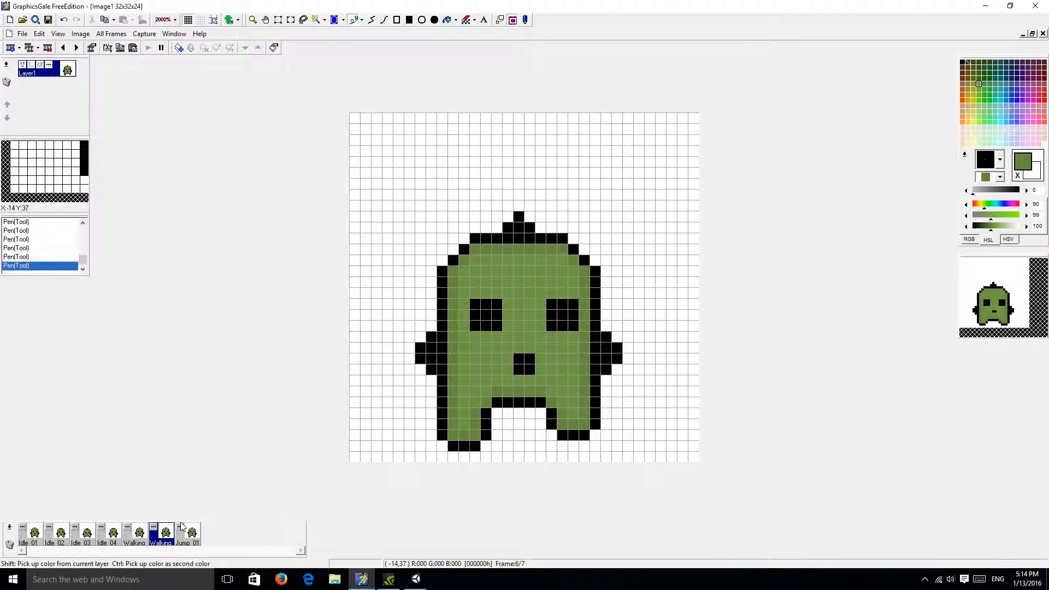
pyautogui.click(189, 533)
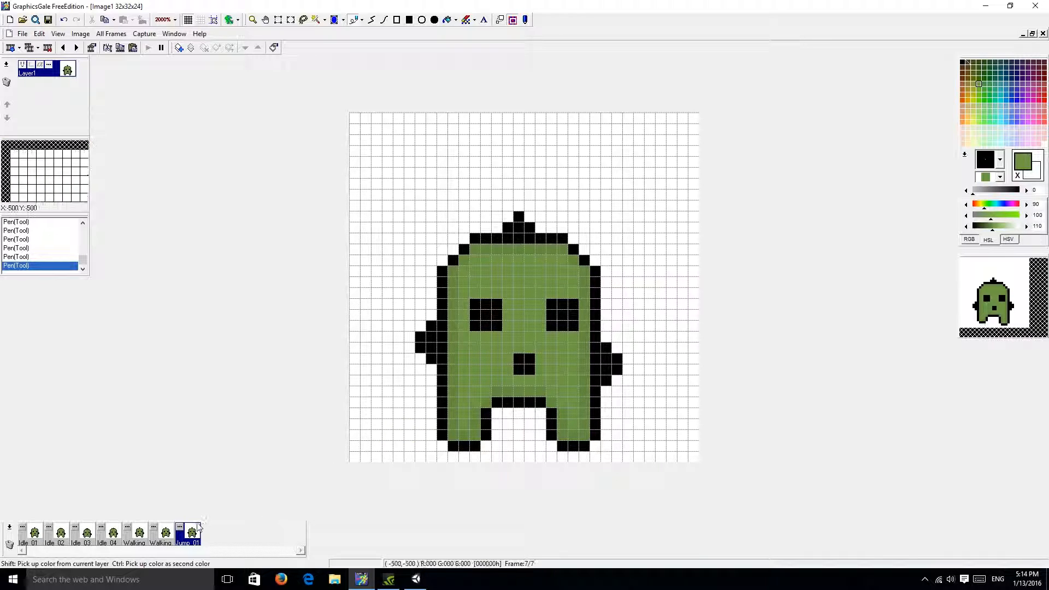
# Review the first Walking, Idle 03 and Idle 01 frames, ending back on Idle 03
pyautogui.click(133, 534)
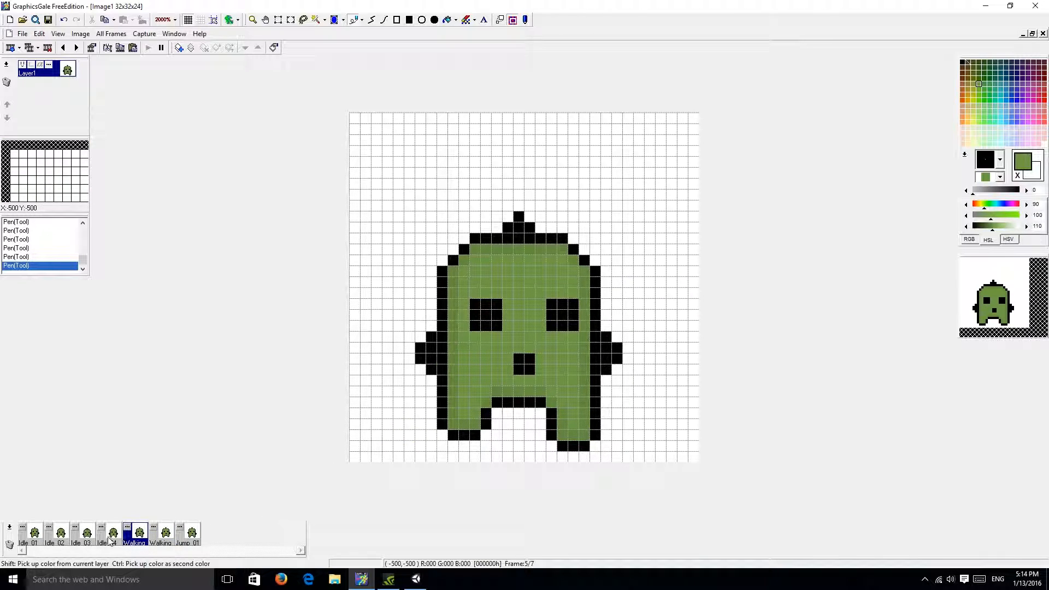
pyautogui.click(86, 533)
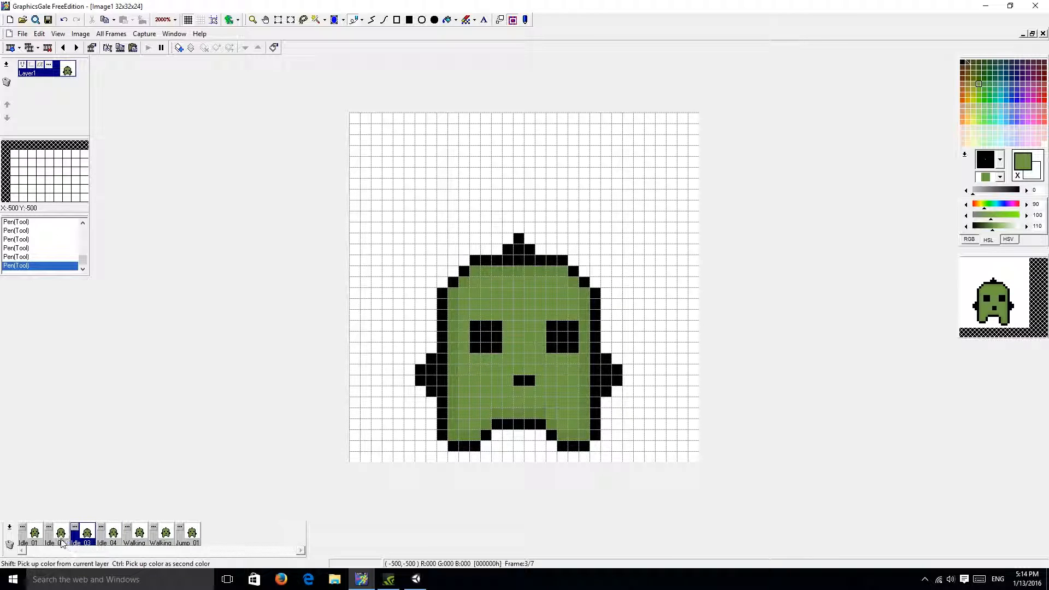
pyautogui.click(34, 533)
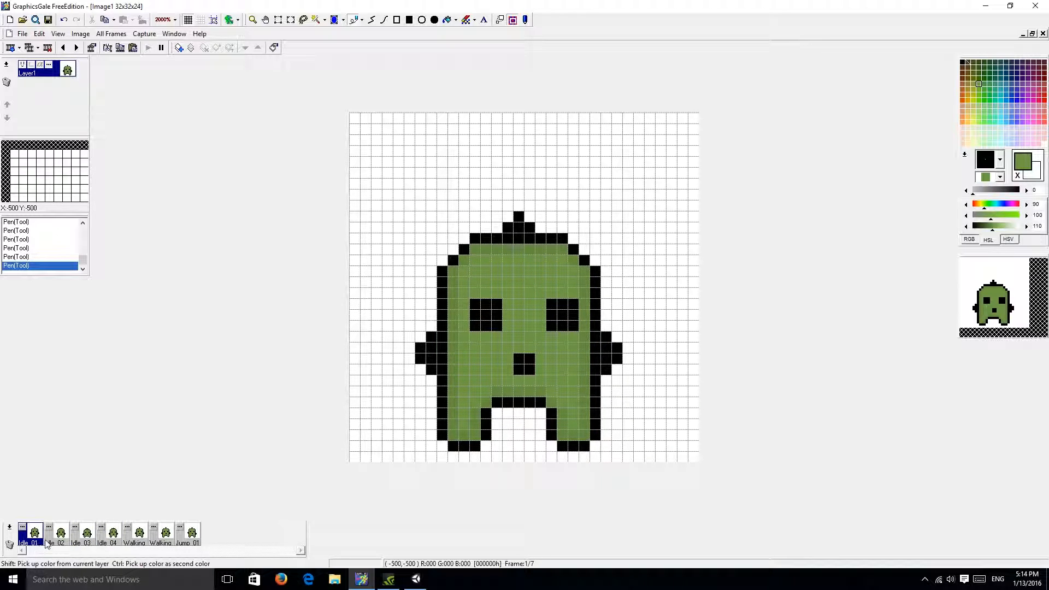
pyautogui.click(85, 533)
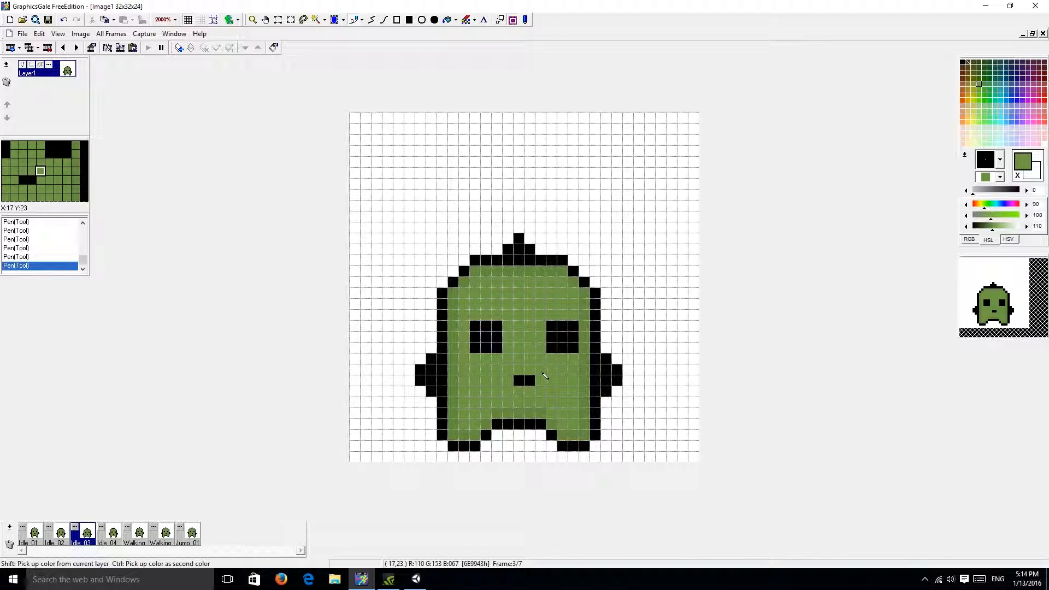
pyautogui.moveTo(1016, 325)
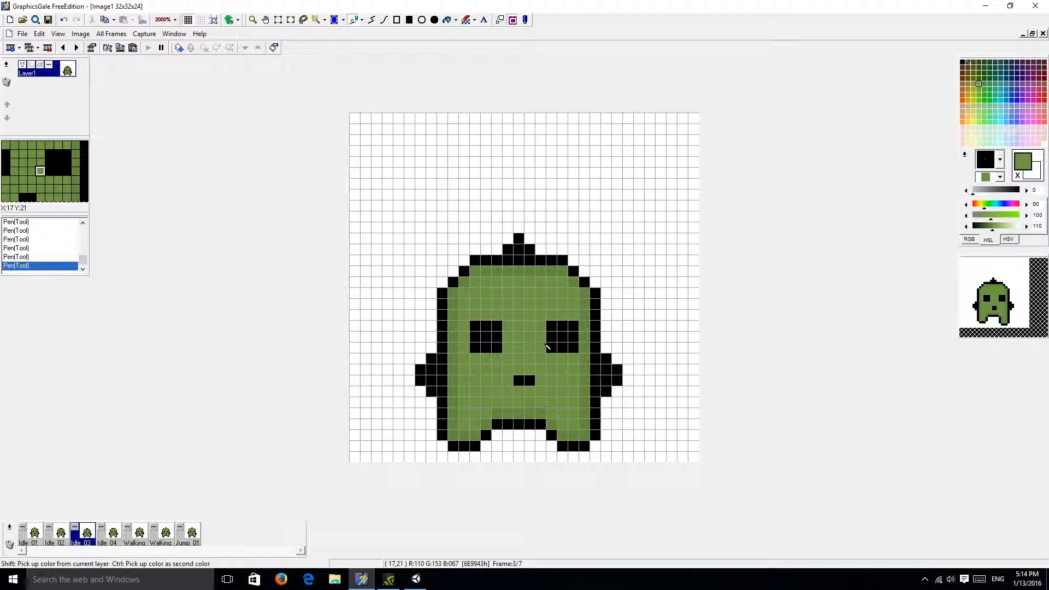
pyautogui.moveTo(539, 340)
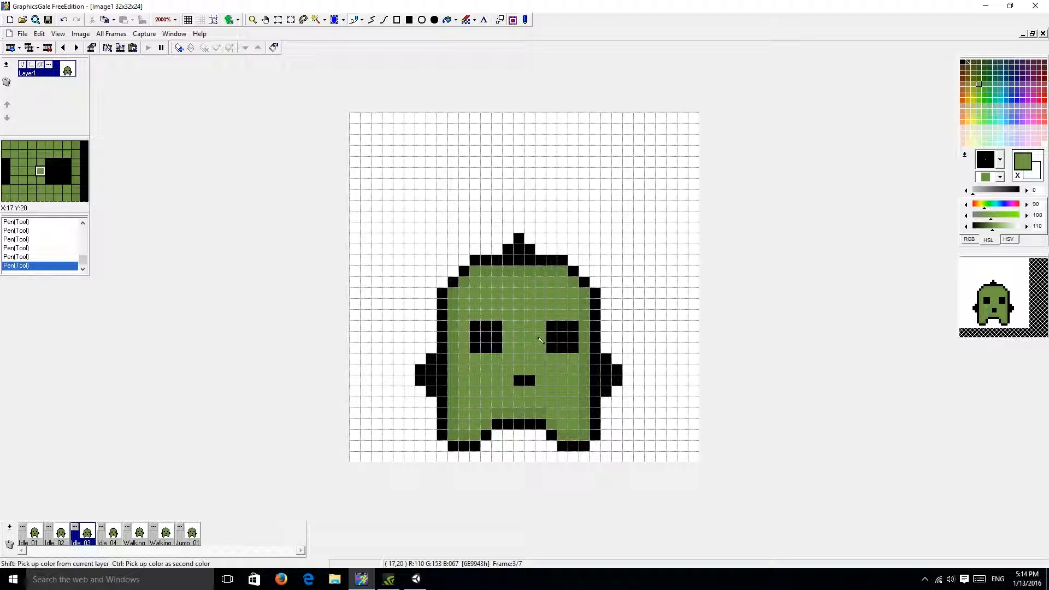
pyautogui.moveTo(413, 515)
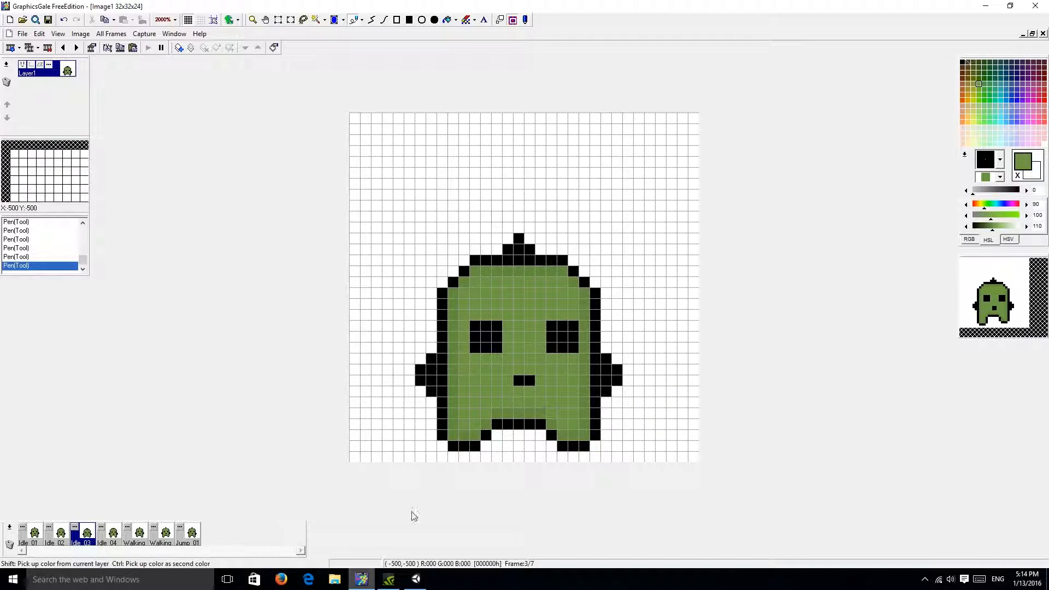
pyautogui.moveTo(570, 287)
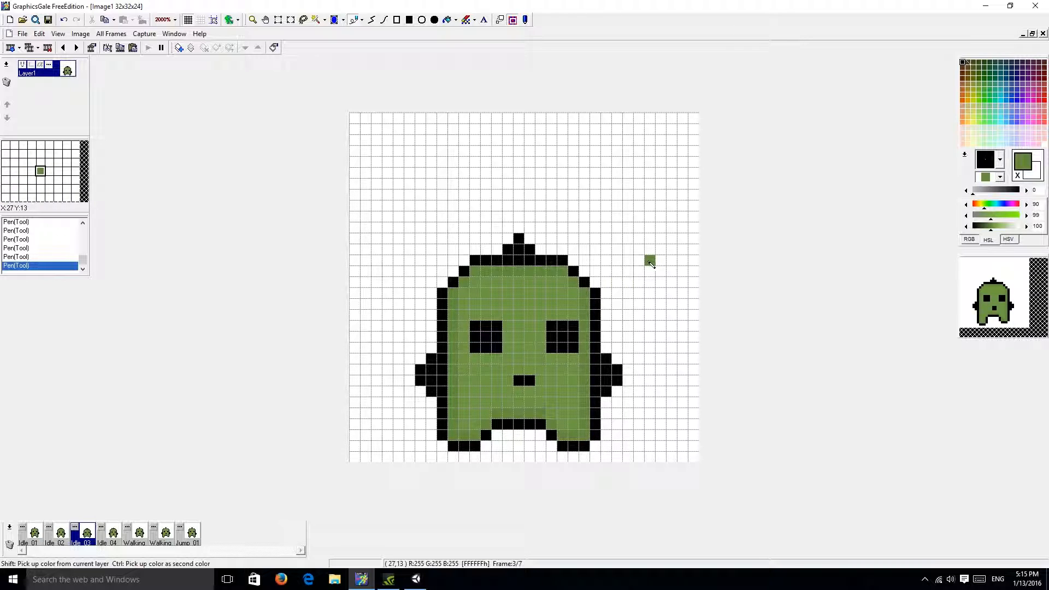
pyautogui.moveTo(589, 328)
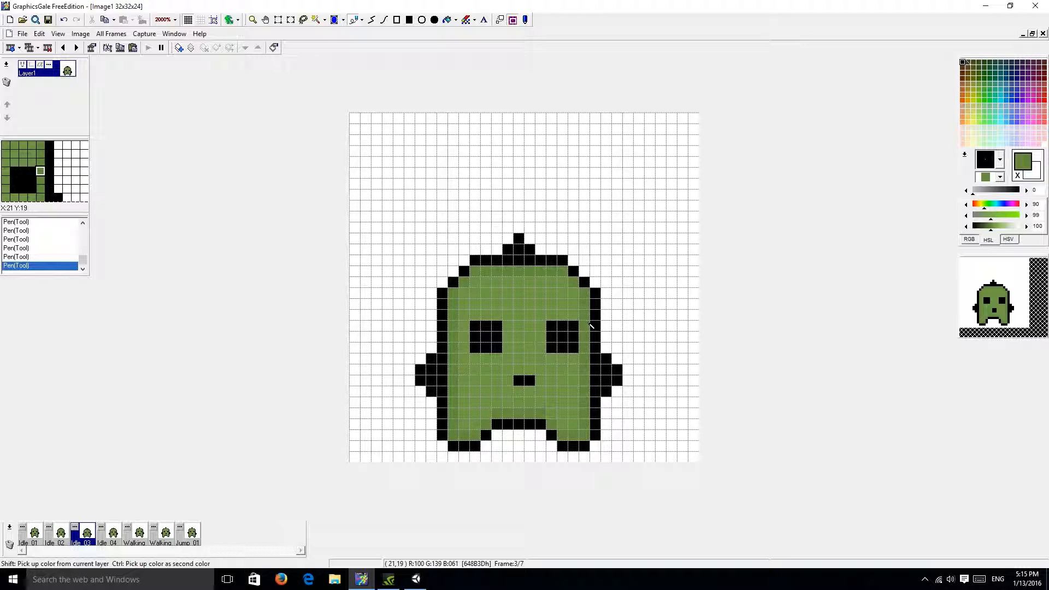
pyautogui.moveTo(495, 284)
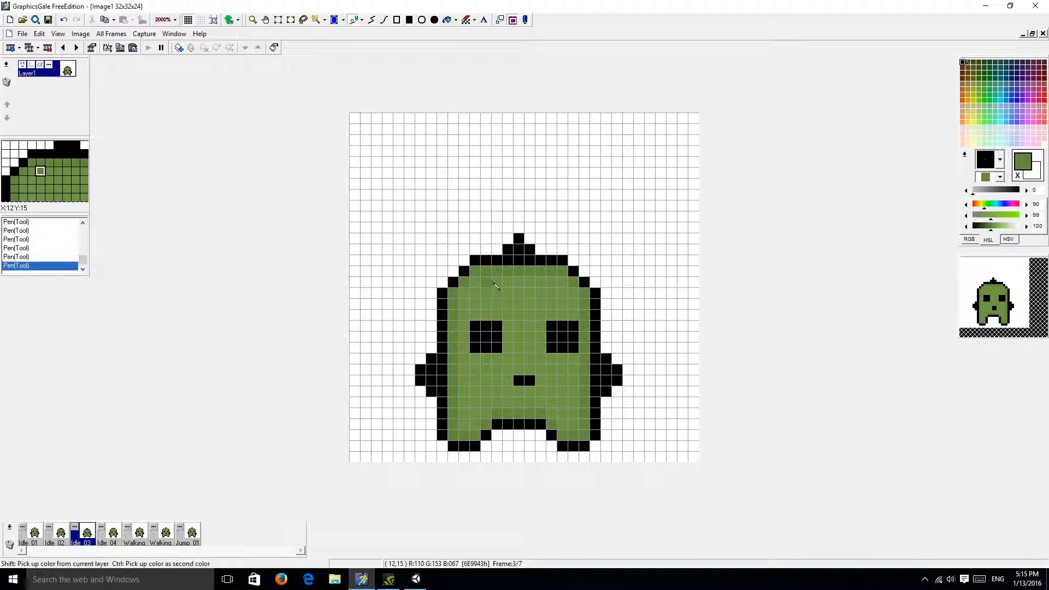
pyautogui.moveTo(735, 6)
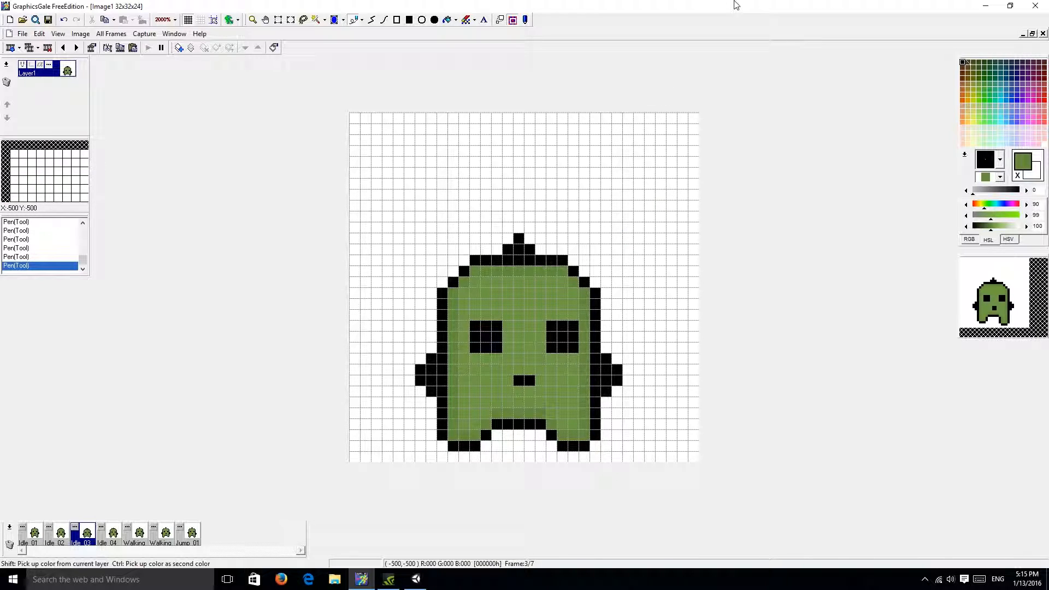